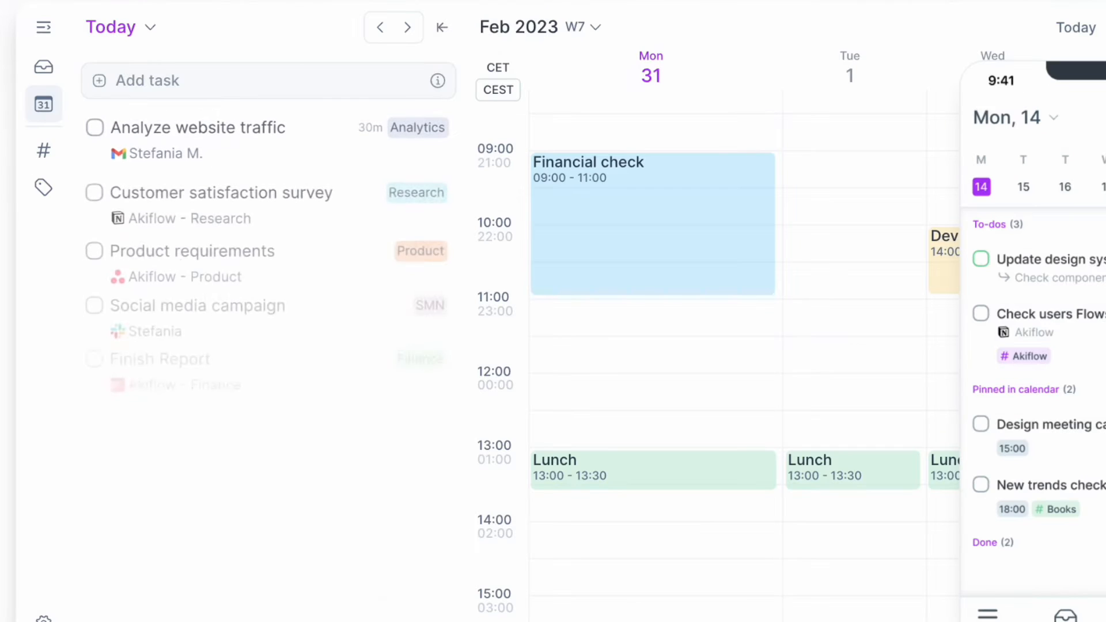
- Schedule 'Analyze website traffic' on Monday around 11:00 and enter 'Meeting' in the calendar
left_click_drag(205, 126, 670, 286)
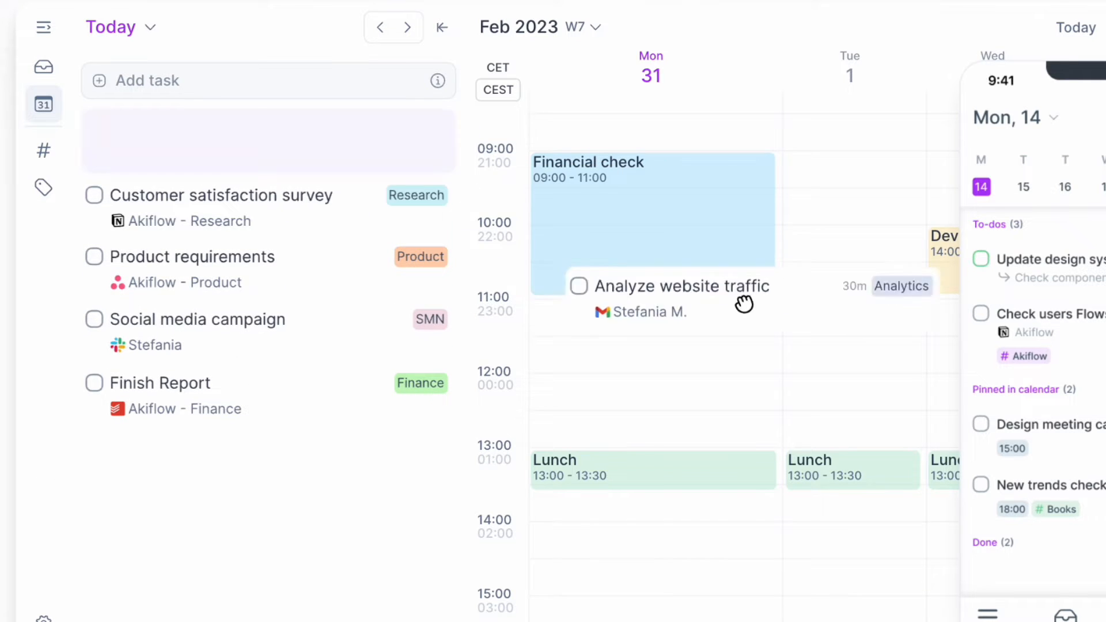
left_click(1017, 46)
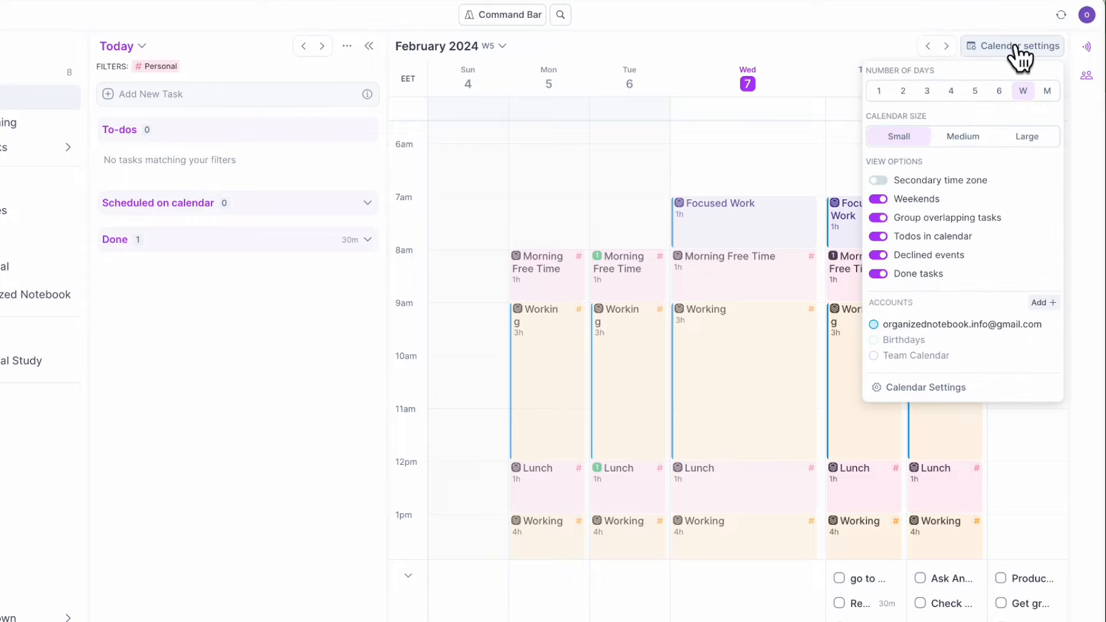
mouse_move(812, 67)
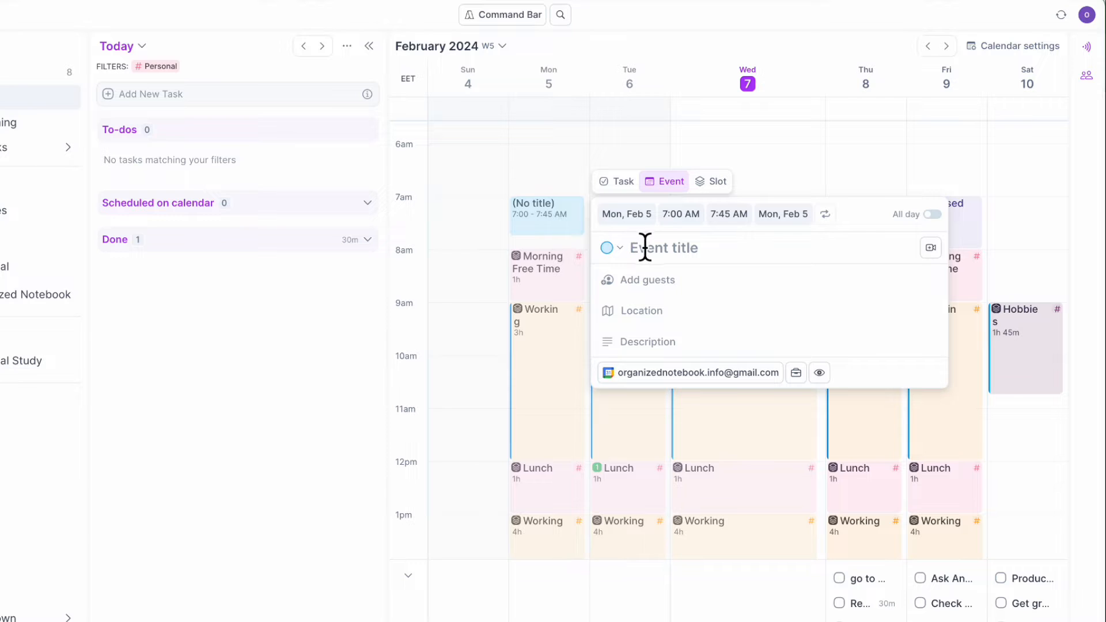
type("Meeting")
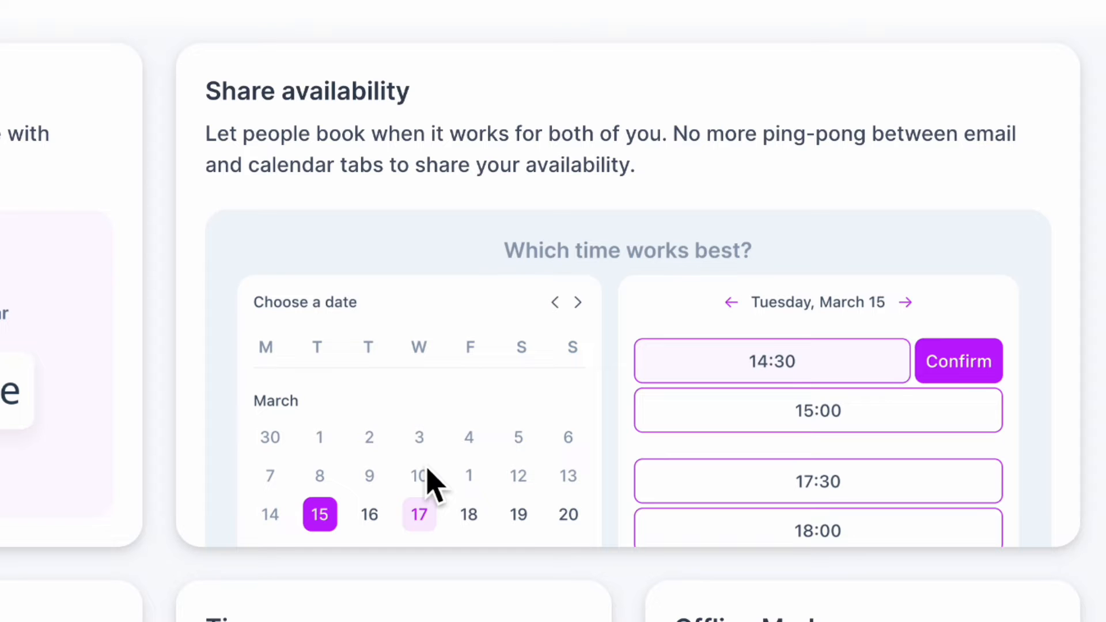
scroll("down", 3)
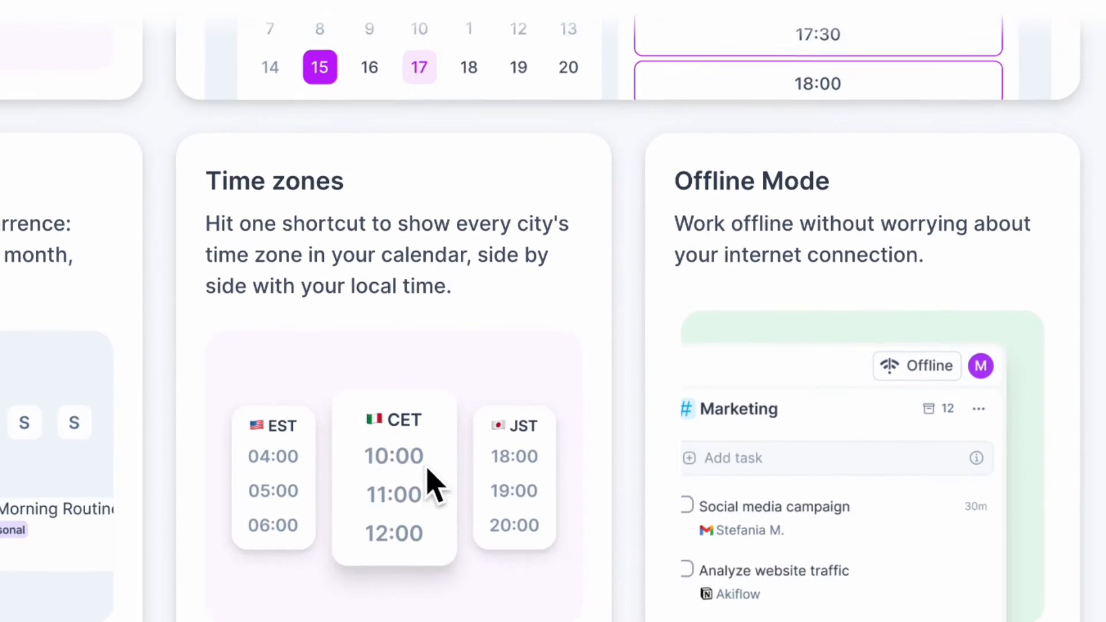
scroll("down", 3)
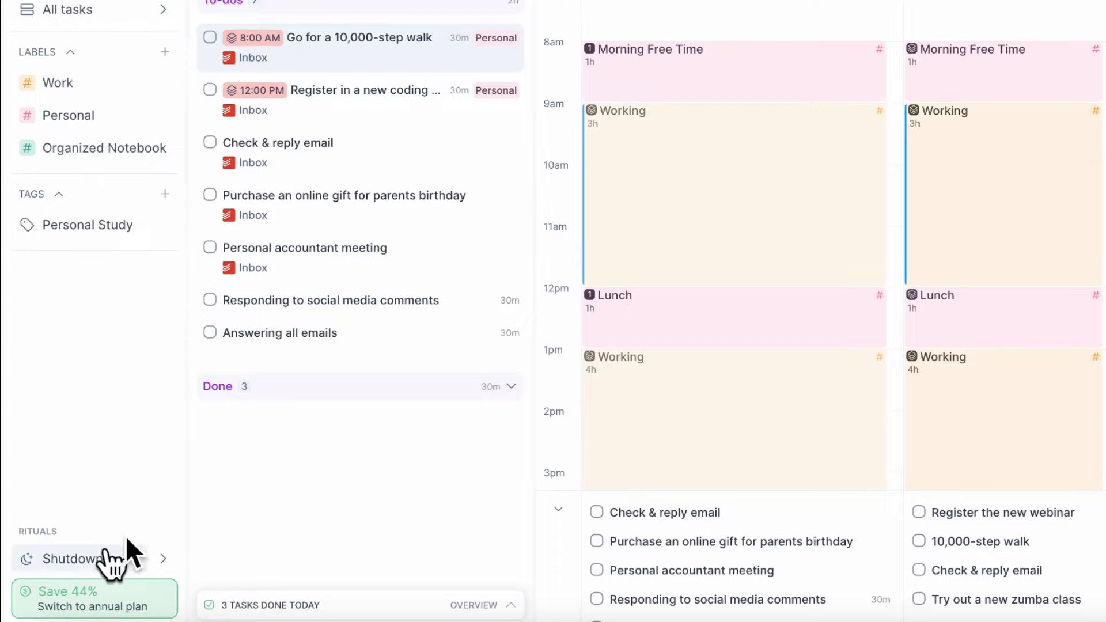
mouse_move(295, 540)
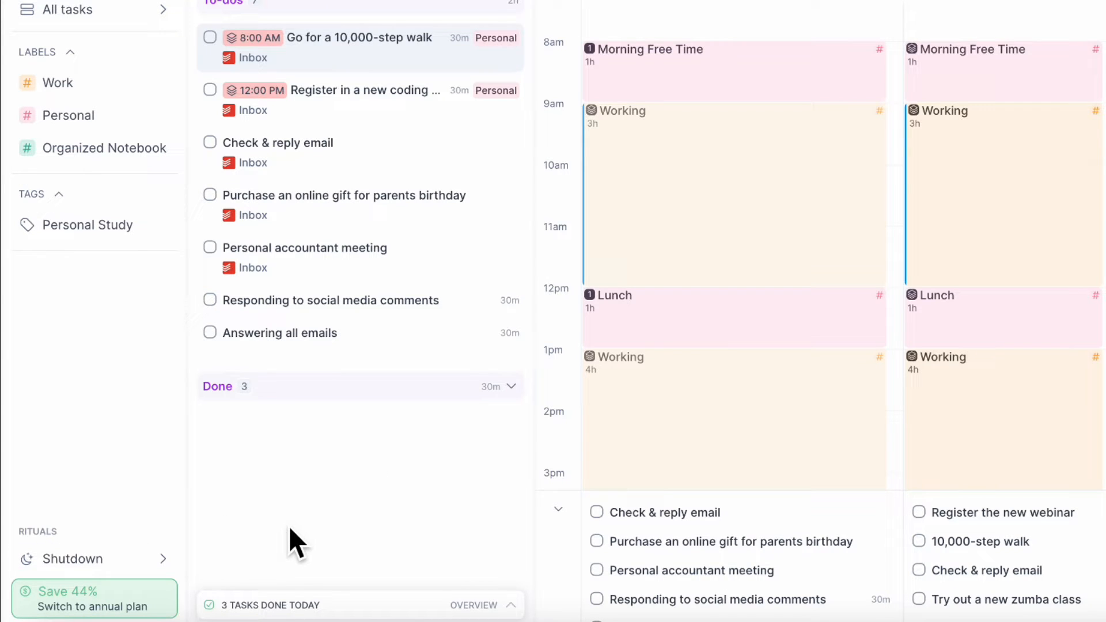
mouse_move(589, 134)
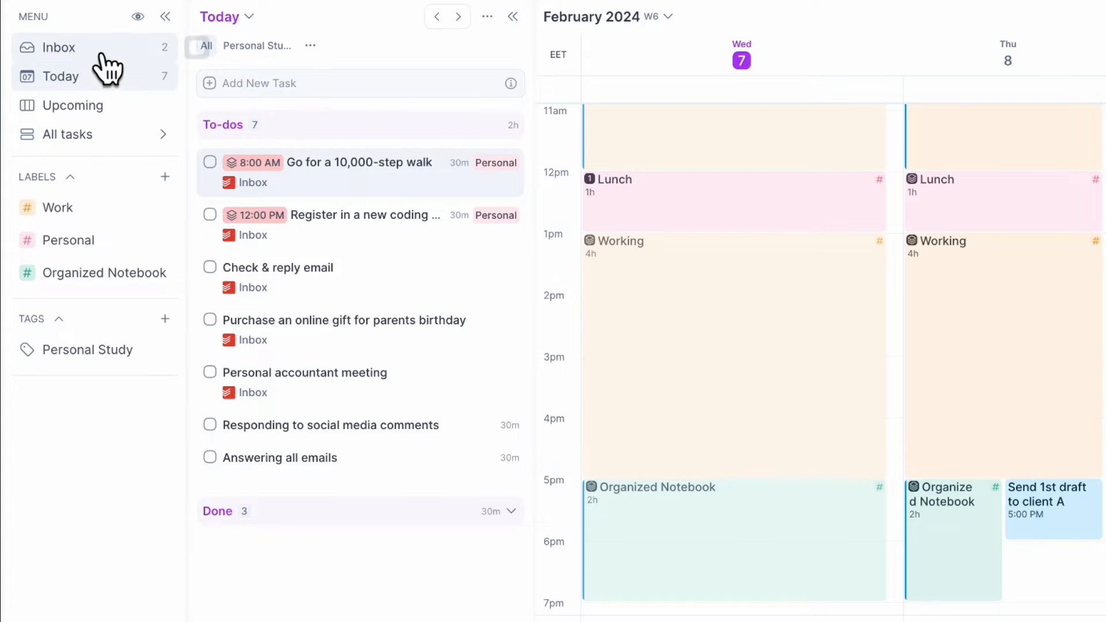
- Add an inbox reminder to buy eggs on the way home and move it into today
left_click(59, 47)
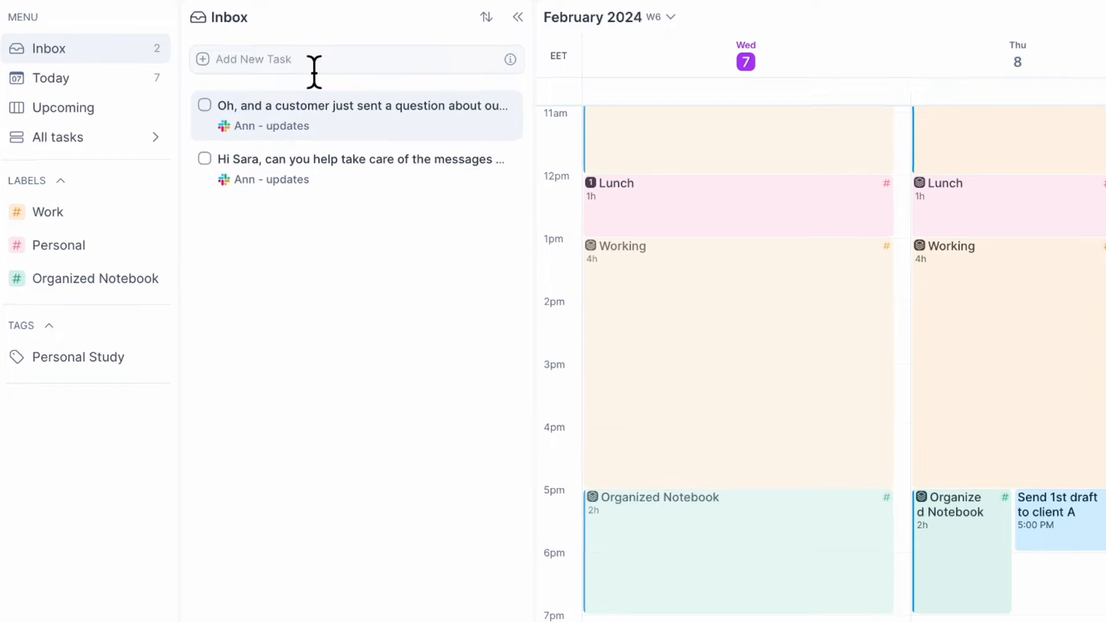
left_click(251, 59)
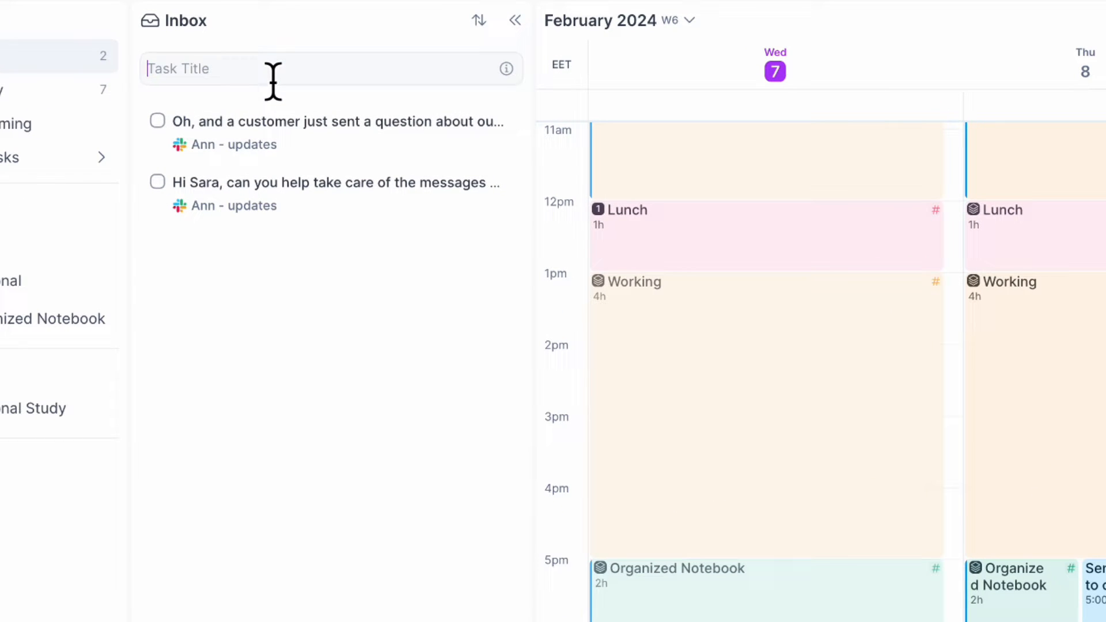
type("Remember")
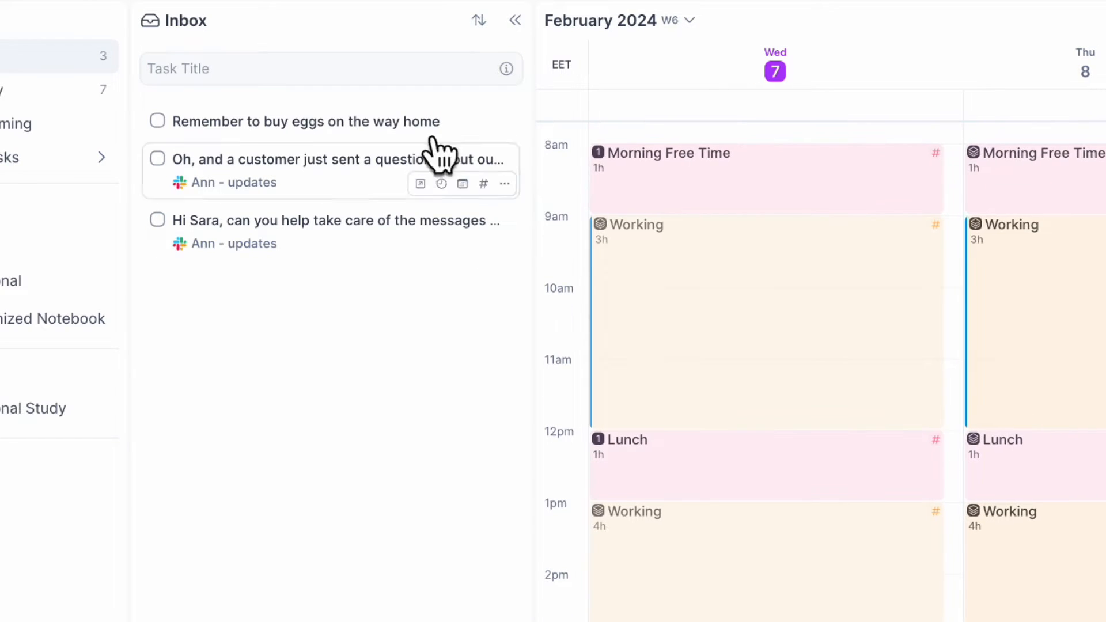
left_click_drag(304, 121, 730, 268)
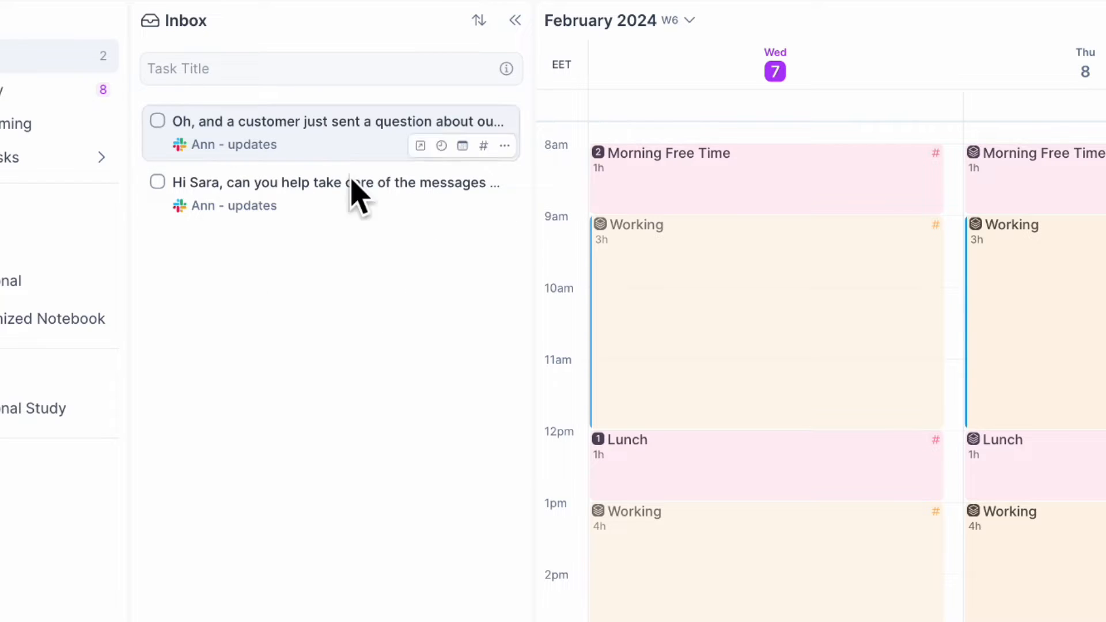
mouse_move(360, 194)
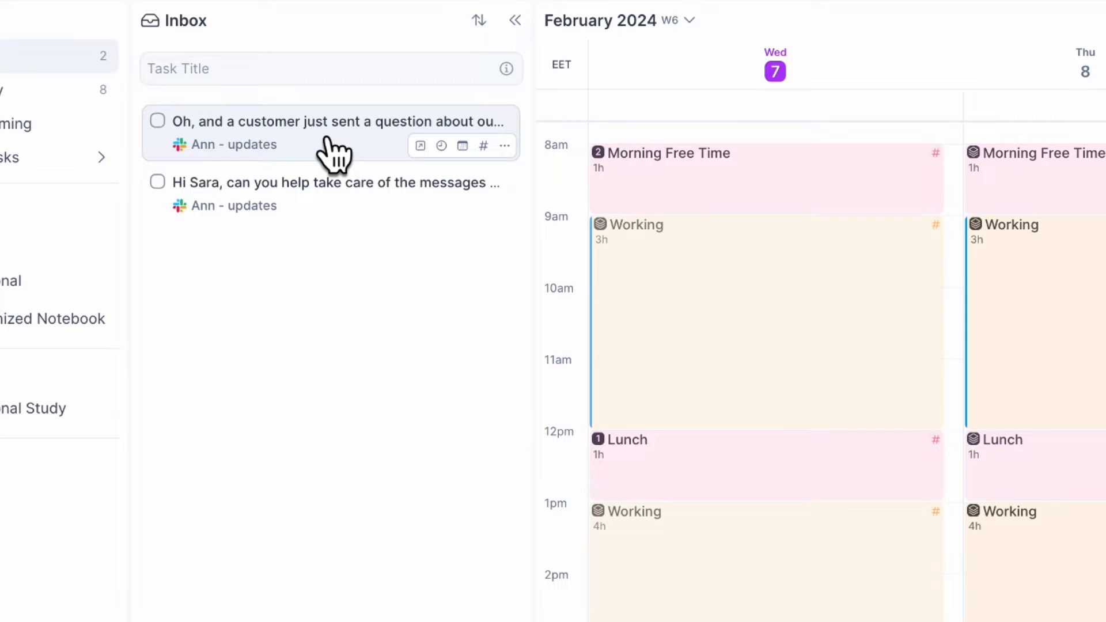
scroll("down", 3)
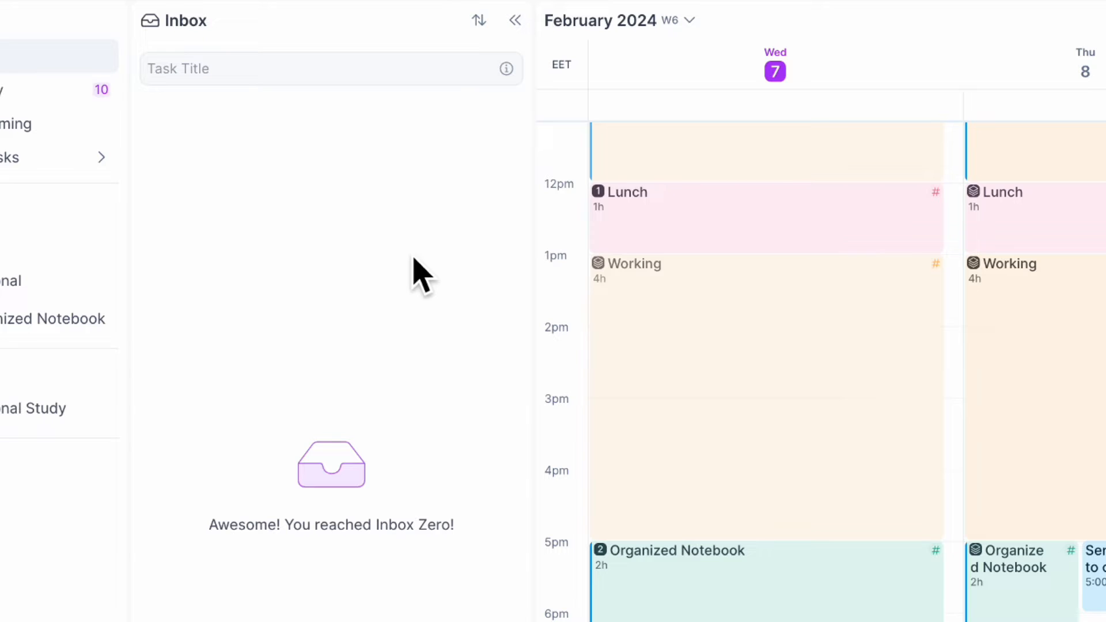
mouse_move(399, 578)
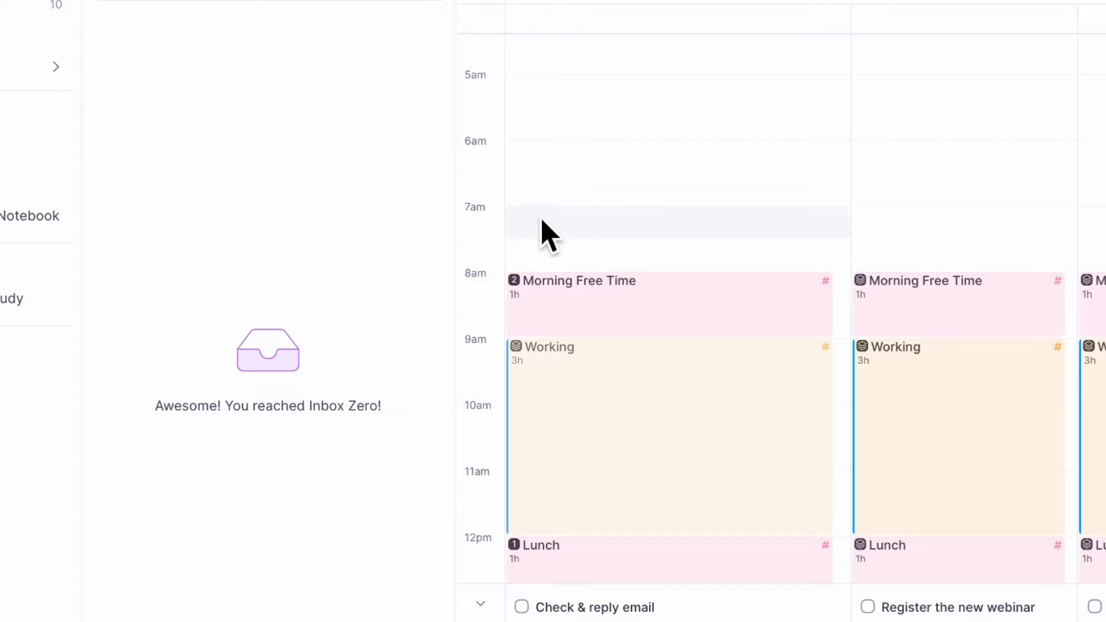
mouse_move(518, 233)
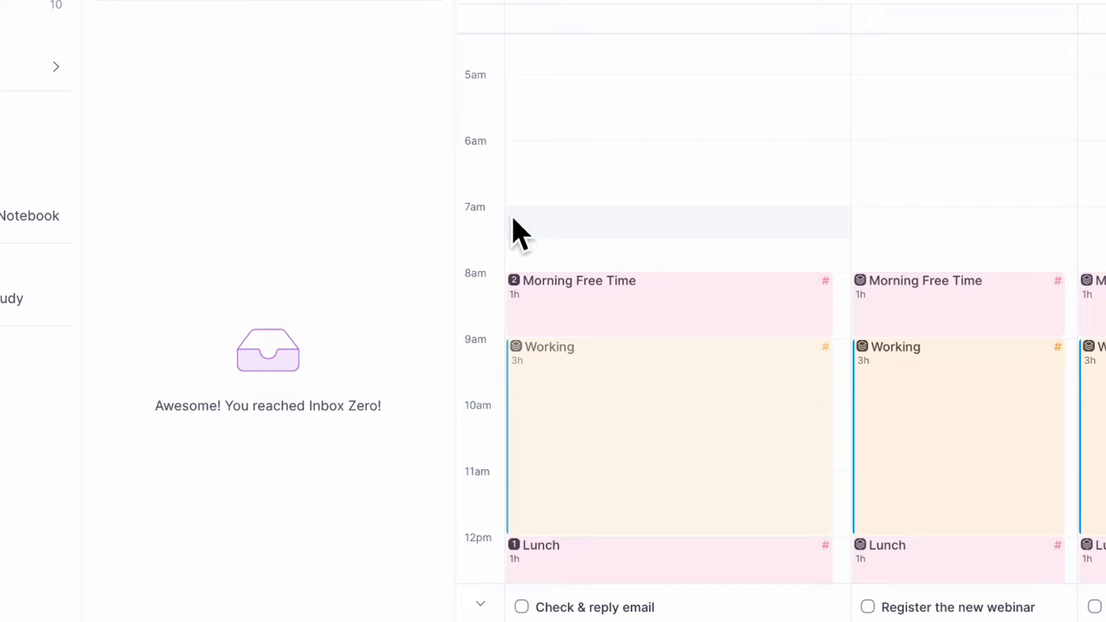
- Create a Focused Work slot at 7 AM Wednesday and open its repeat options
left_click(667, 237)
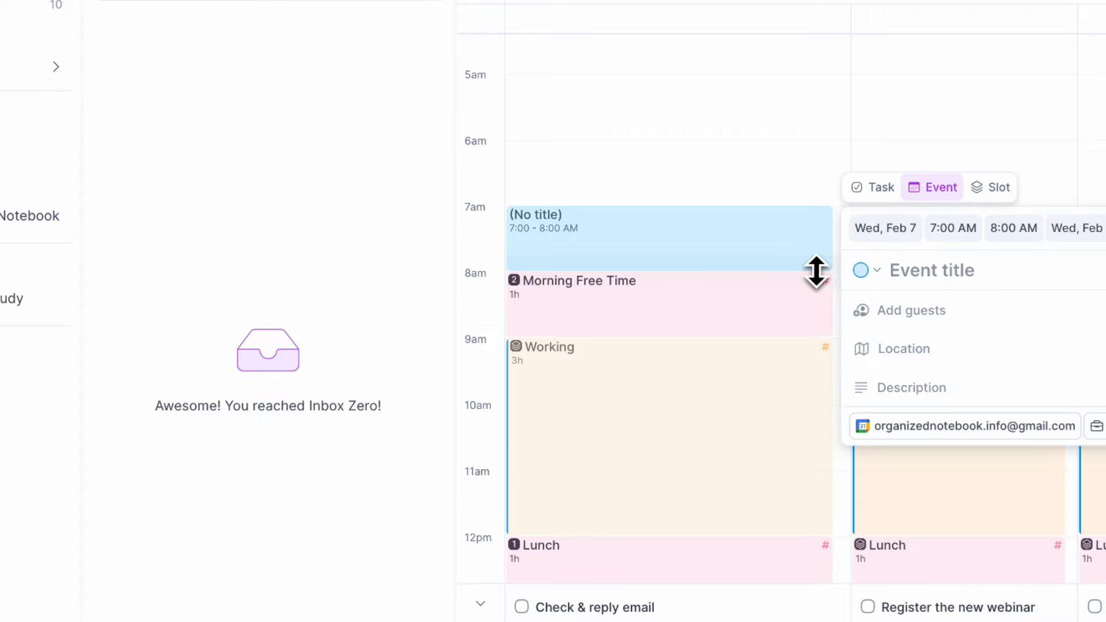
left_click(991, 187)
type("Focused W")
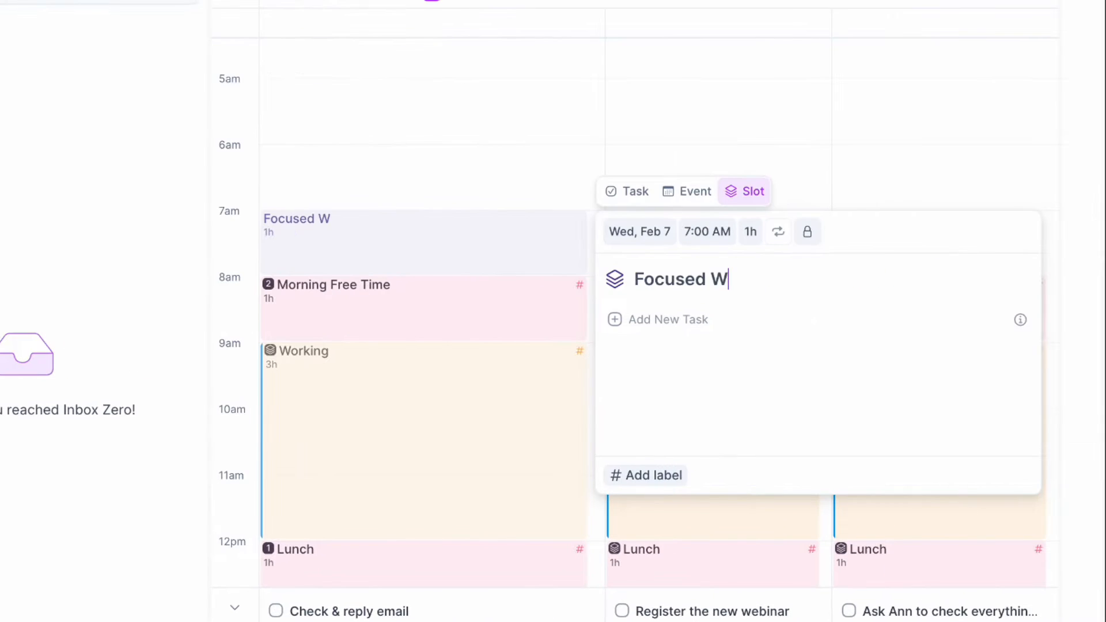
type("ork")
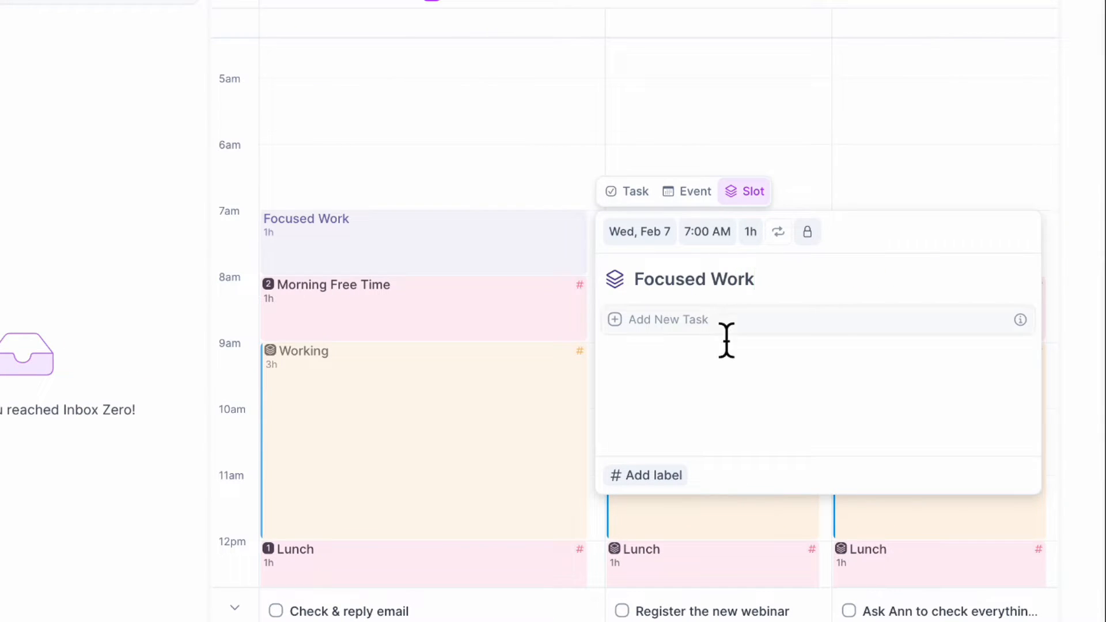
left_click(777, 231)
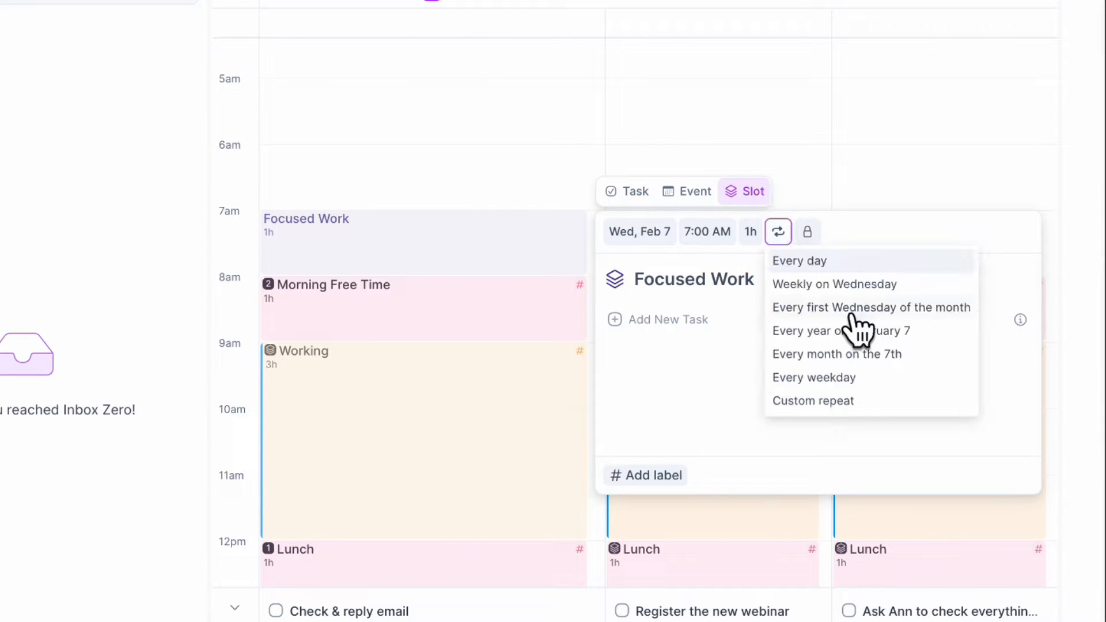
mouse_move(846, 381)
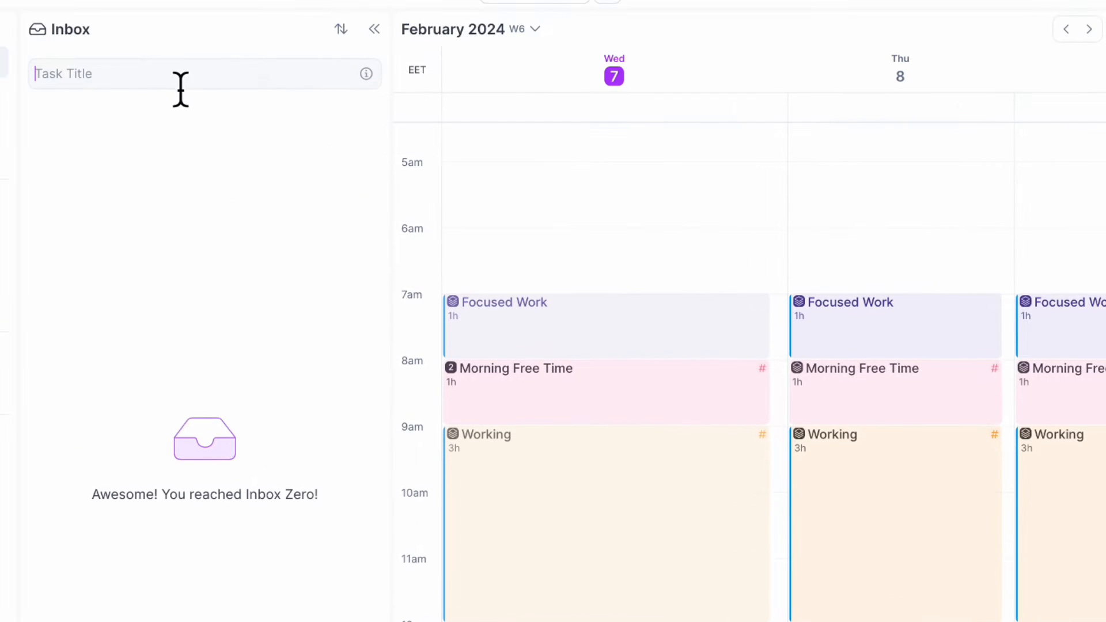
- Add the task 'Read a chapter of my book' into Wednesday's Focused Work slot
type("Read a chapt")
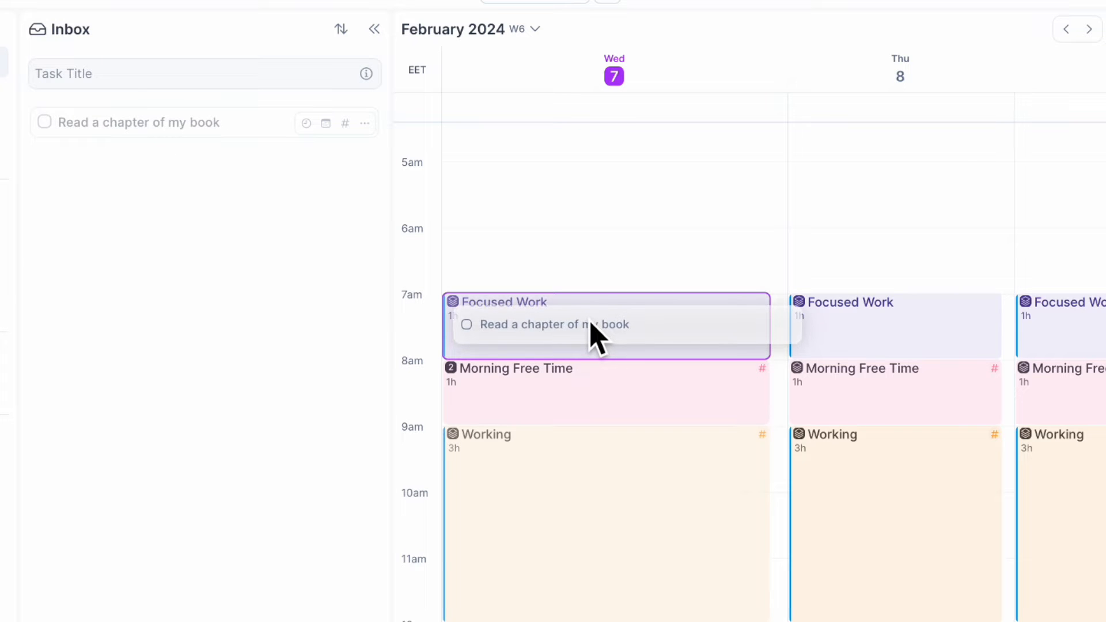
left_click_drag(138, 122, 606, 325)
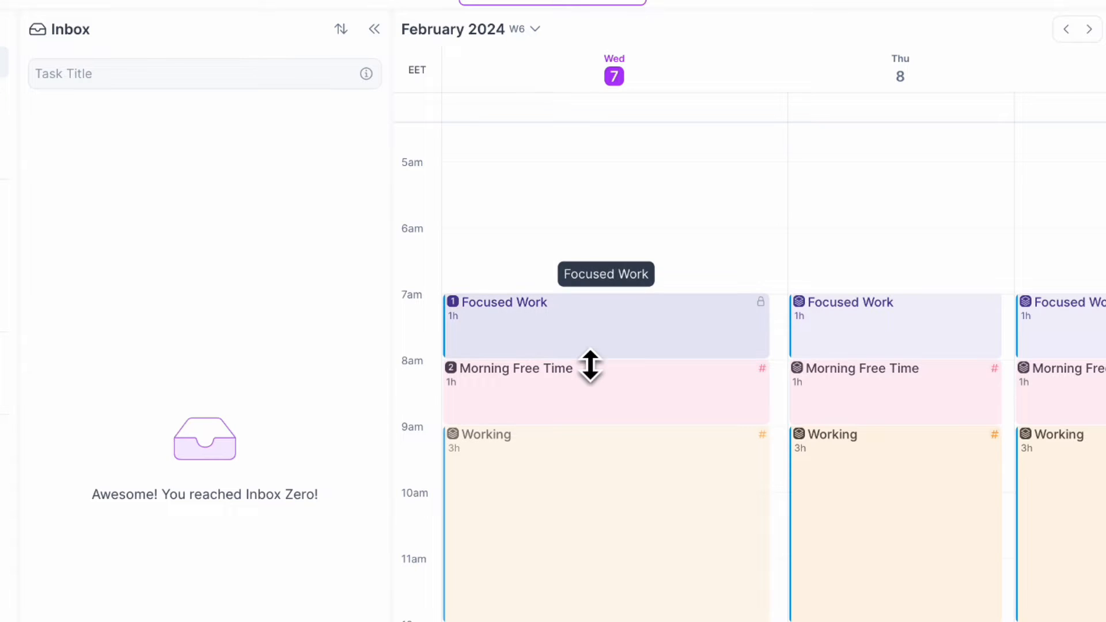
mouse_move(568, 385)
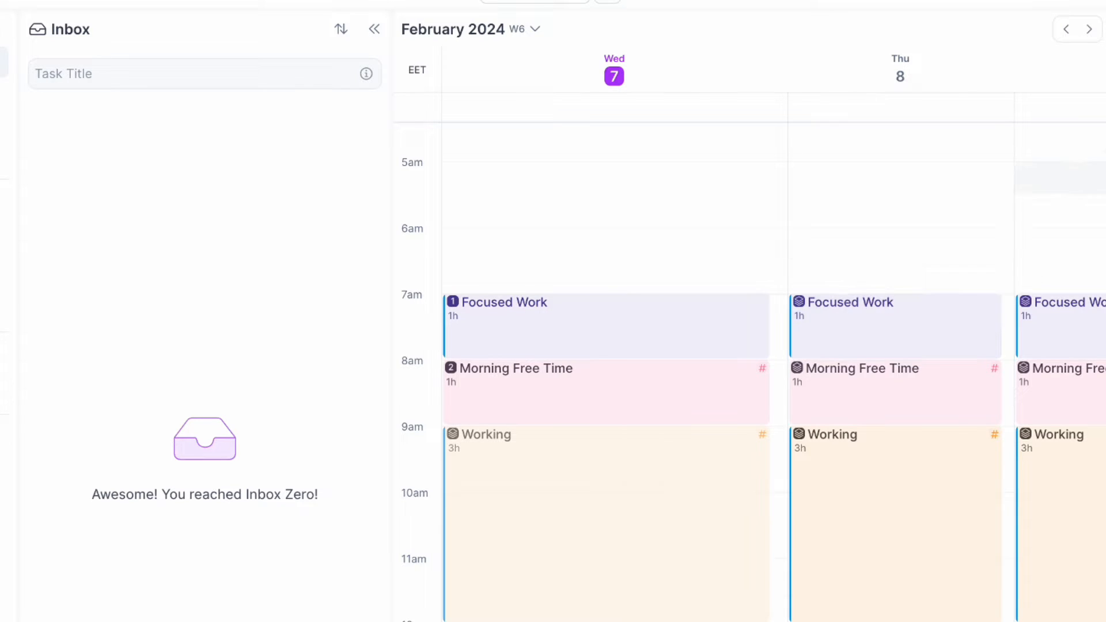
left_click(374, 29)
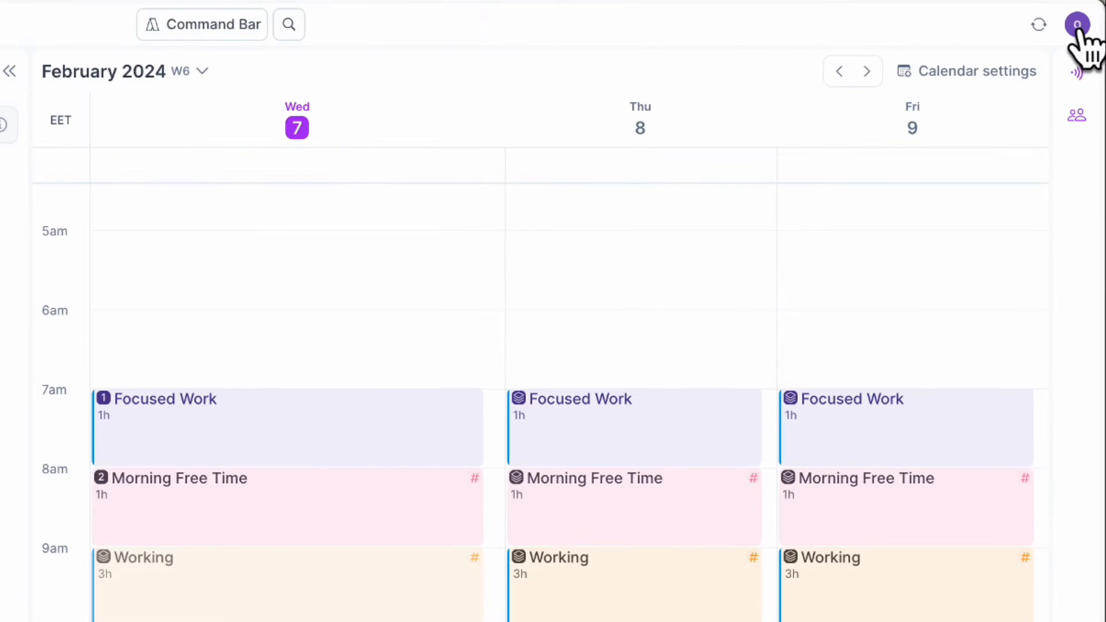
left_click(1077, 24)
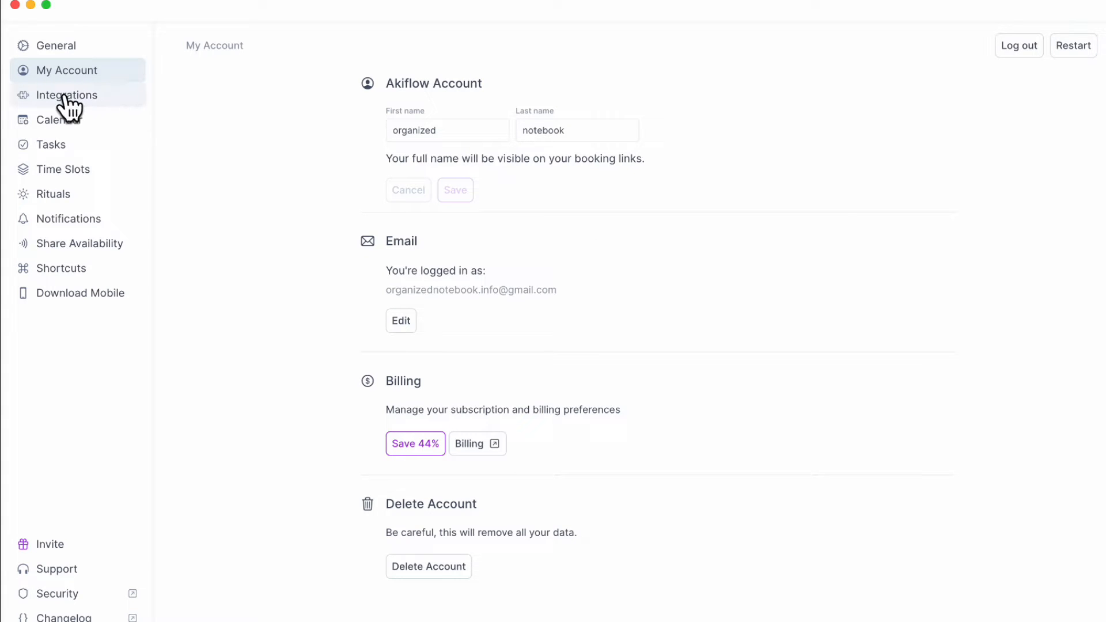
left_click(66, 95)
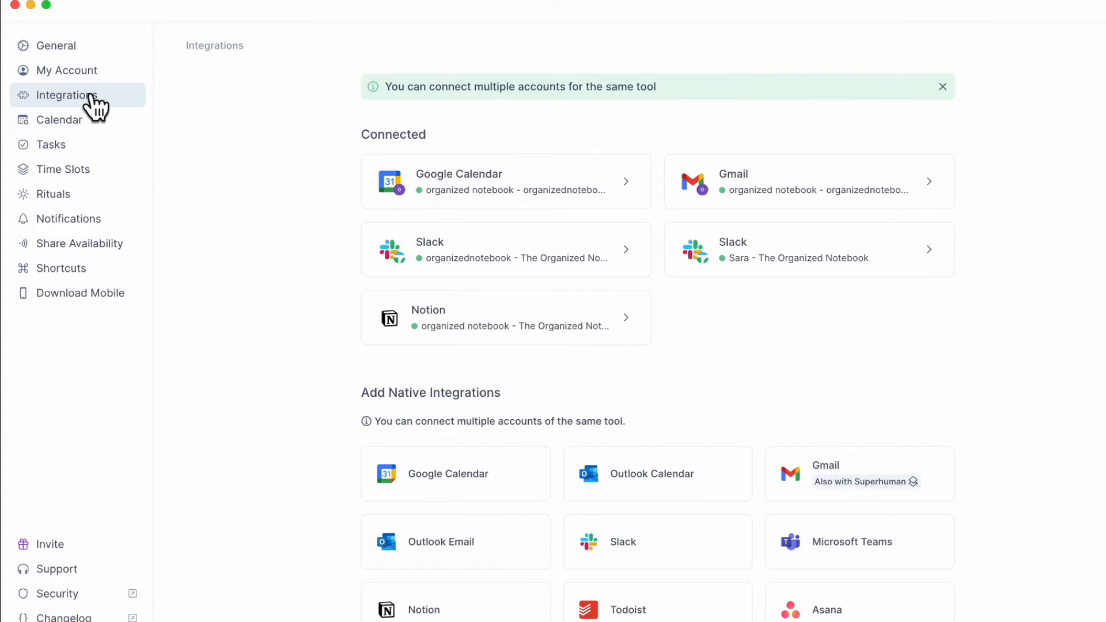
mouse_move(302, 215)
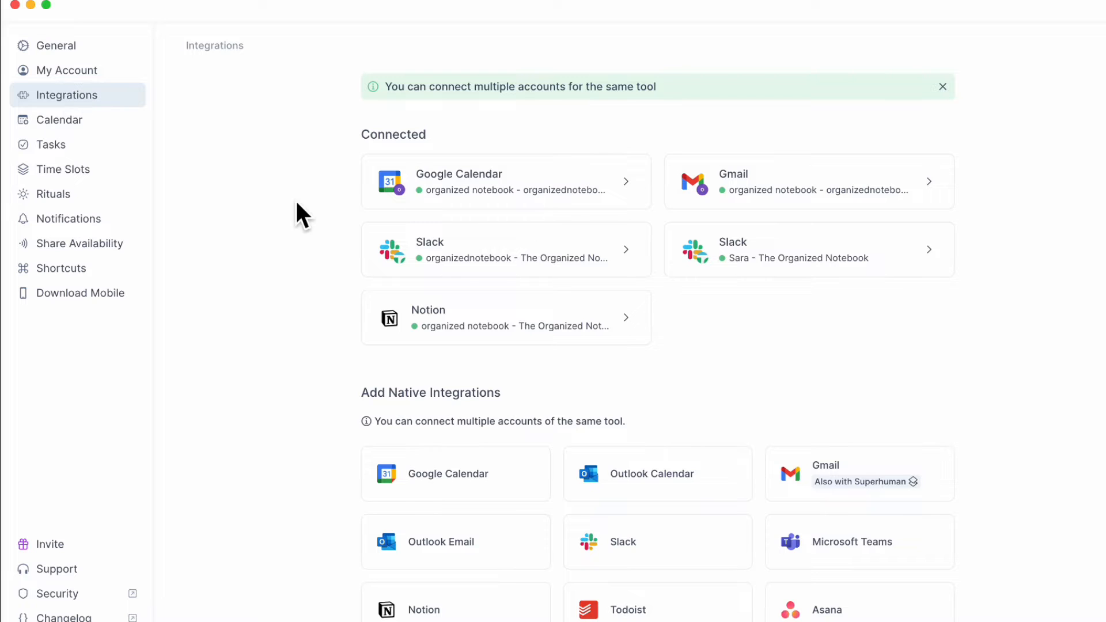
mouse_move(846, 386)
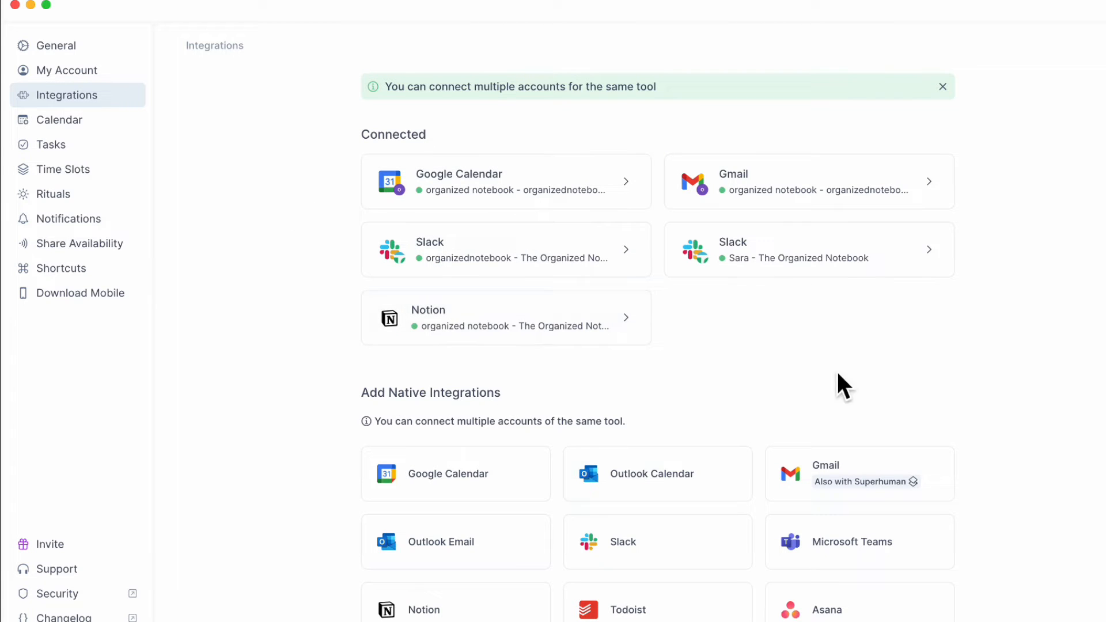
mouse_move(739, 314)
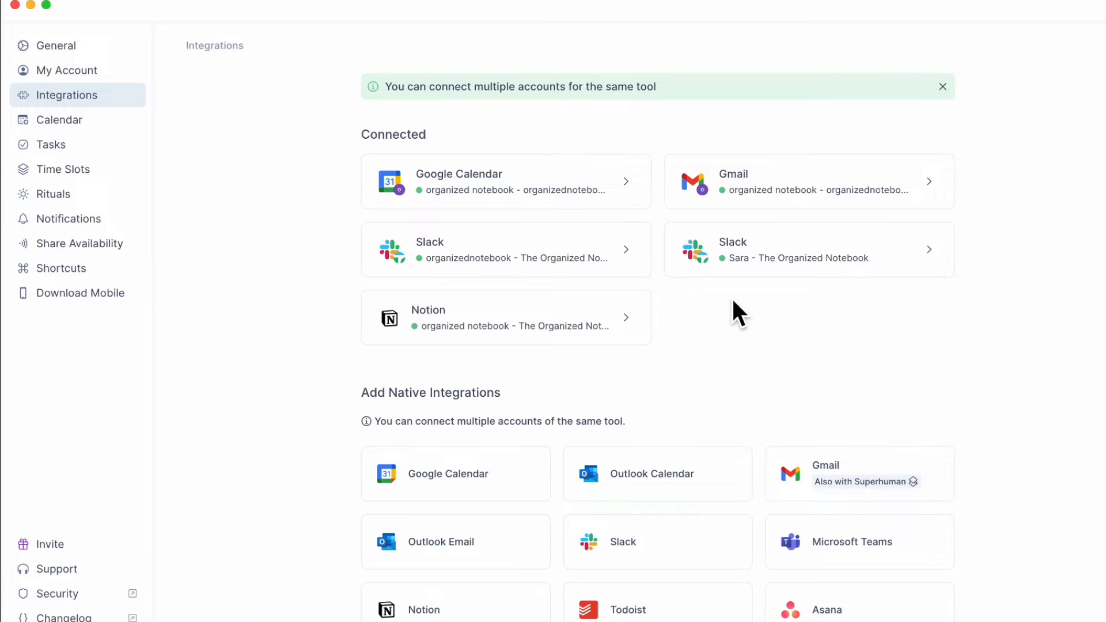
mouse_move(690, 356)
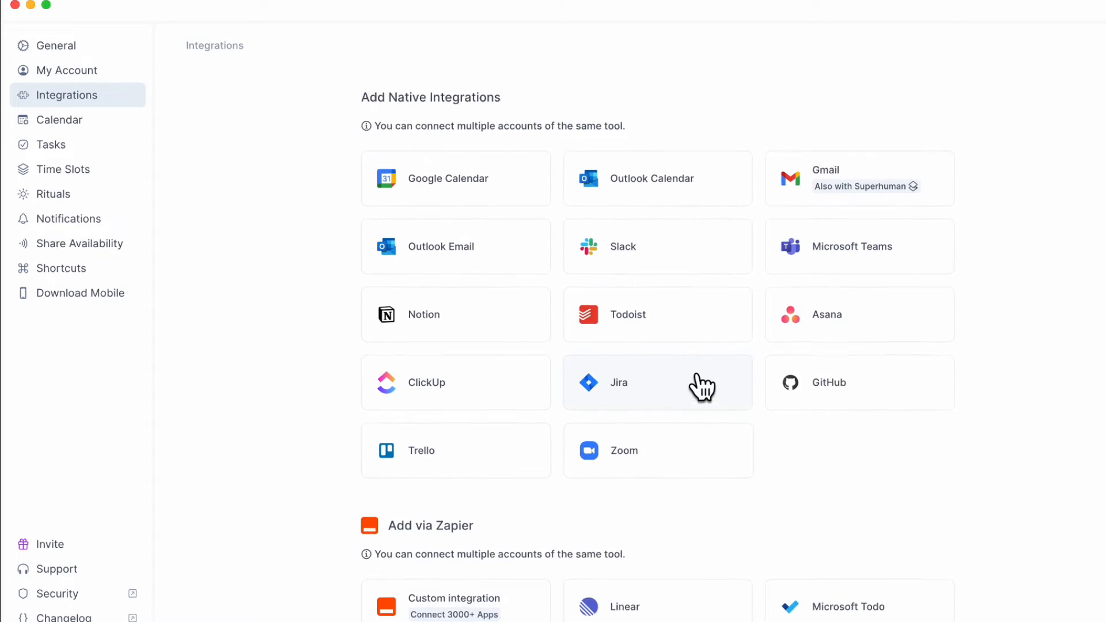
mouse_move(839, 452)
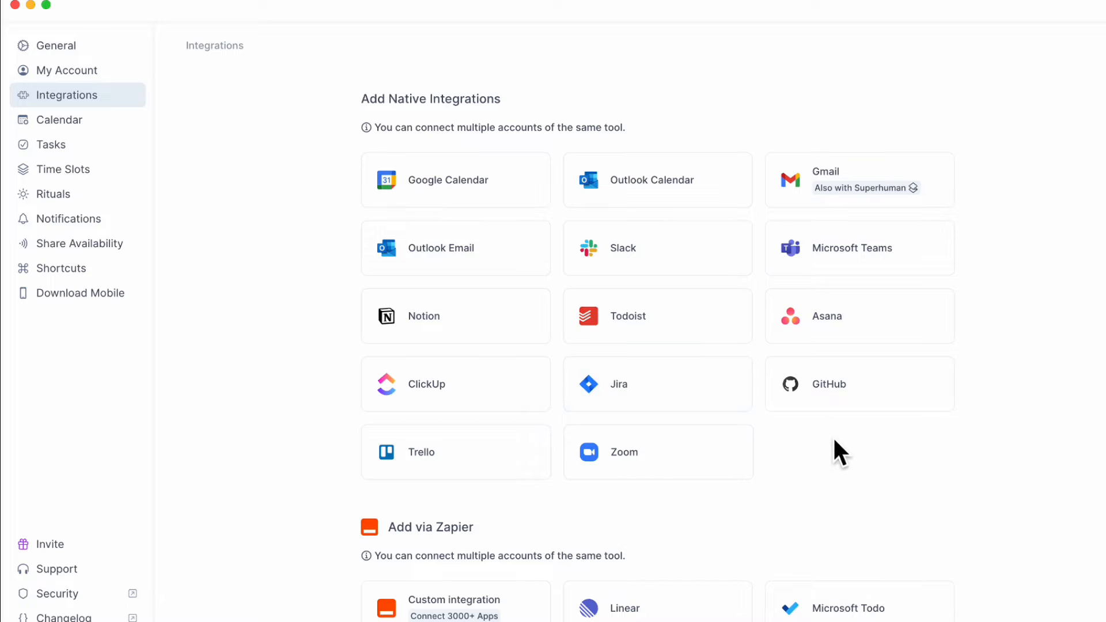
mouse_move(695, 337)
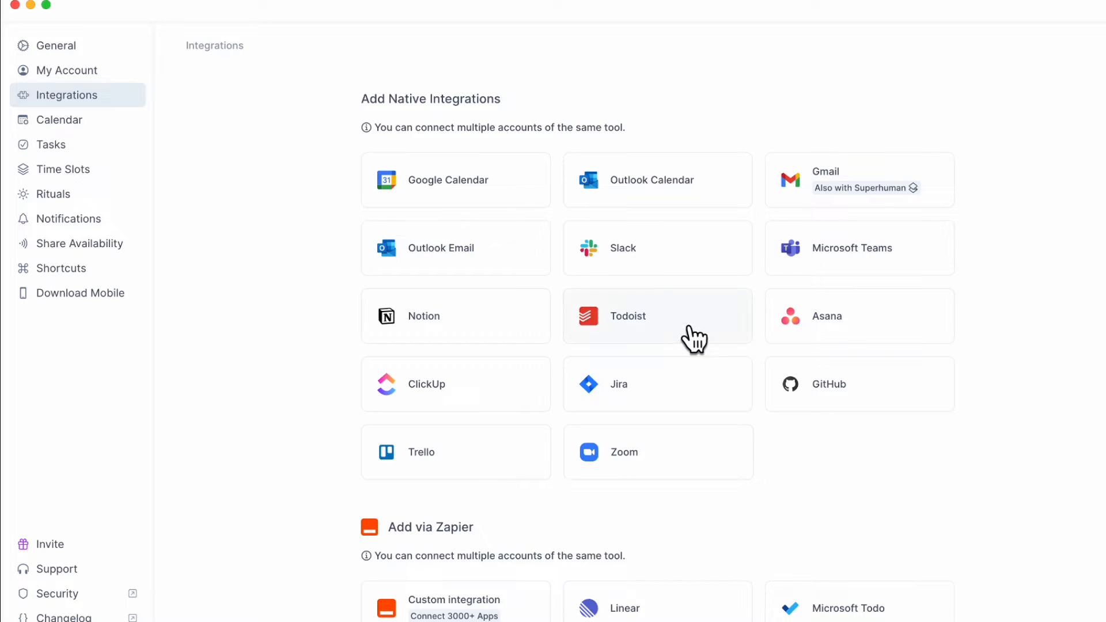
mouse_move(472, 384)
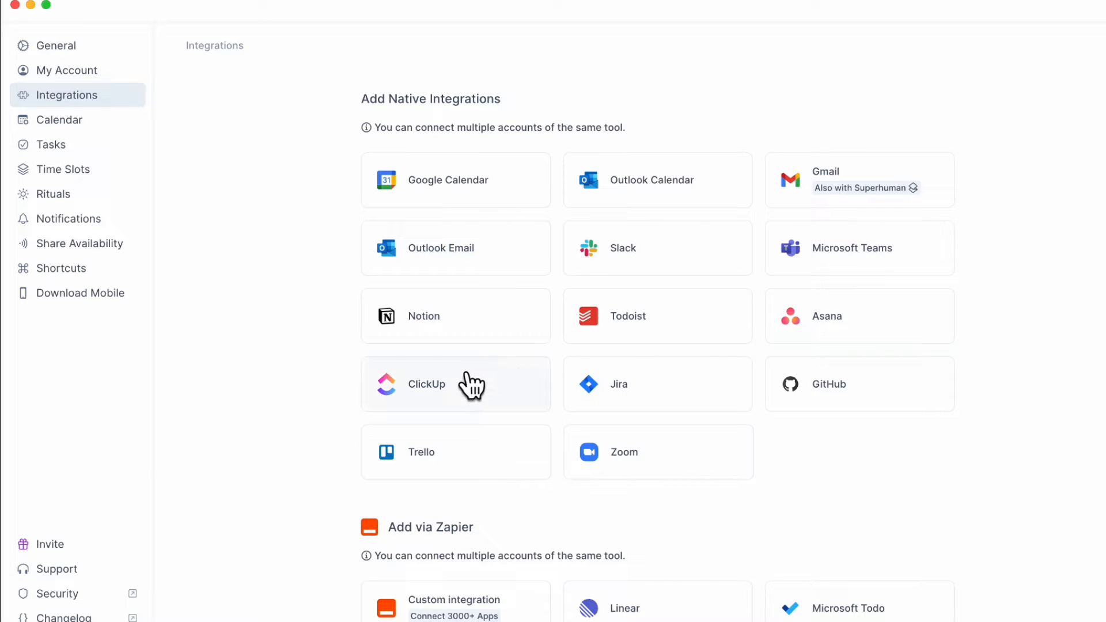
mouse_move(291, 403)
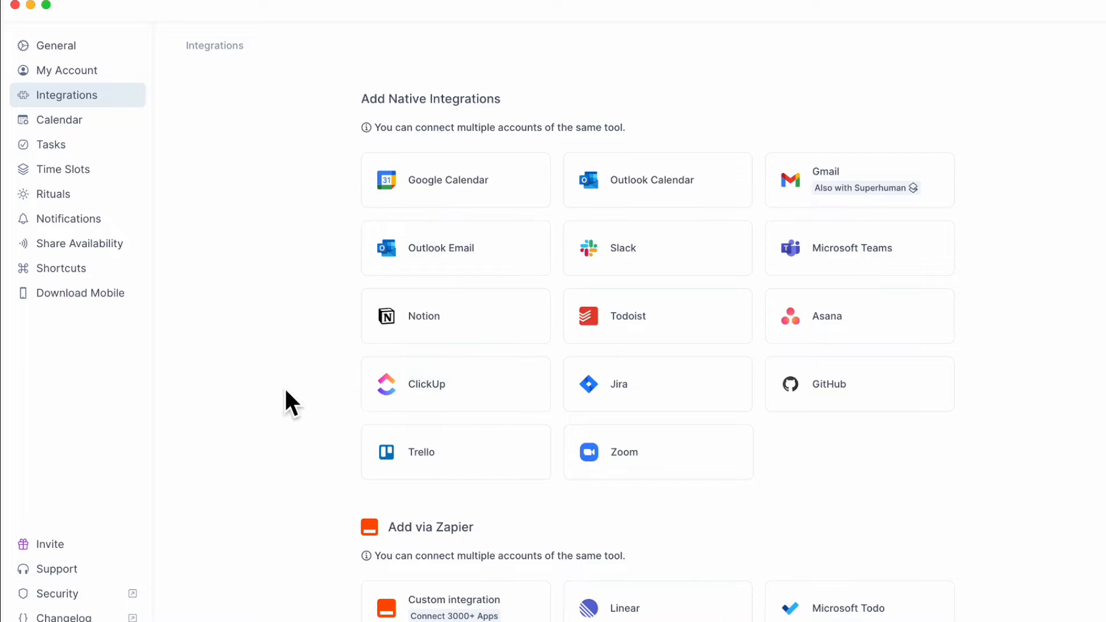
scroll("down", 3)
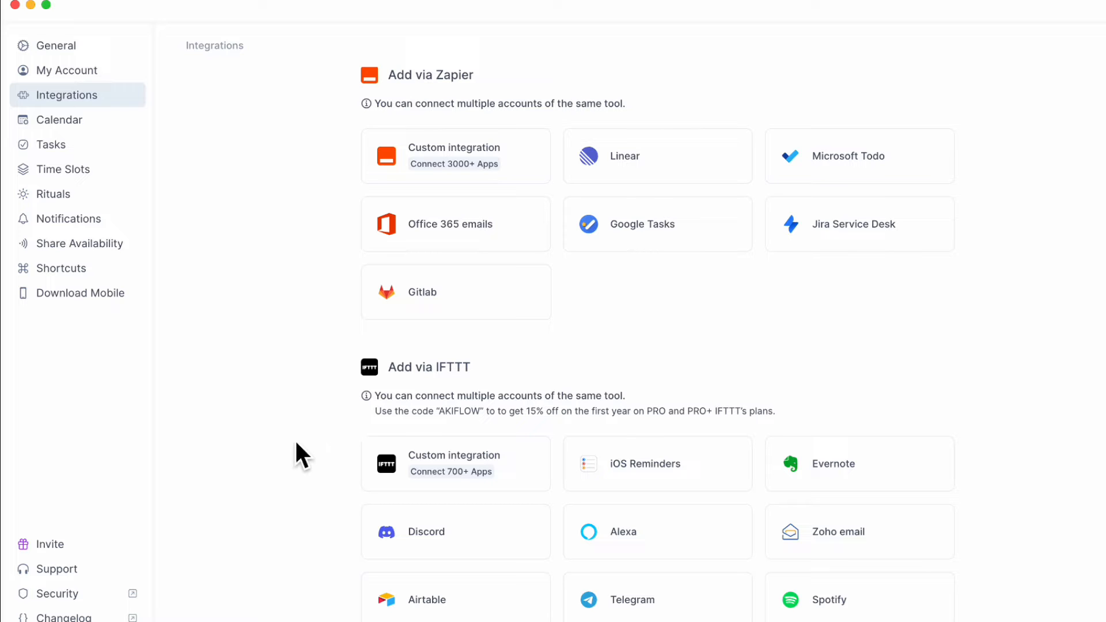
scroll("down", 3)
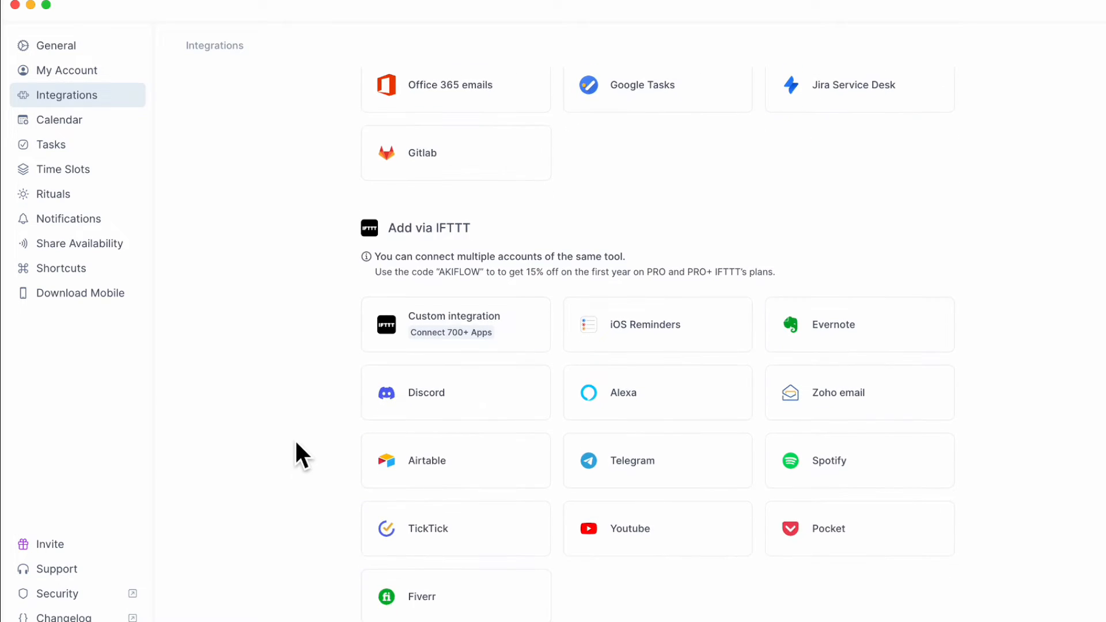
scroll("up", 3)
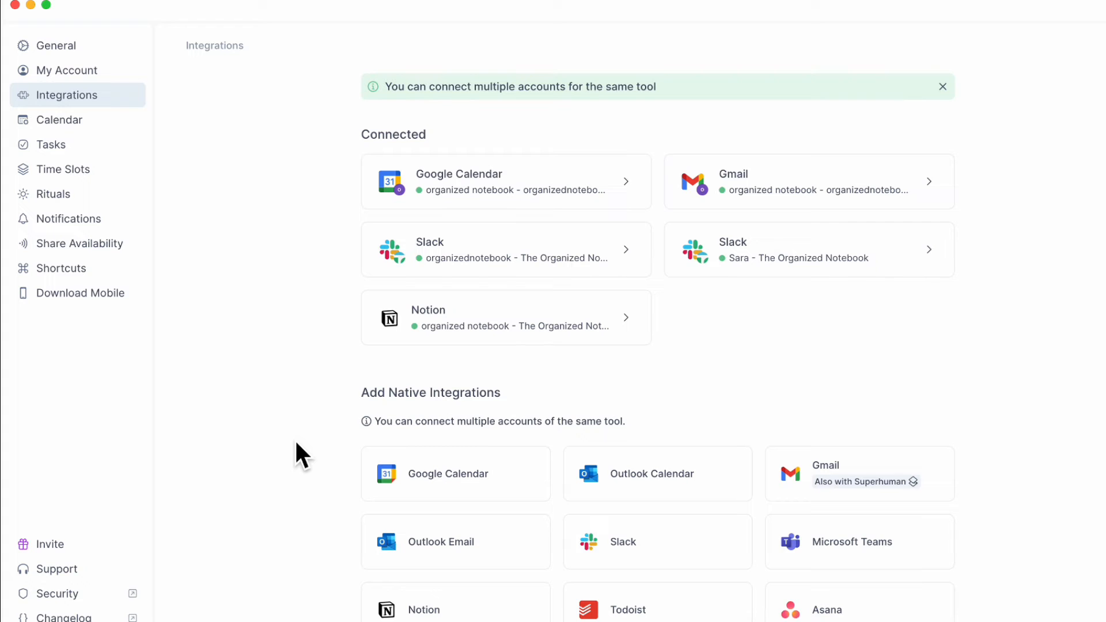
mouse_move(396, 434)
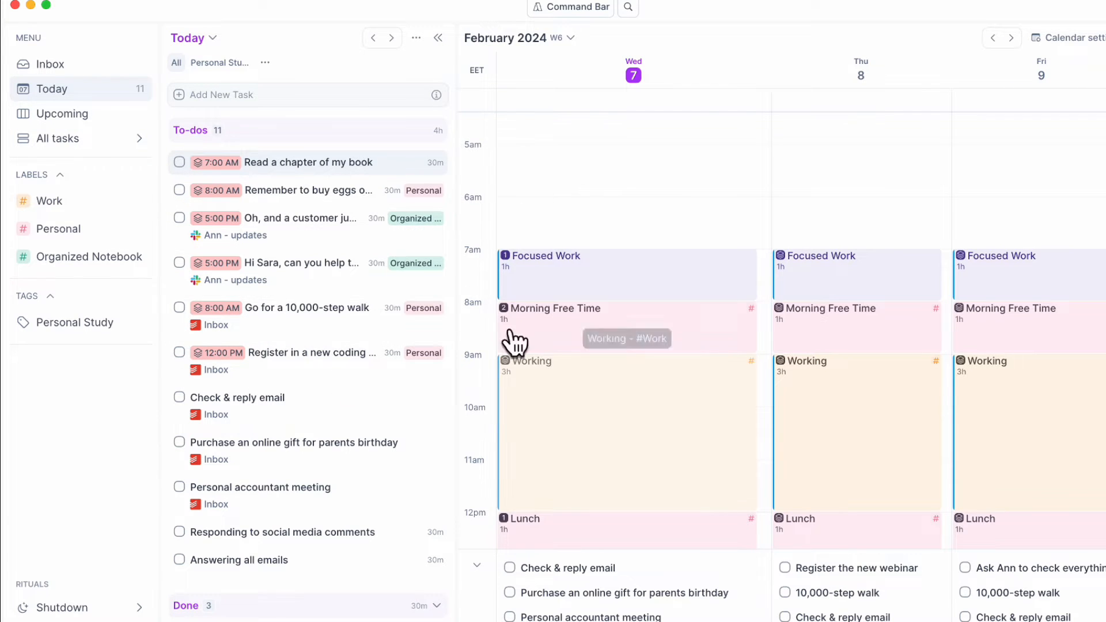
mouse_move(289, 266)
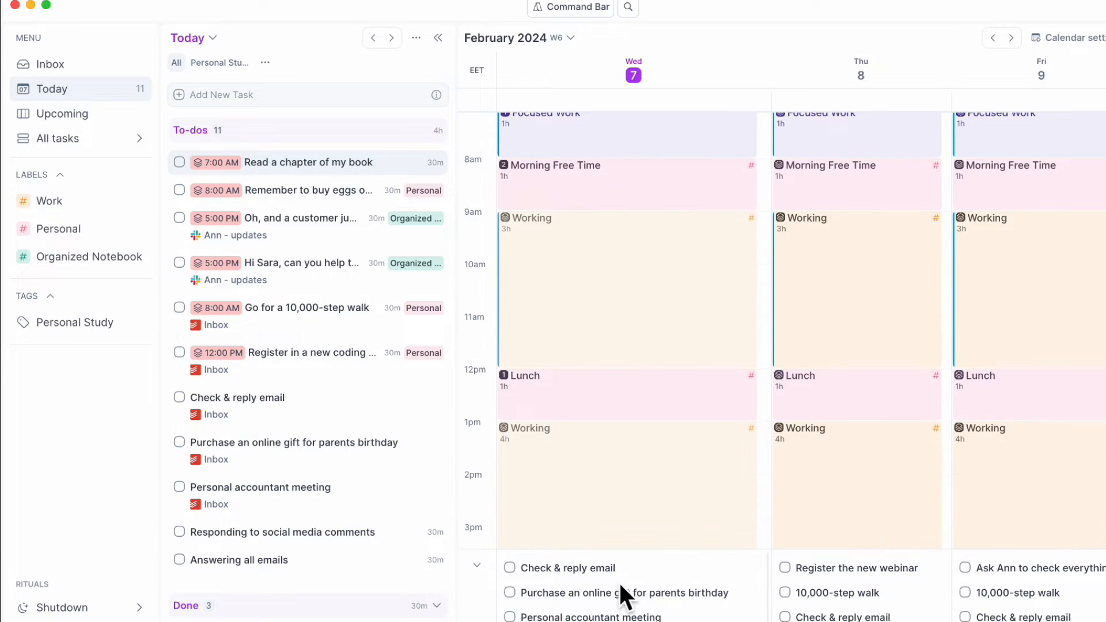
- Drag an item upward in the Today view beside the weekly calendar
left_click_drag(603, 568, 601, 411)
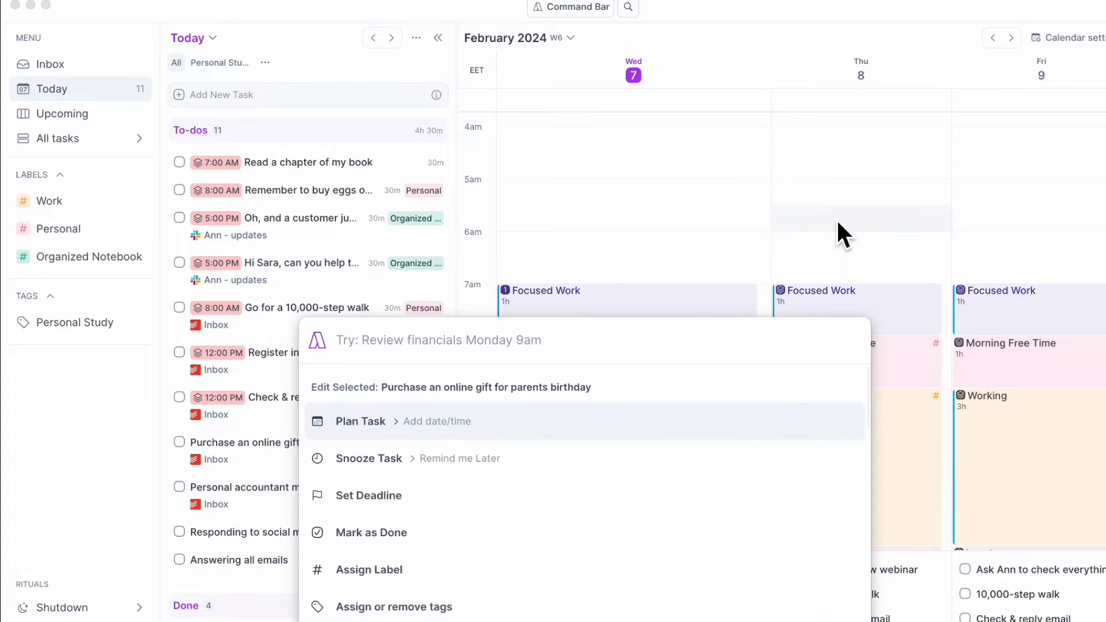
- Create the task 'go to grocery store' scheduled for today from the Command Bar
type("go to gro")
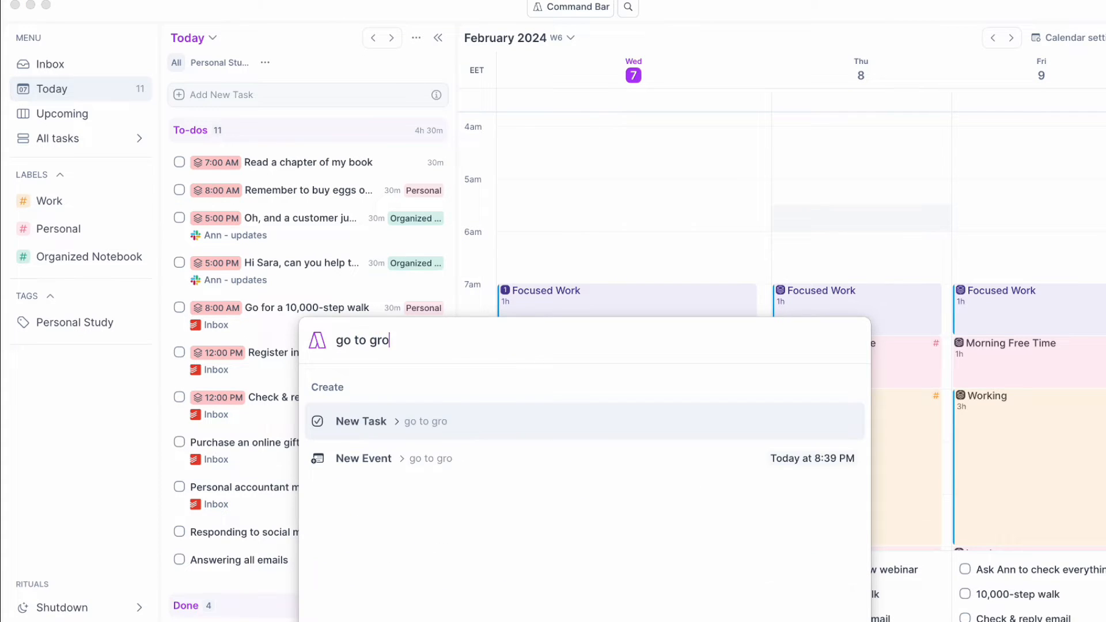
type("cery store today")
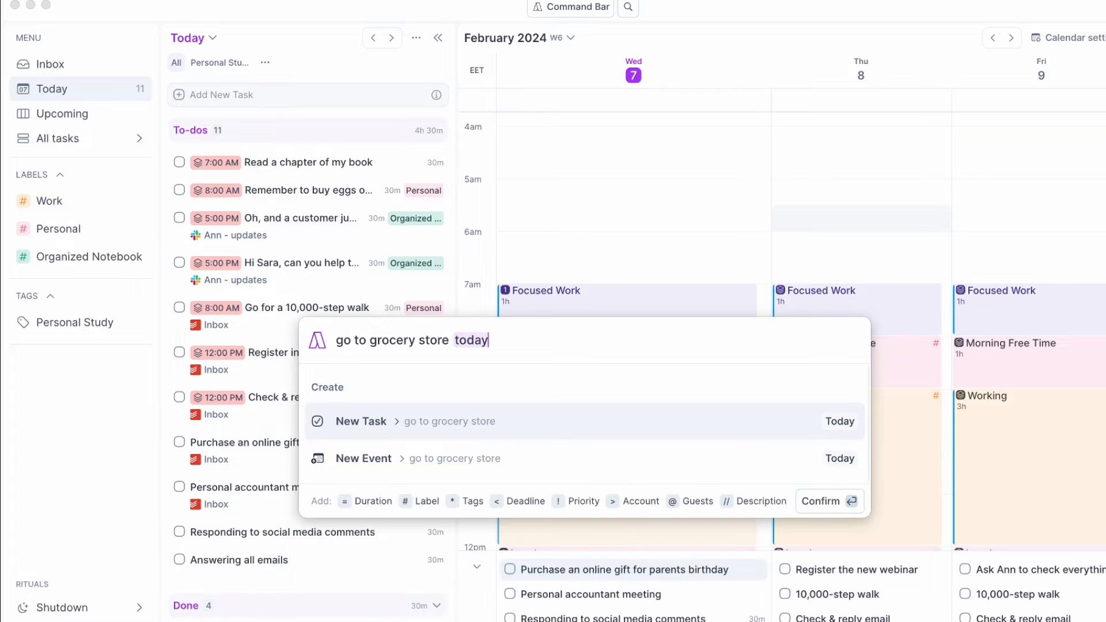
mouse_move(540, 441)
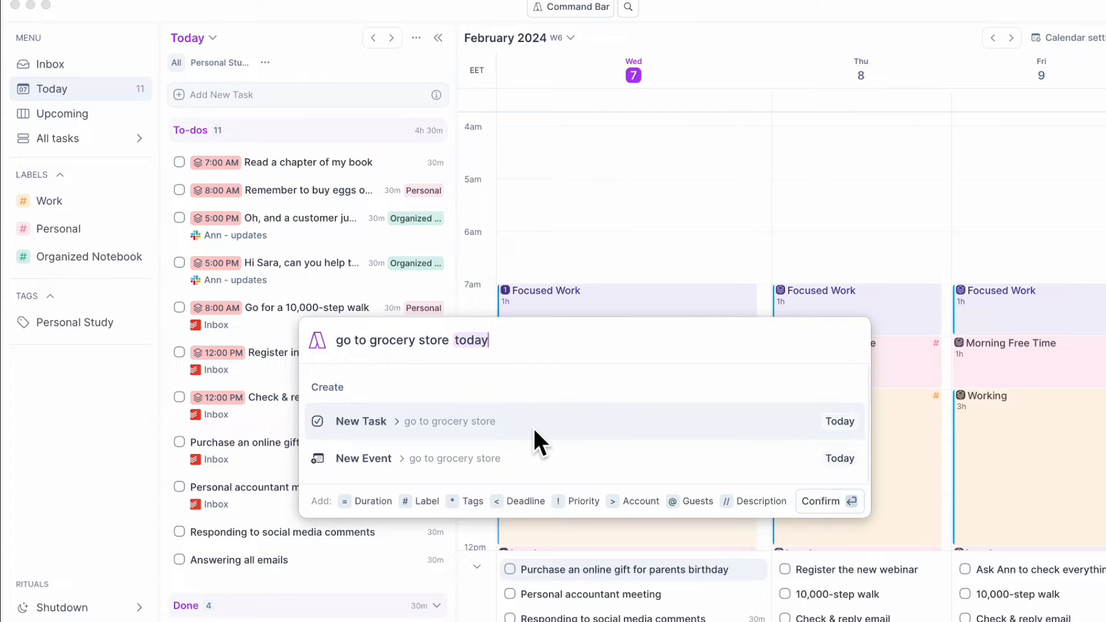
left_click(823, 501)
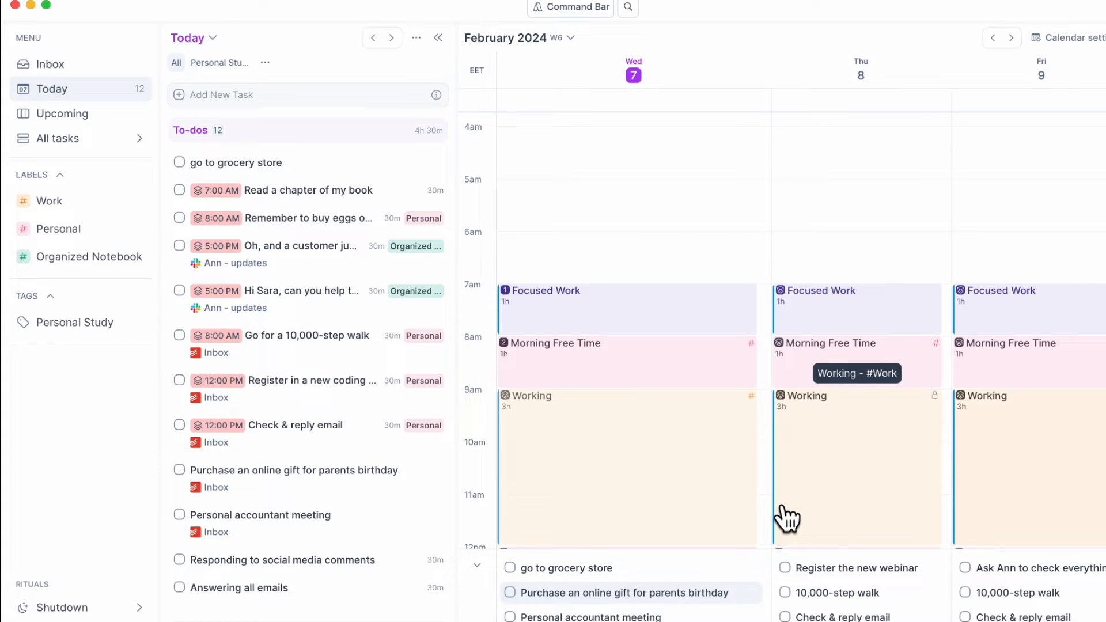
mouse_move(741, 477)
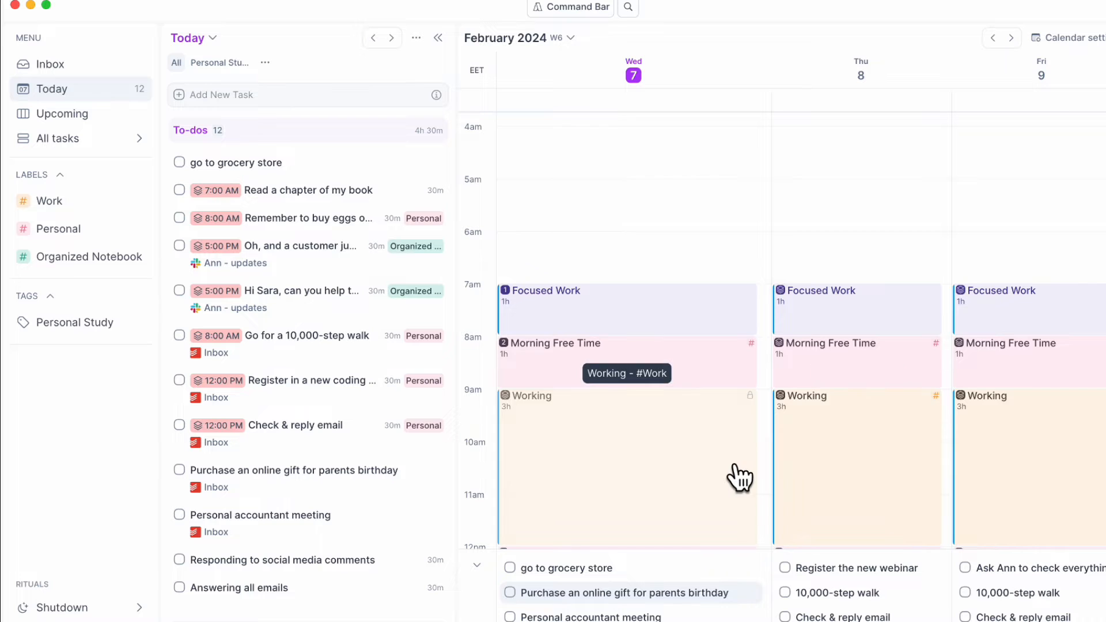
- Reveal the full Organized Notebook label name, then open Filter by Label for today's tasks
scroll("down", 3)
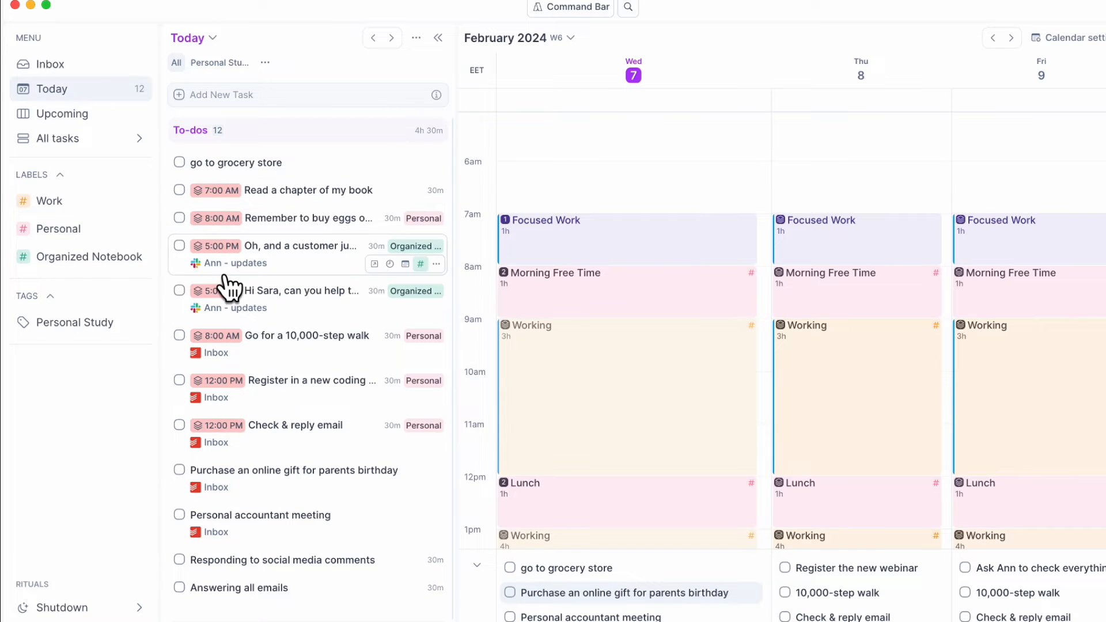
mouse_move(487, 276)
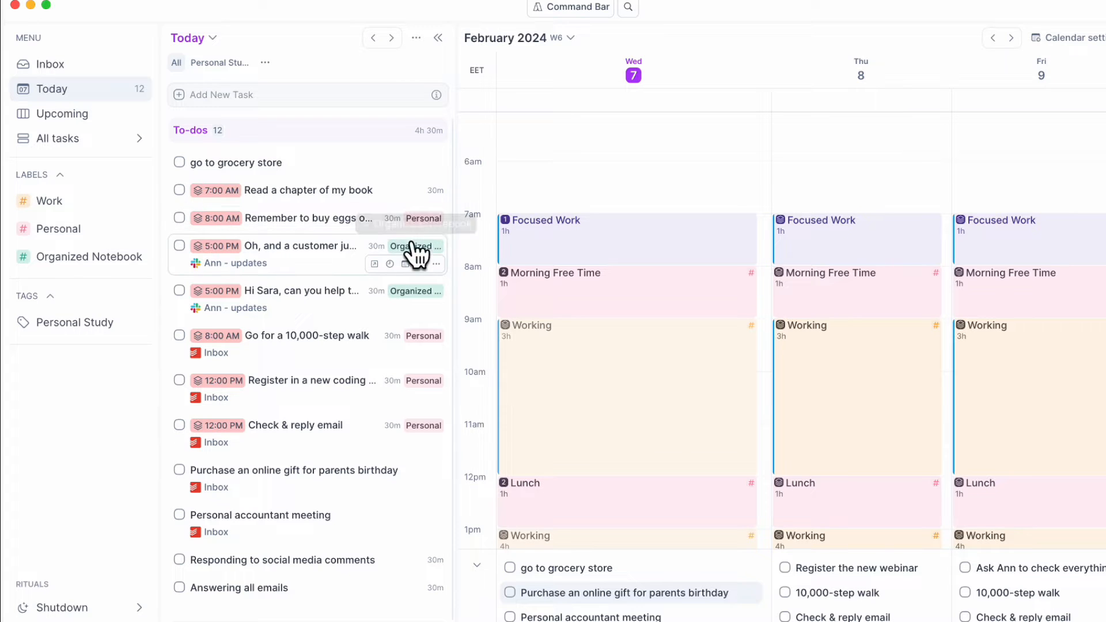
mouse_move(420, 254)
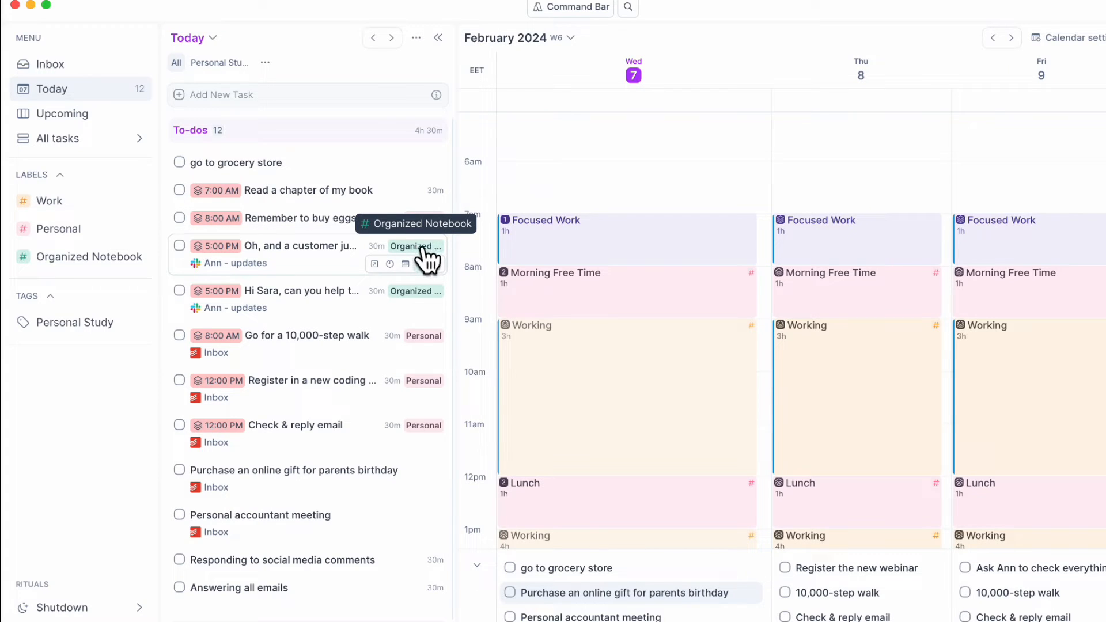
left_click(416, 38)
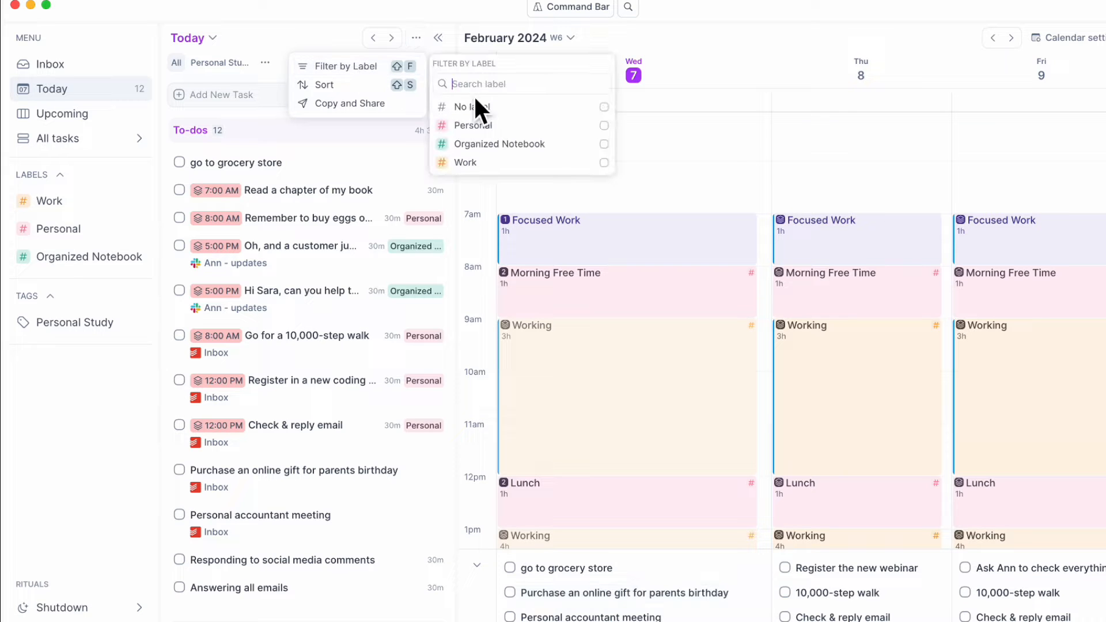
mouse_move(525, 145)
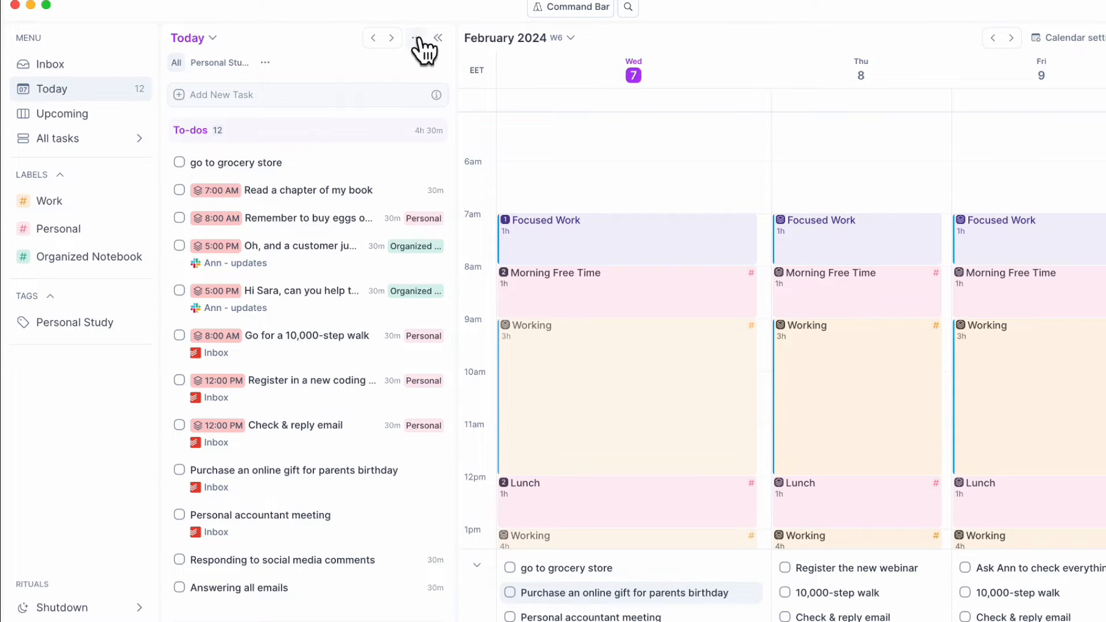
left_click(415, 38)
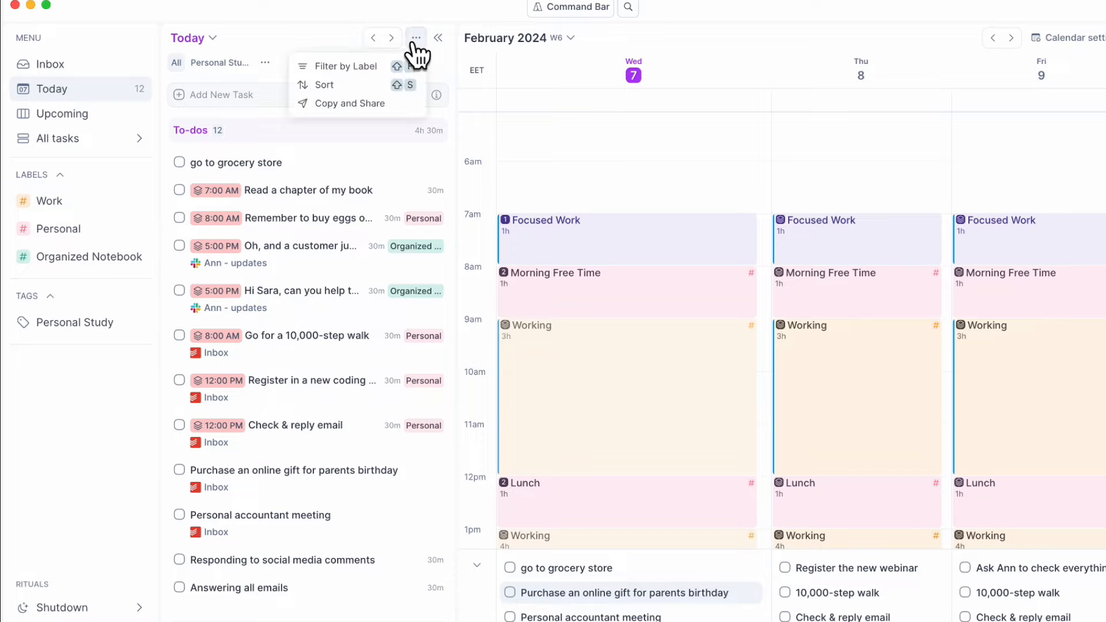
left_click(346, 65)
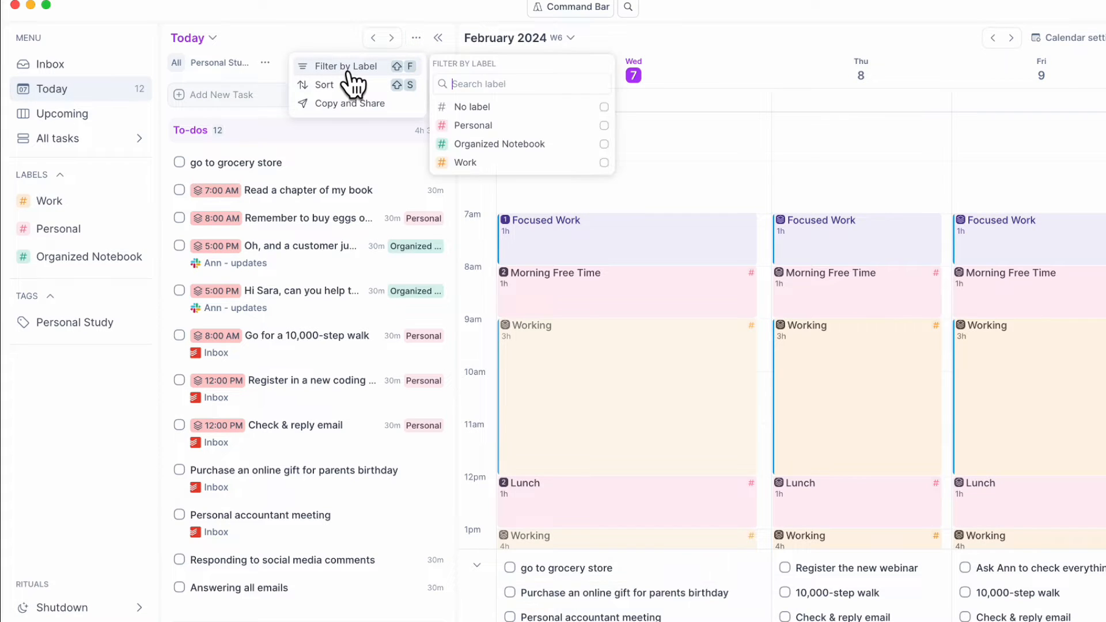
mouse_move(525, 138)
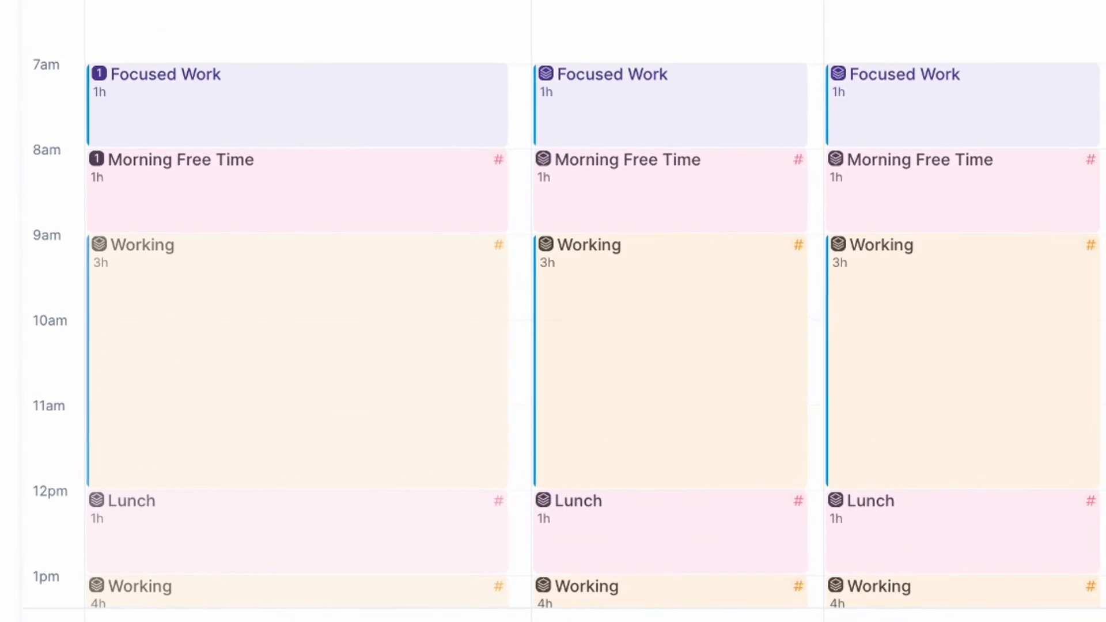
scroll("down", 3)
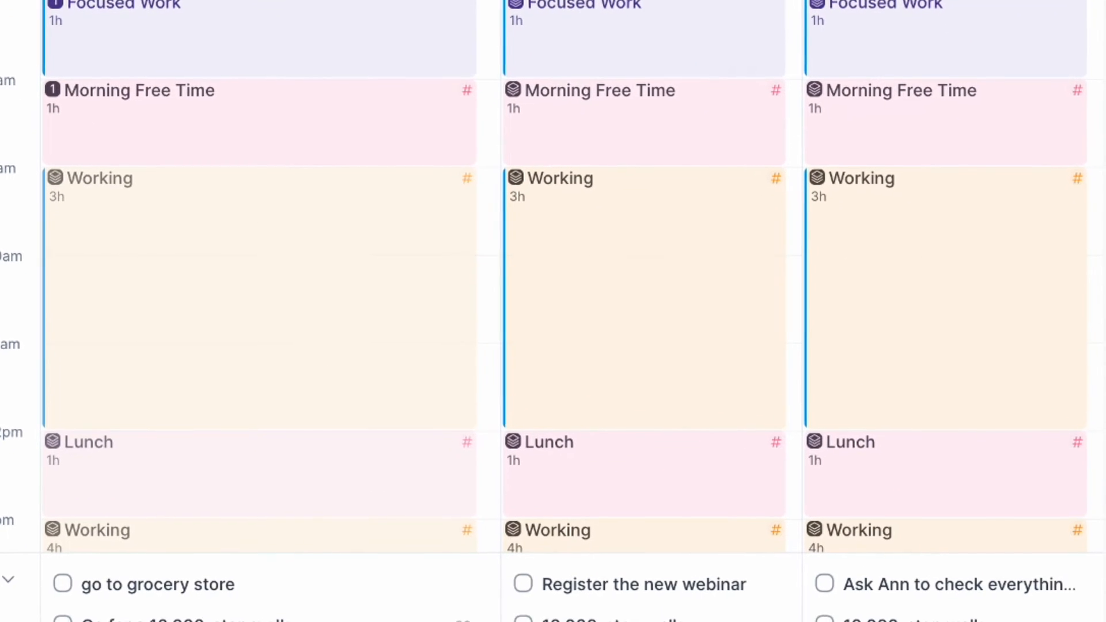
scroll("down", 3)
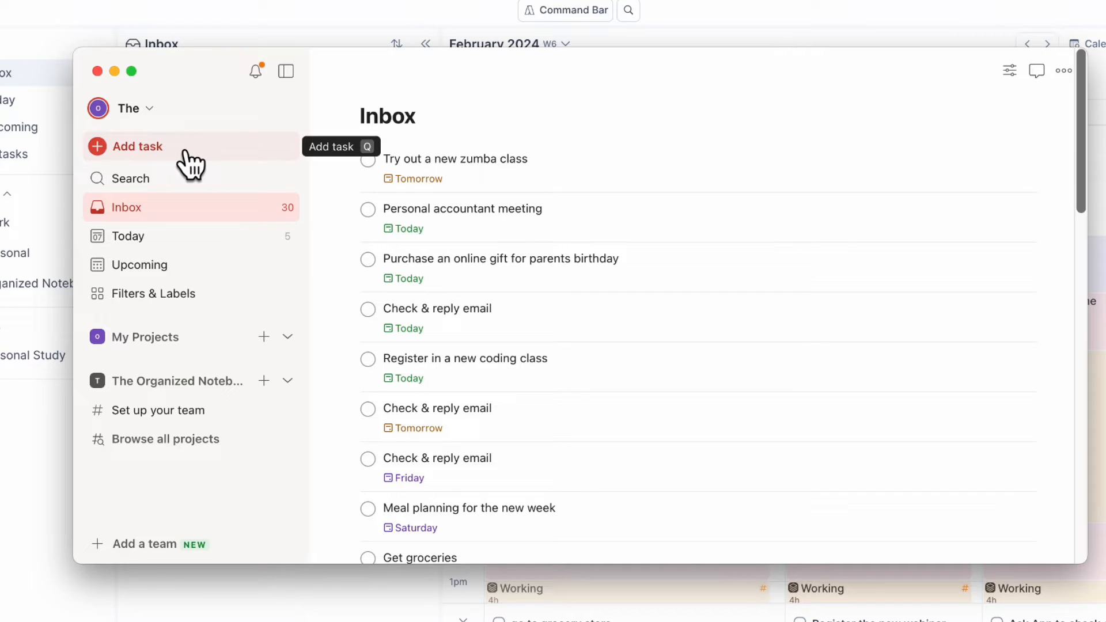
- Add the Todoist inbox task 'Need to remember to call Ann about next week's schedule'
left_click(138, 146)
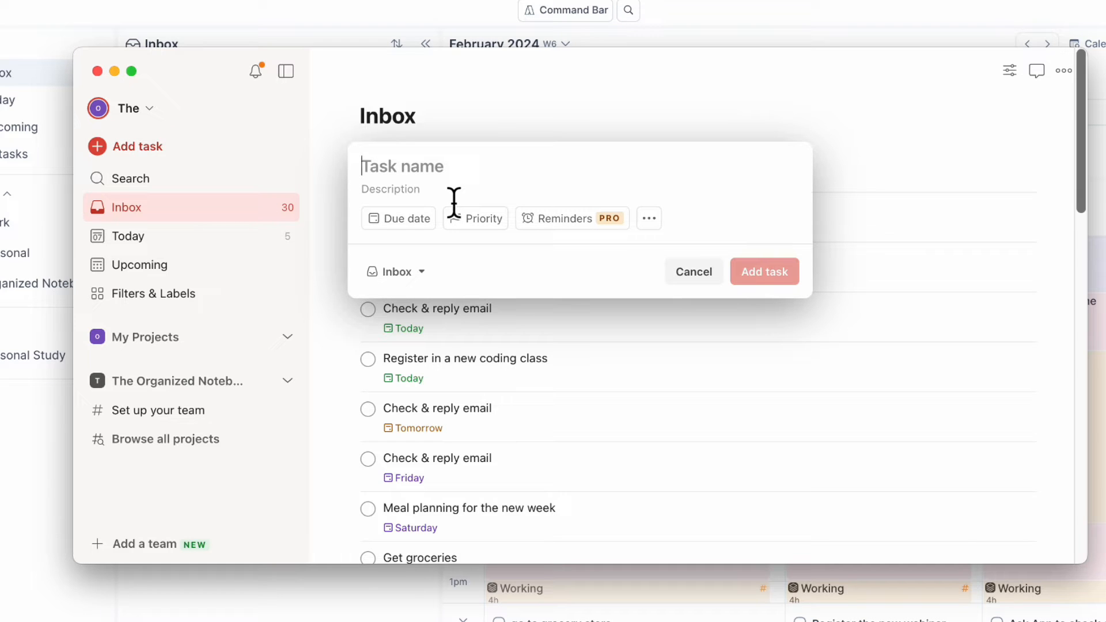
type("Need to")
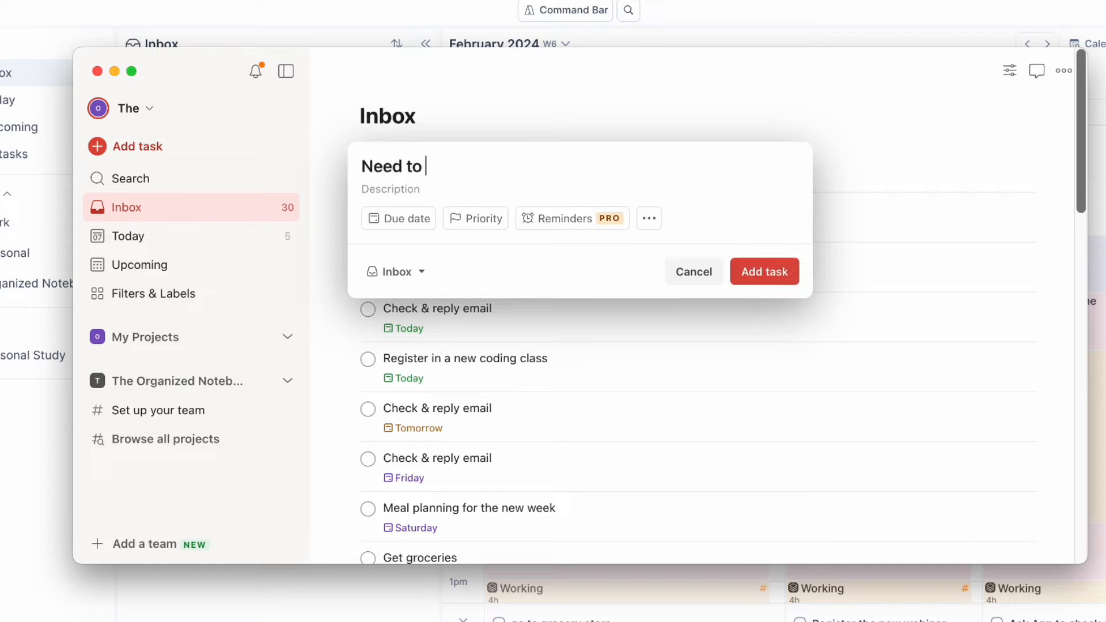
type("remember to call")
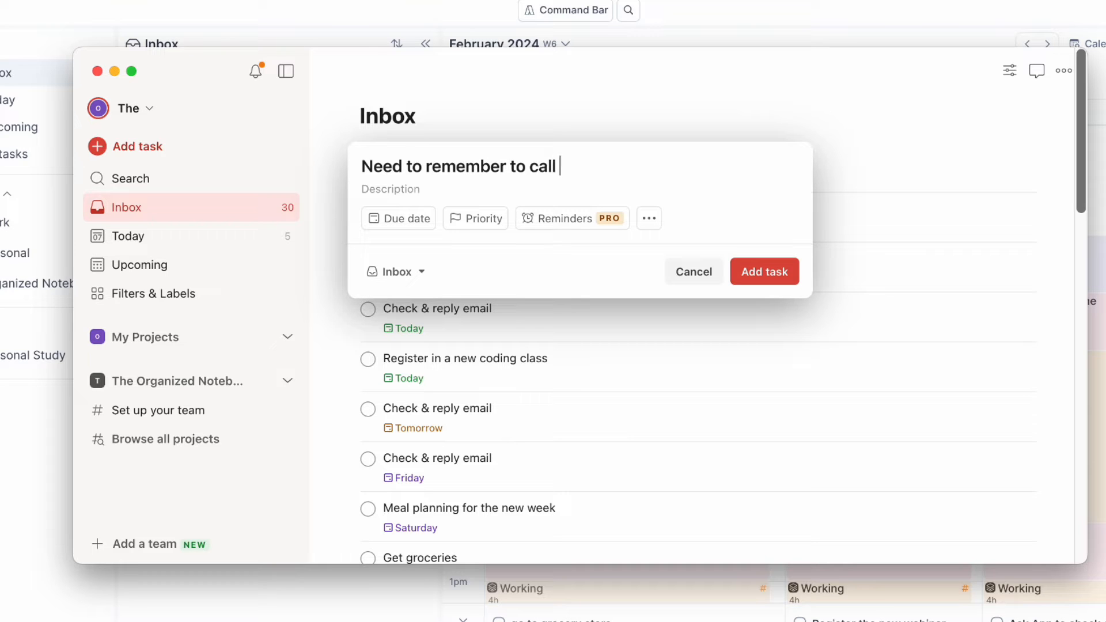
type("Ann about")
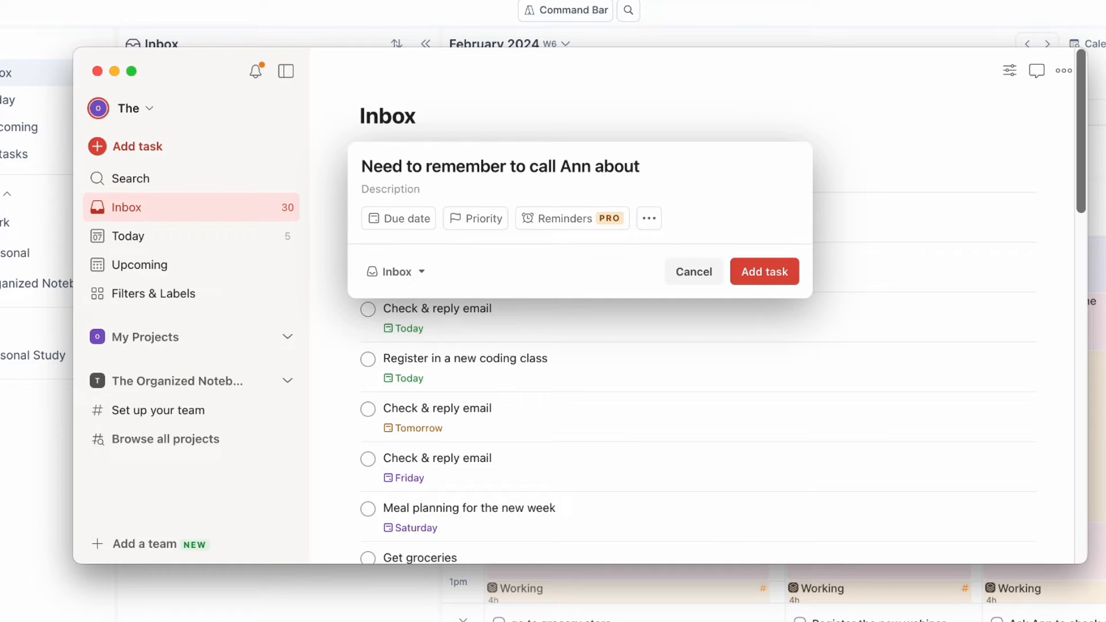
type("next week's schedule")
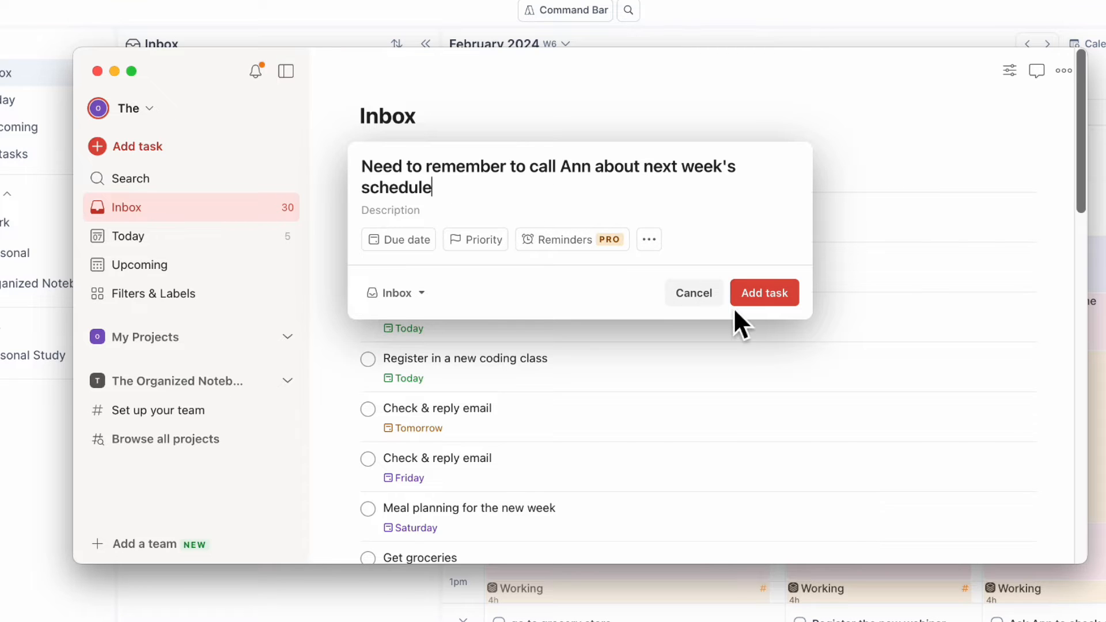
left_click(764, 293)
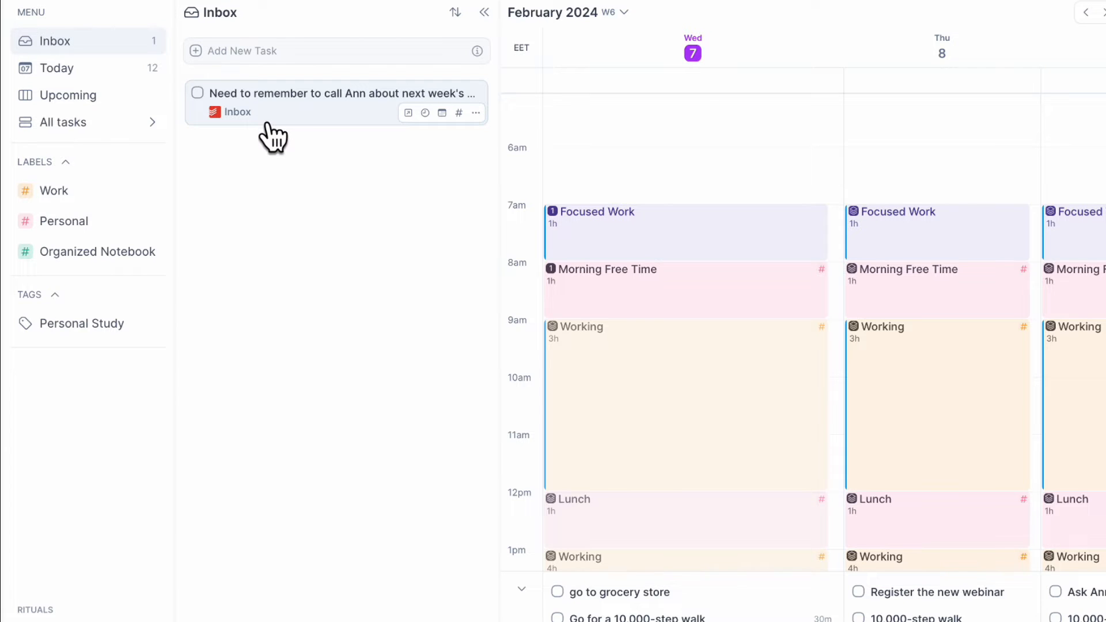
mouse_move(328, 138)
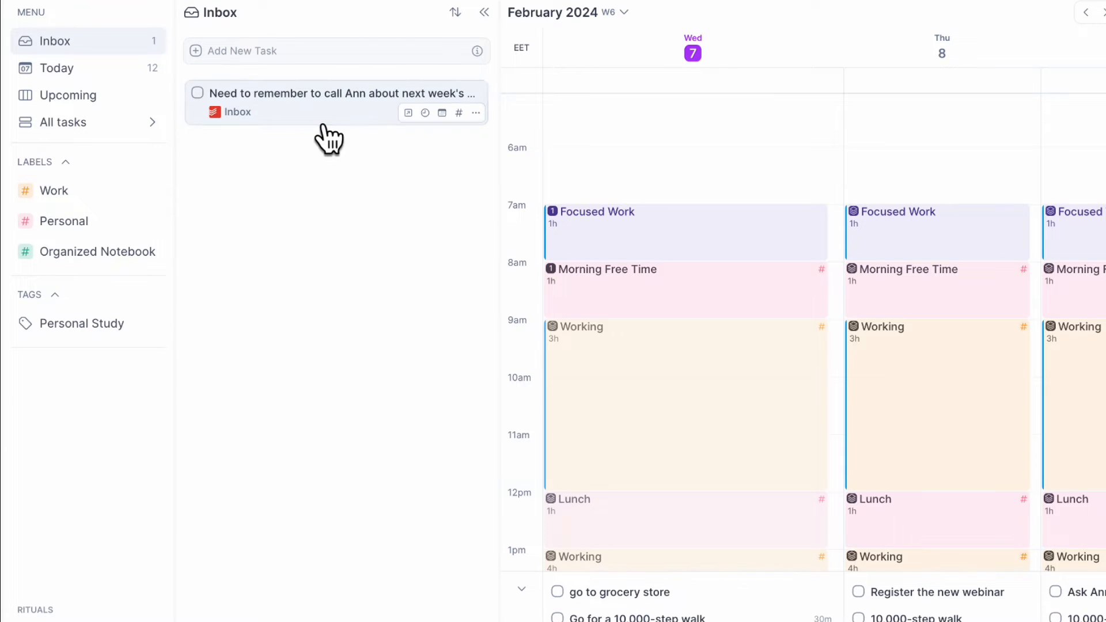
mouse_move(421, 296)
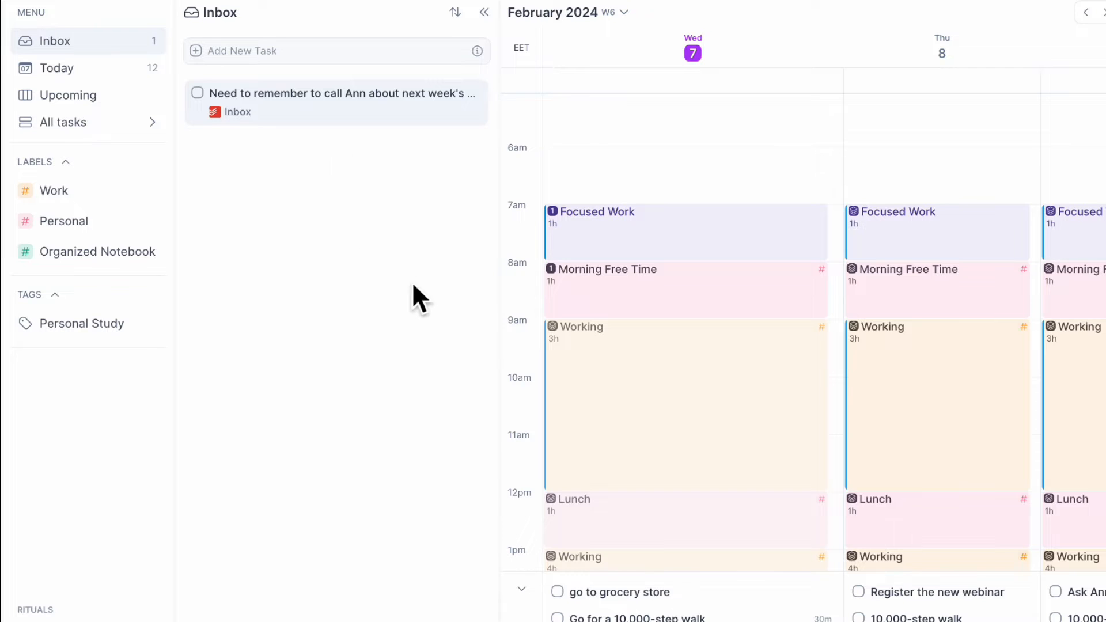
mouse_move(473, 321)
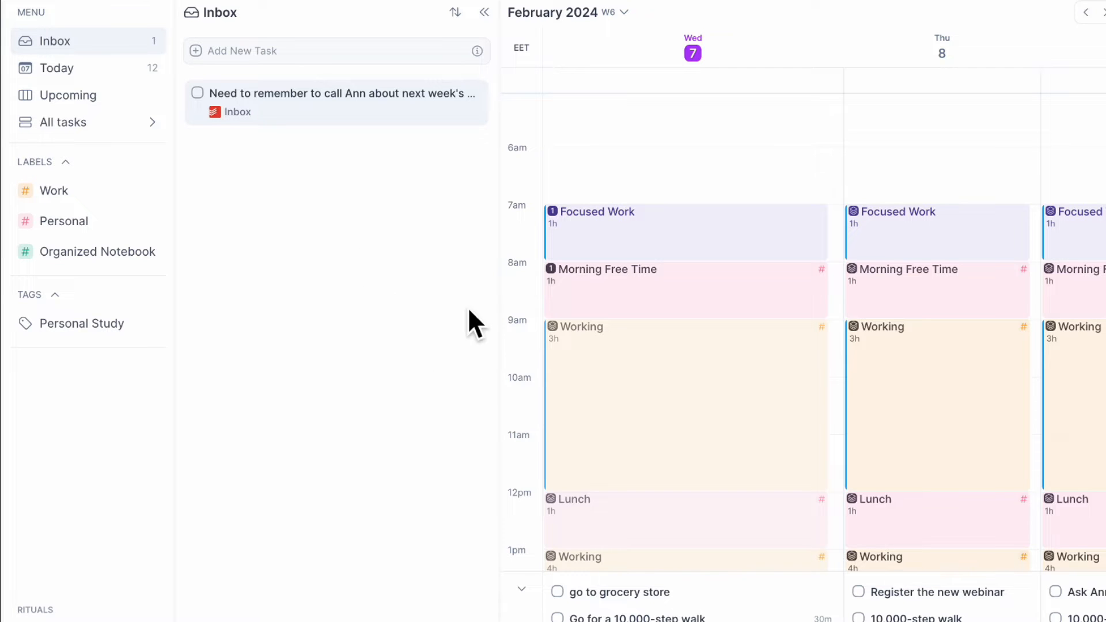
mouse_move(309, 99)
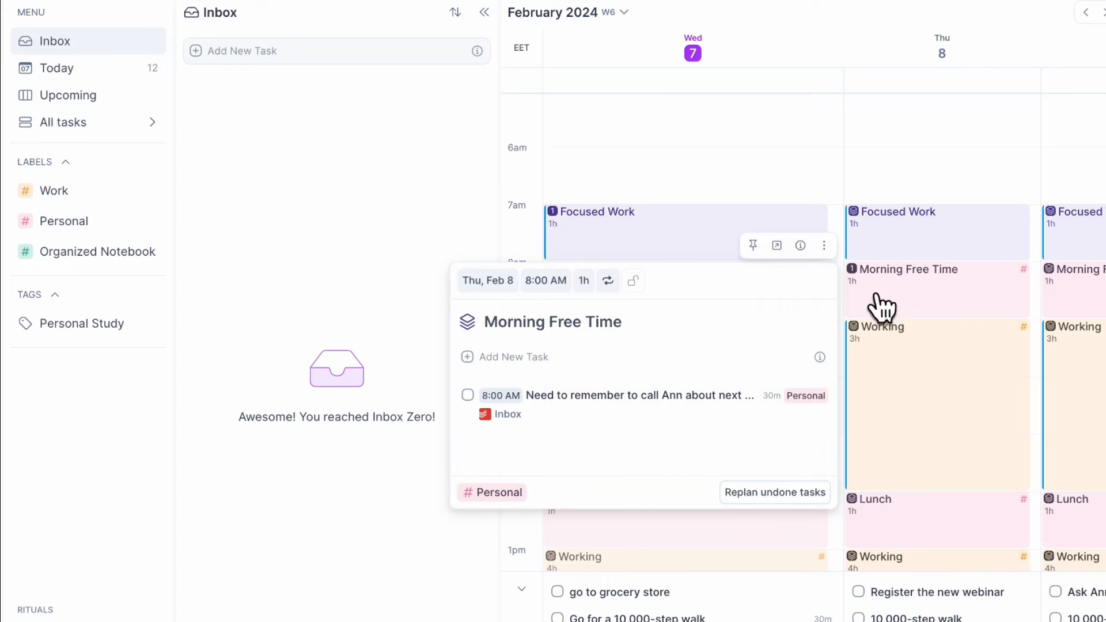
mouse_move(903, 355)
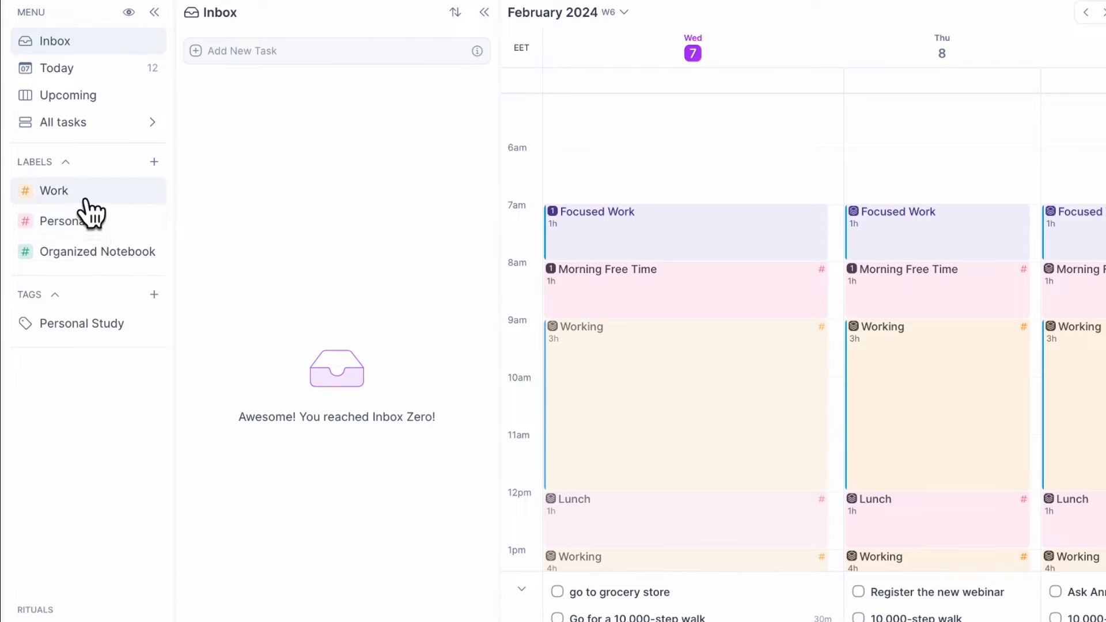
mouse_move(529, 386)
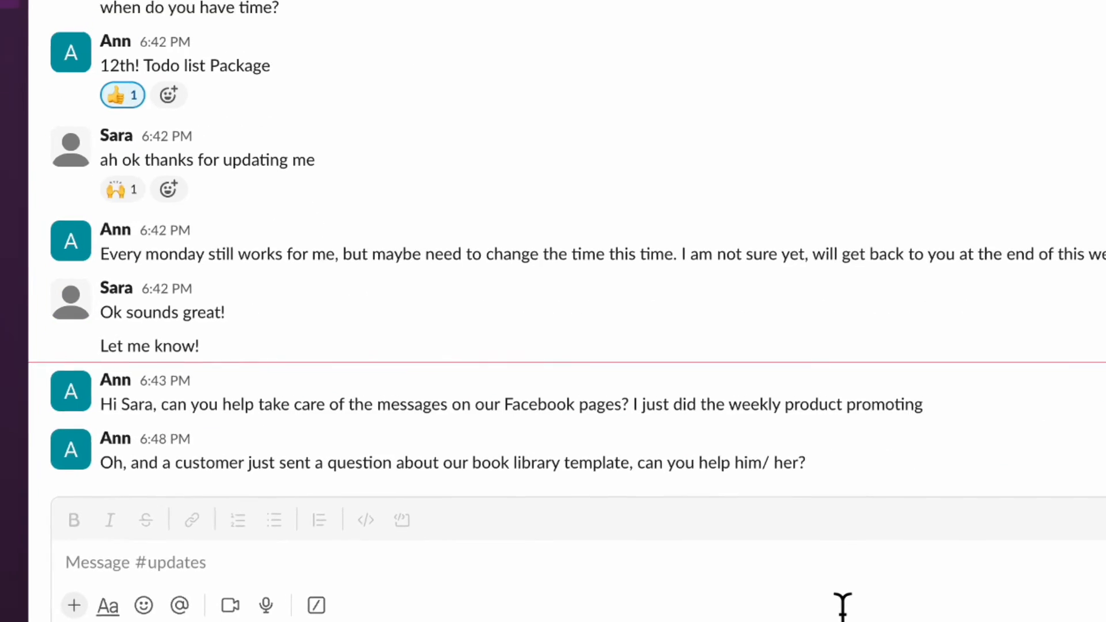
- Save Ann's book library template question for later and view its More actions menu
scroll("down", 3)
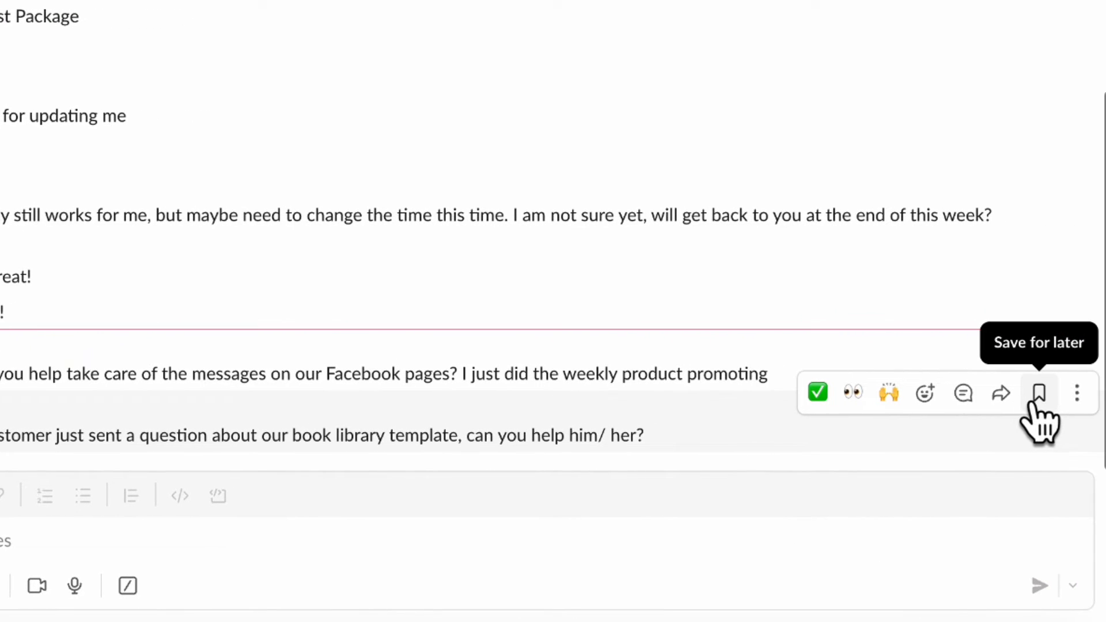
left_click(1038, 393)
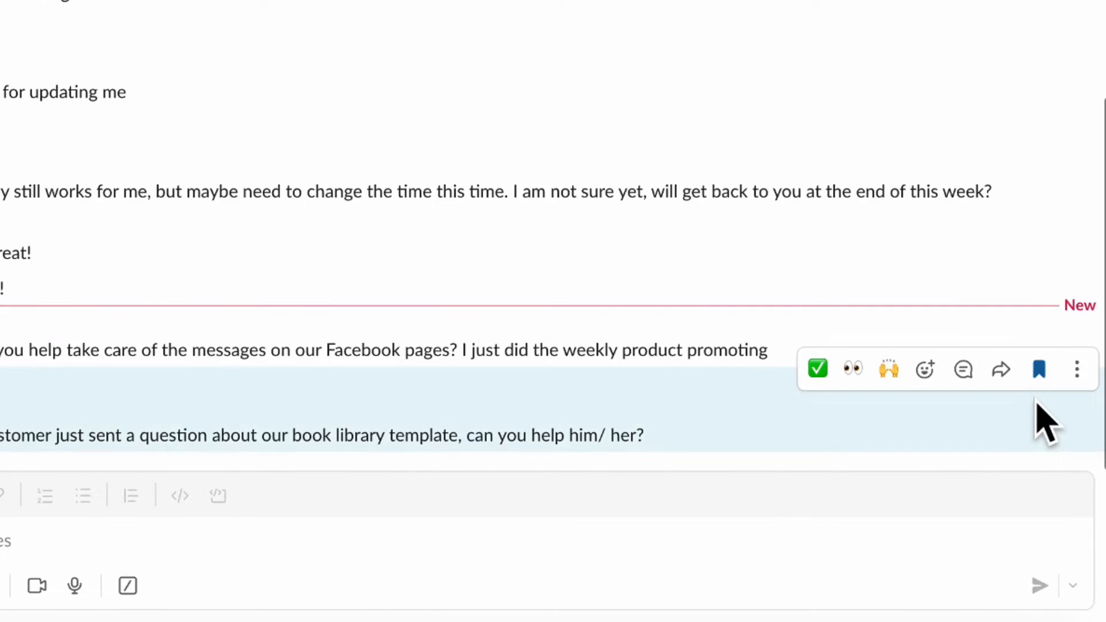
mouse_move(1077, 369)
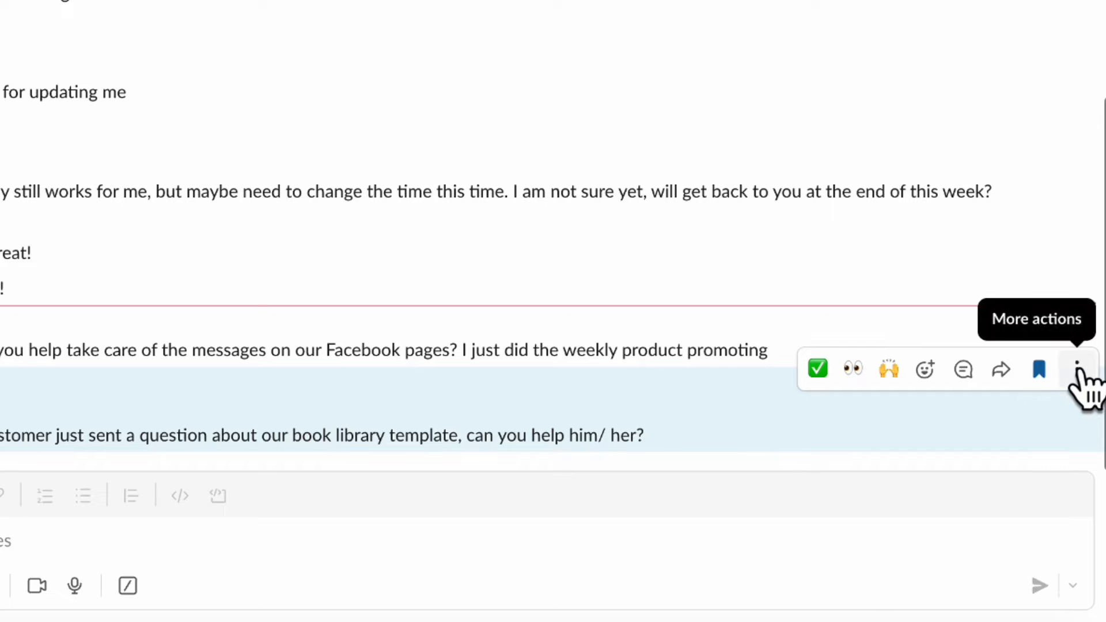
left_click(1078, 368)
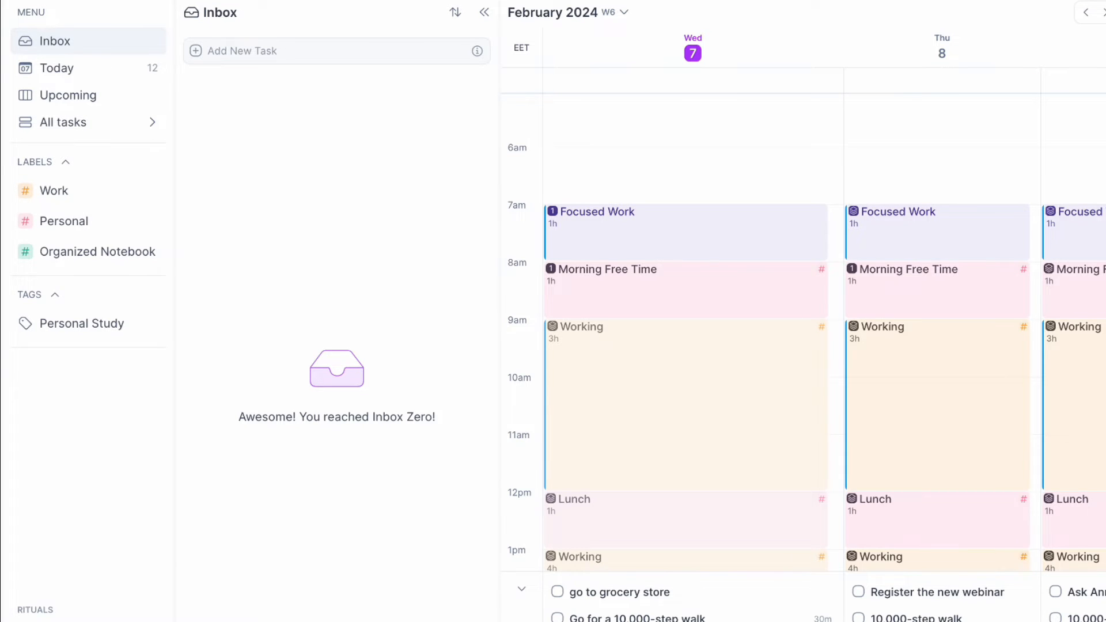
- Filter by the Personal label, change the calendar's number of days, and scroll the week
left_click(1005, 45)
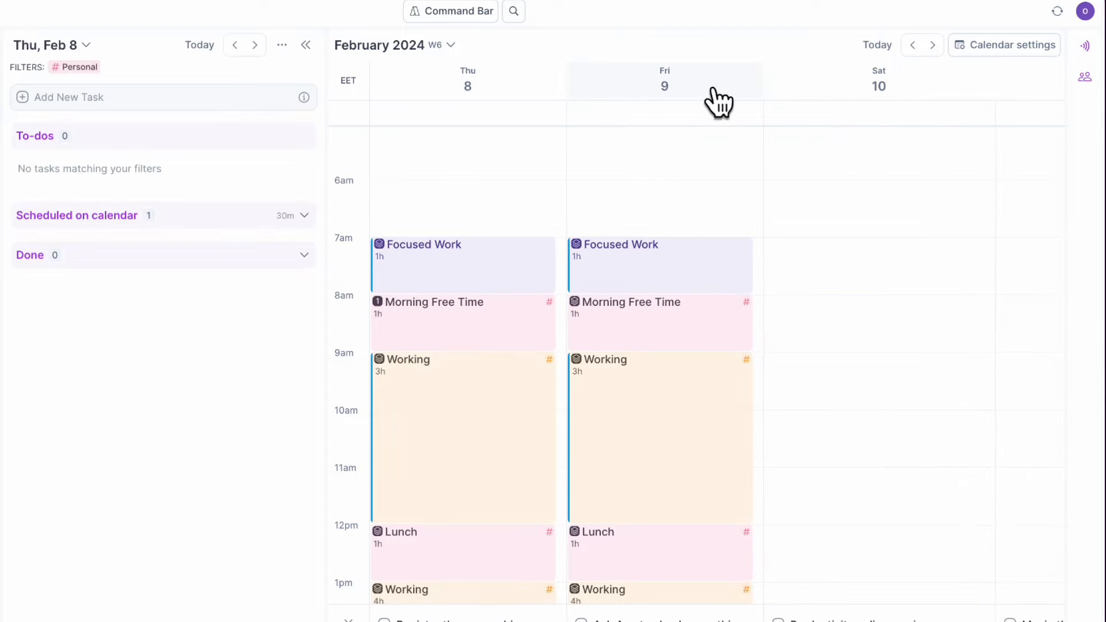
left_click(1006, 44)
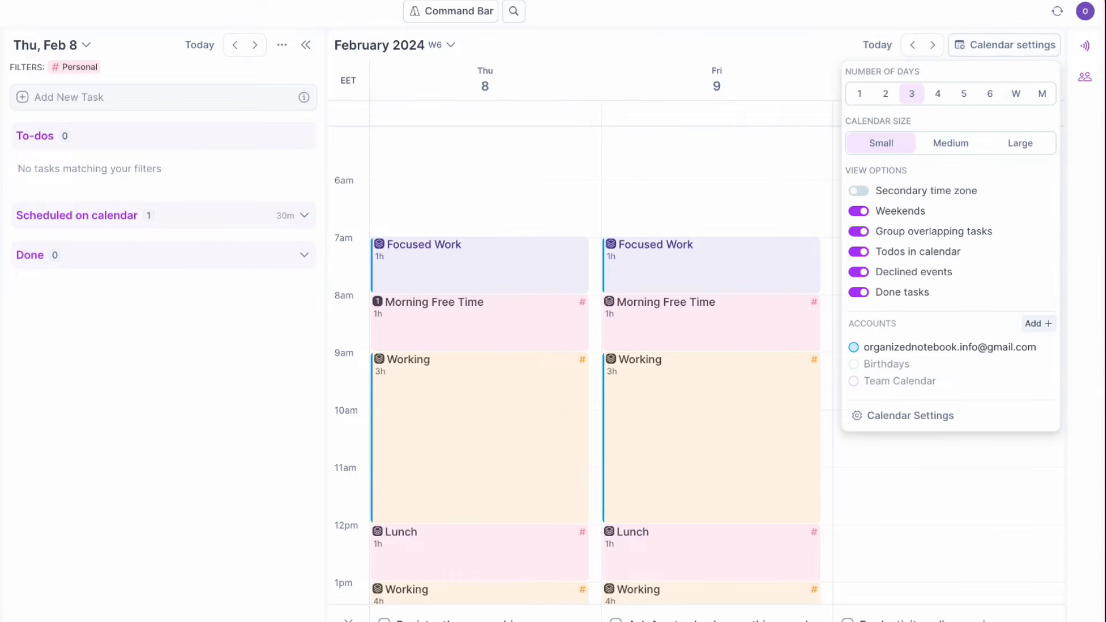
left_click(1043, 94)
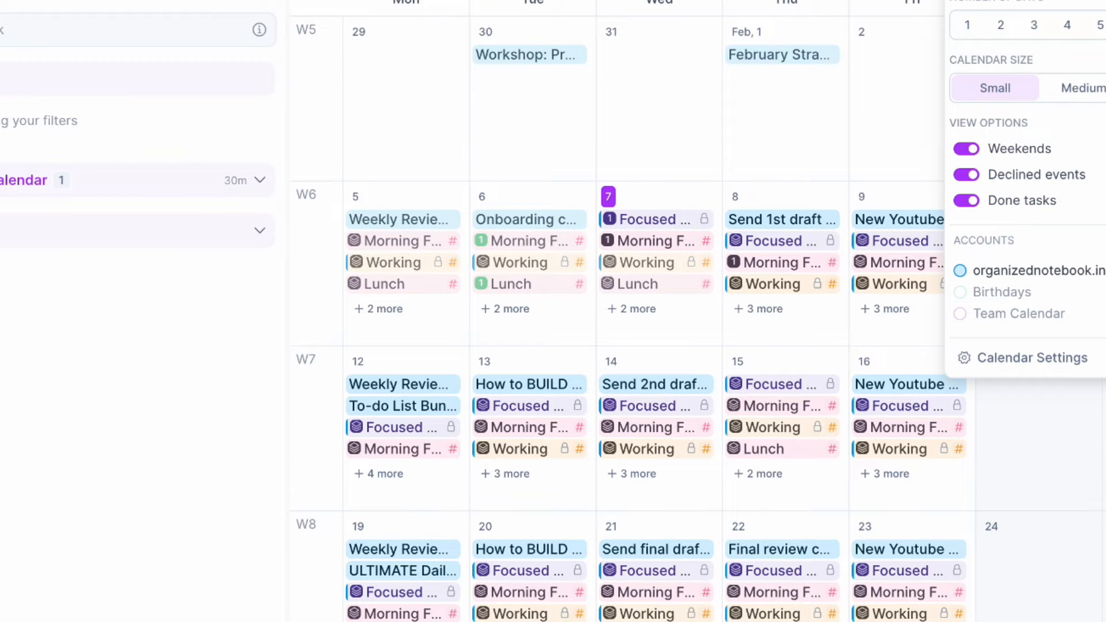
mouse_move(582, 525)
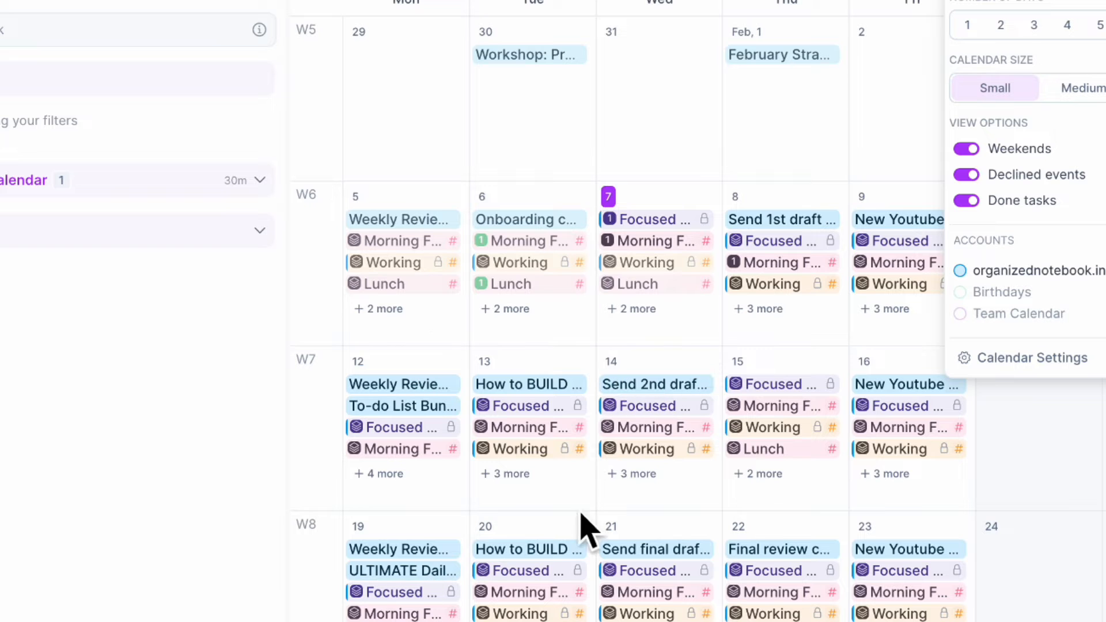
mouse_move(514, 381)
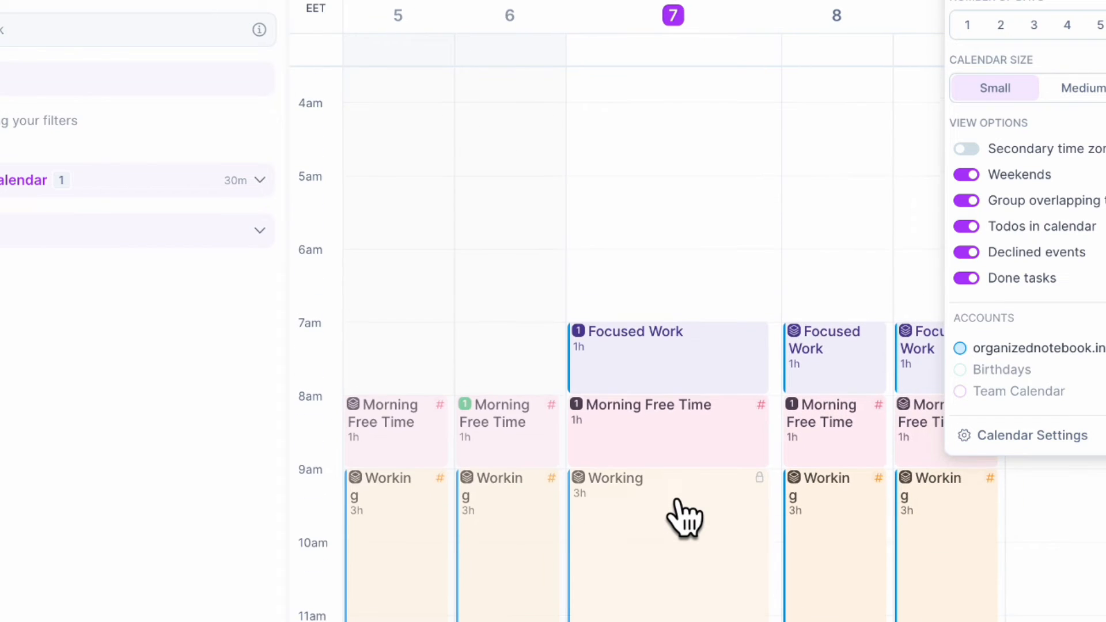
scroll("down", 3)
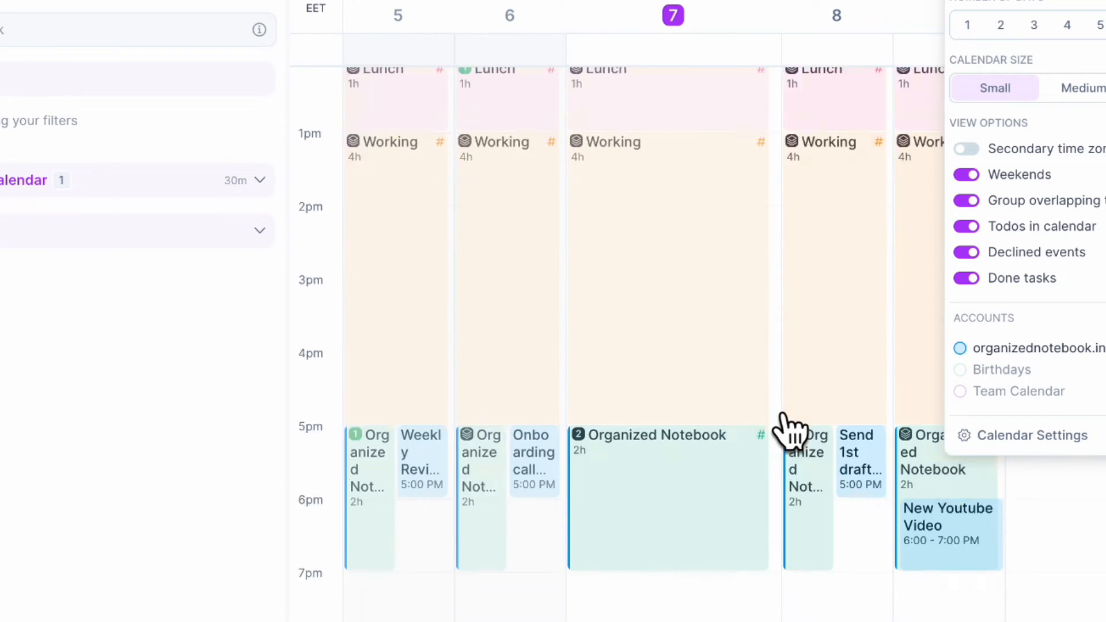
scroll("down", 3)
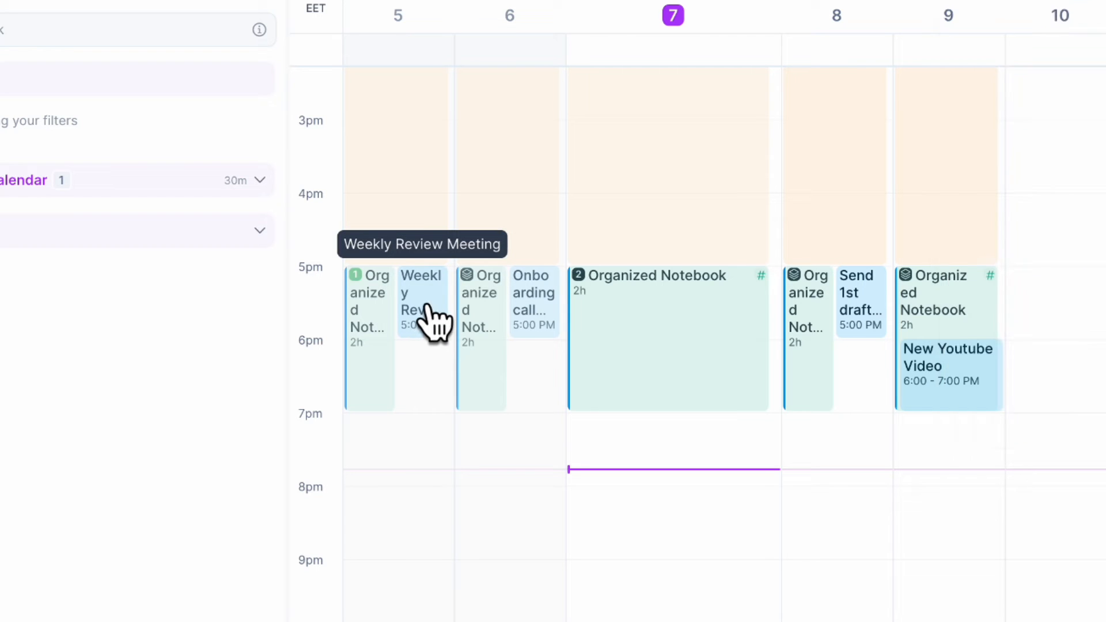
left_click(421, 302)
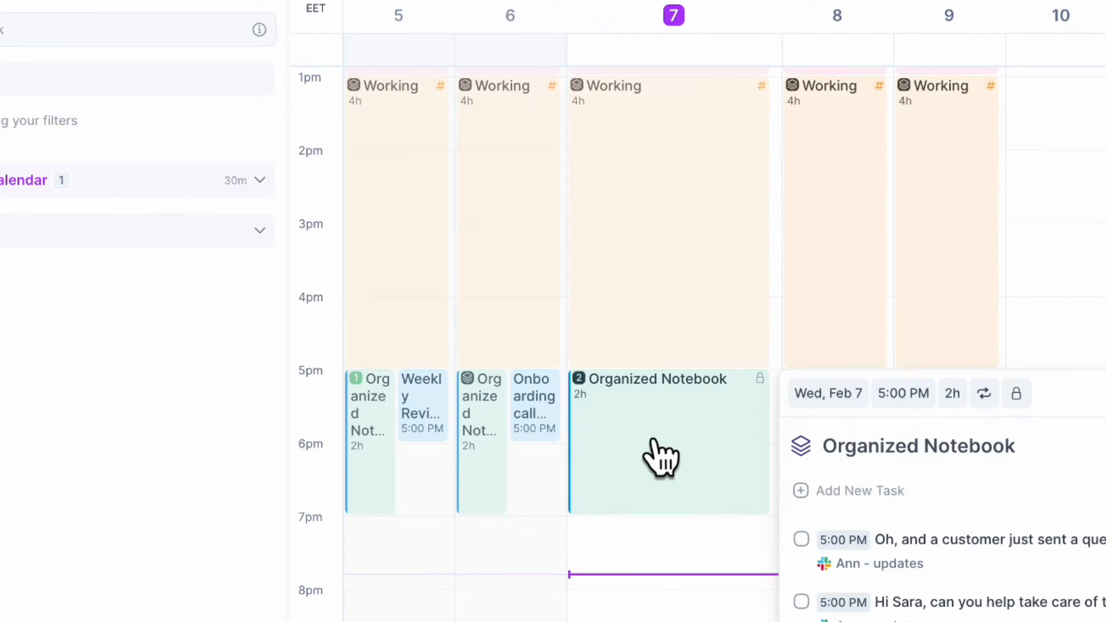
mouse_move(722, 483)
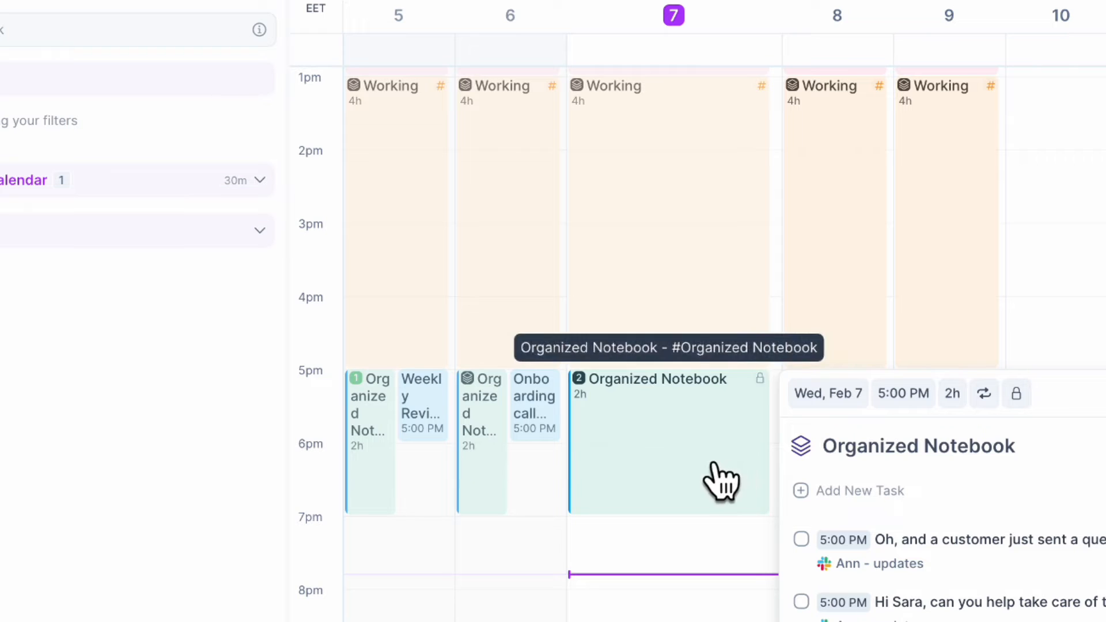
- Scroll the calendar and unpin the Organized Notebook slot from the side panel
scroll("down", 3)
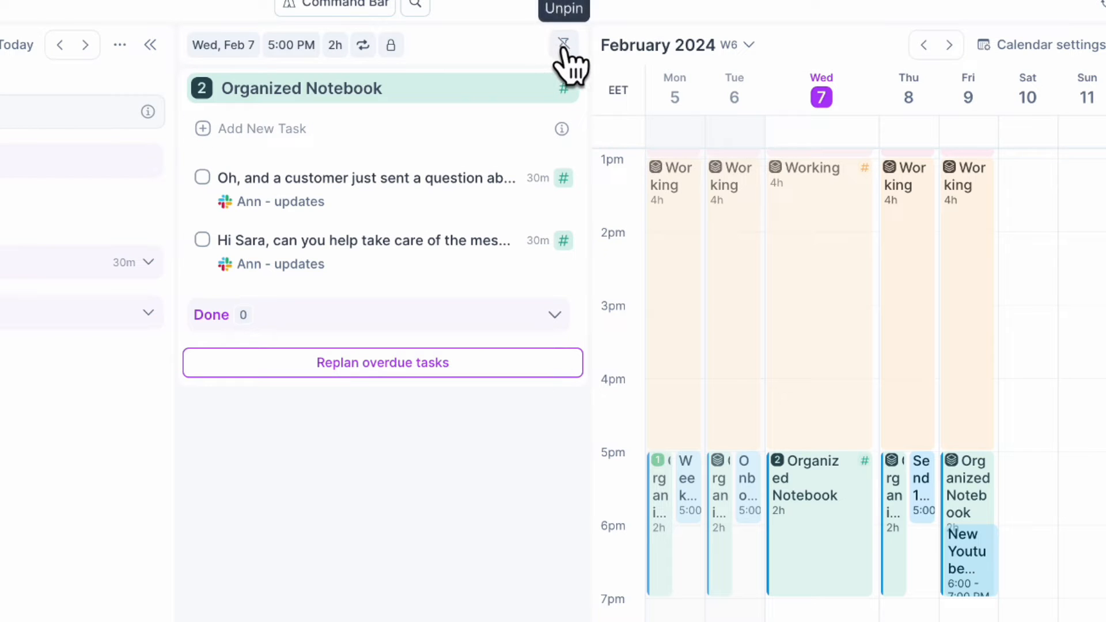
left_click(564, 44)
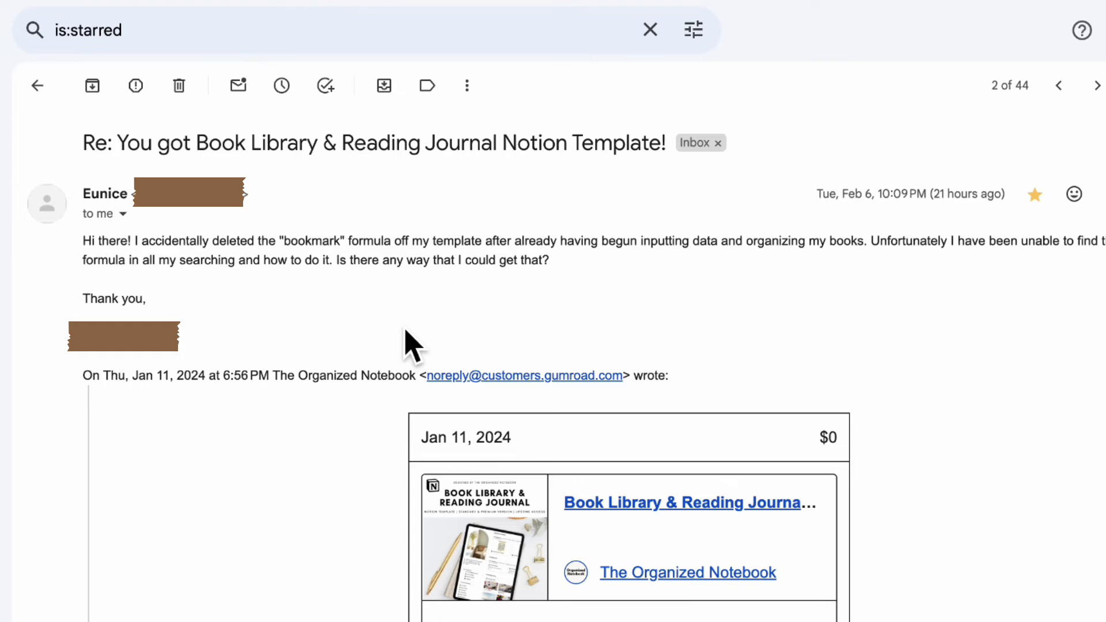
mouse_move(875, 336)
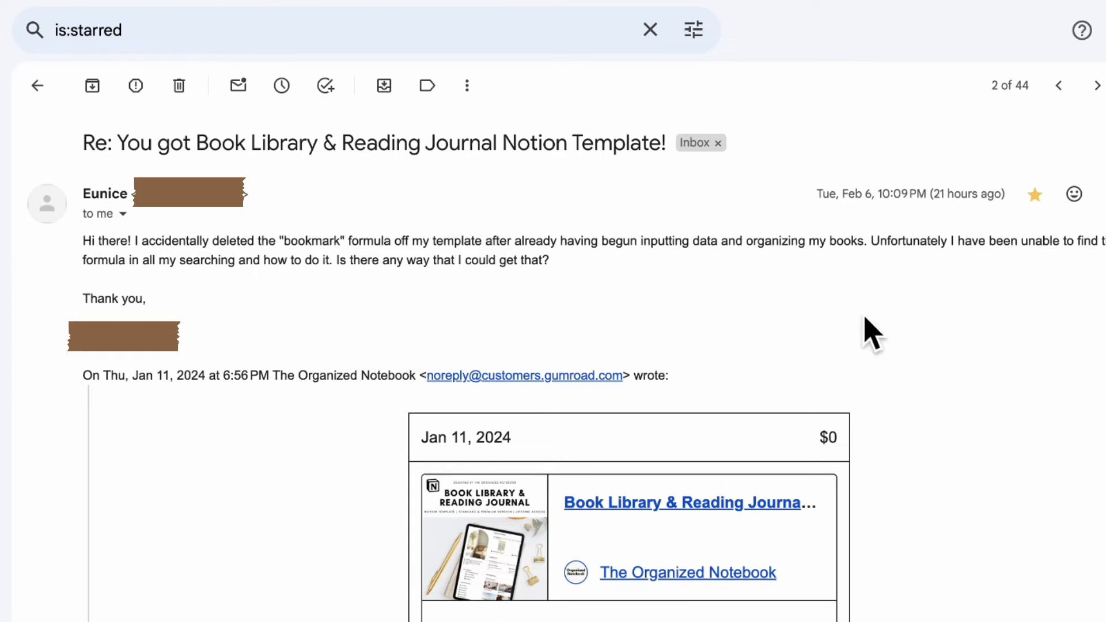
mouse_move(1079, 337)
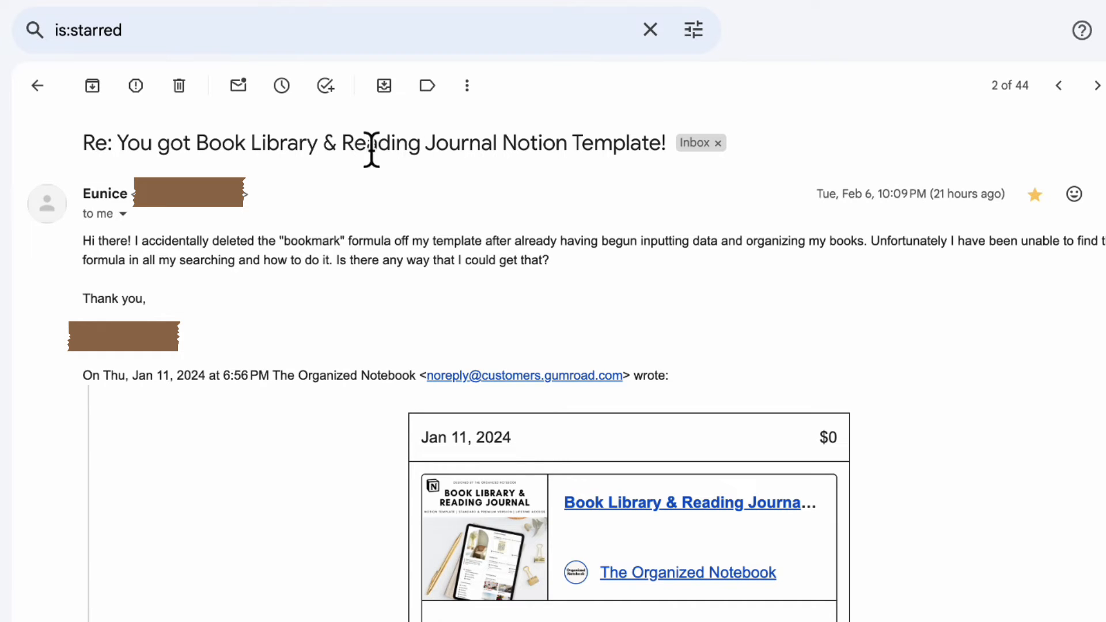
- Tag the customer's Book Library template email with the Akiflow label
left_click(428, 85)
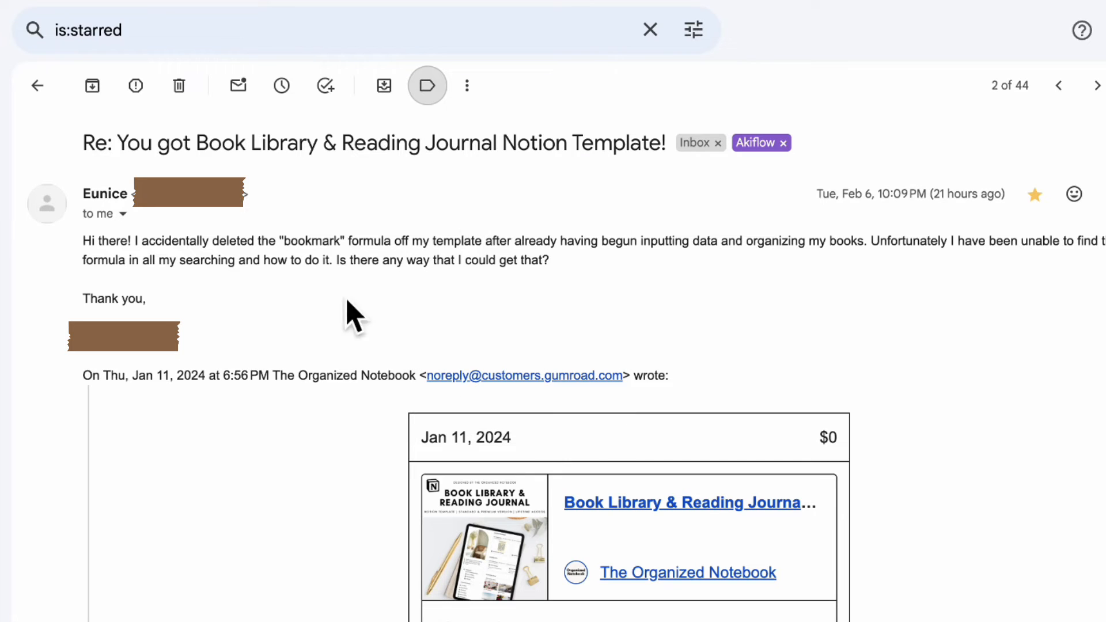
mouse_move(290, 339)
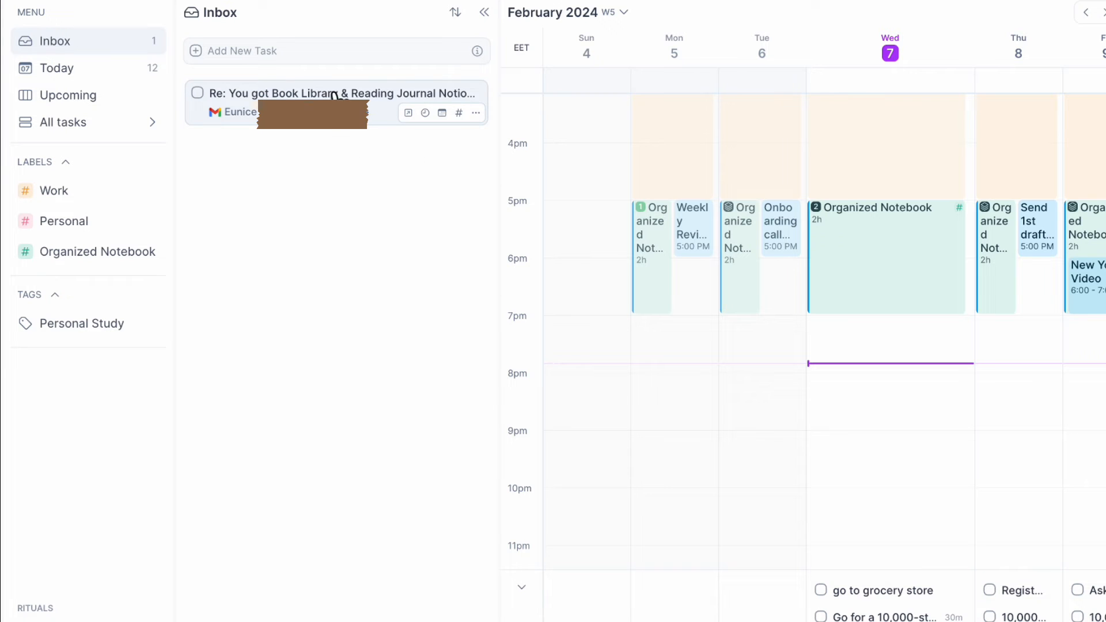
- Retitle the email task to begin 'Check email:' and move it to Thursday's Organized Notebook slot
left_click(332, 94)
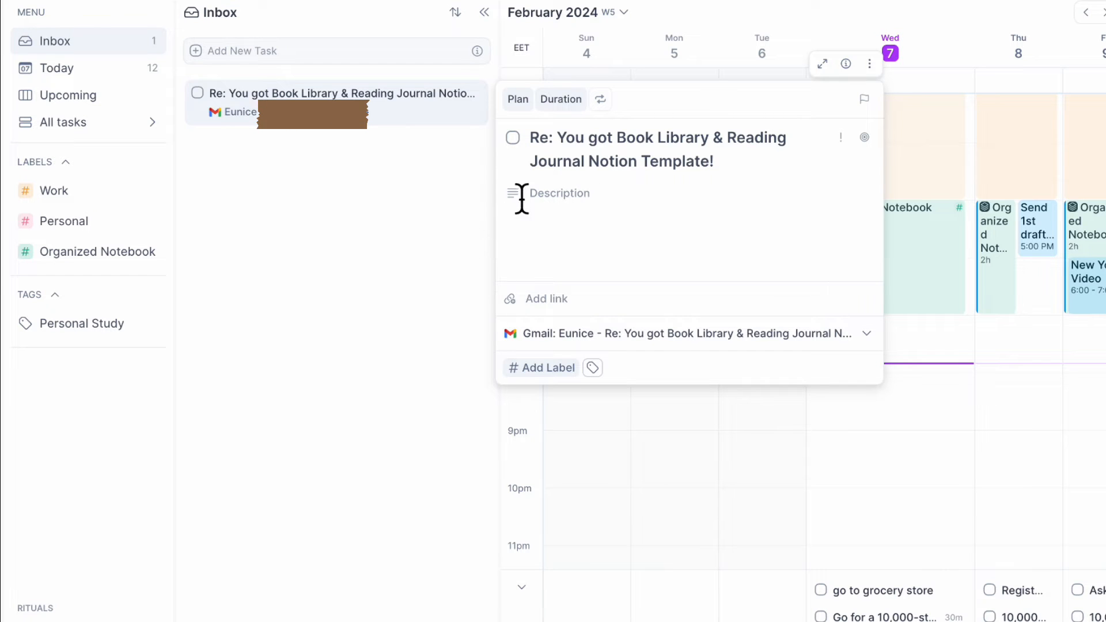
left_click_drag(532, 137, 713, 160)
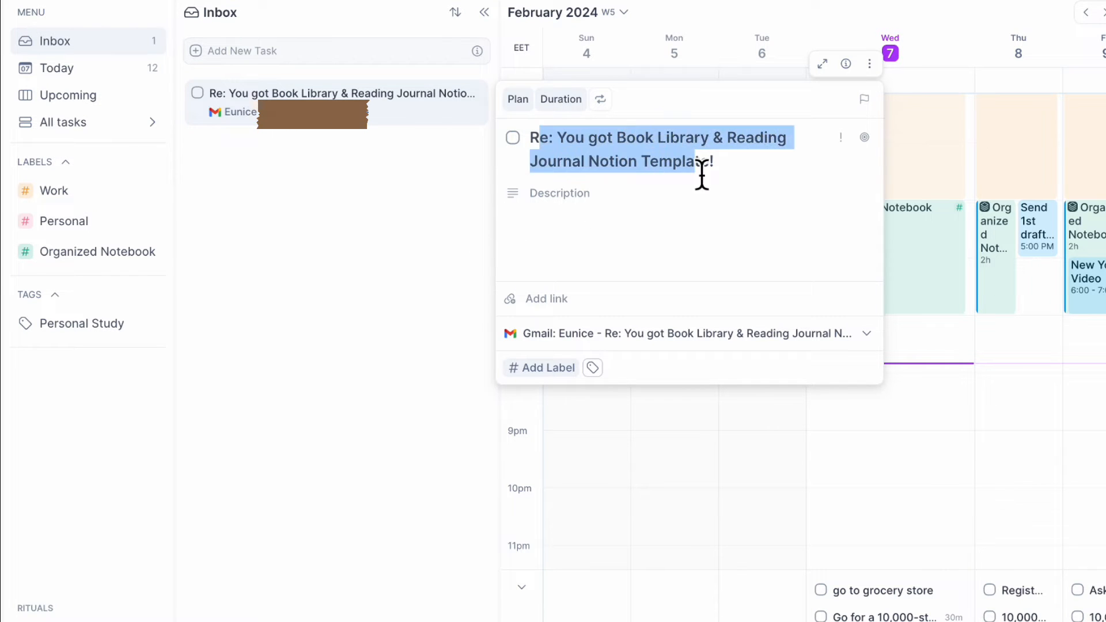
type("Check email")
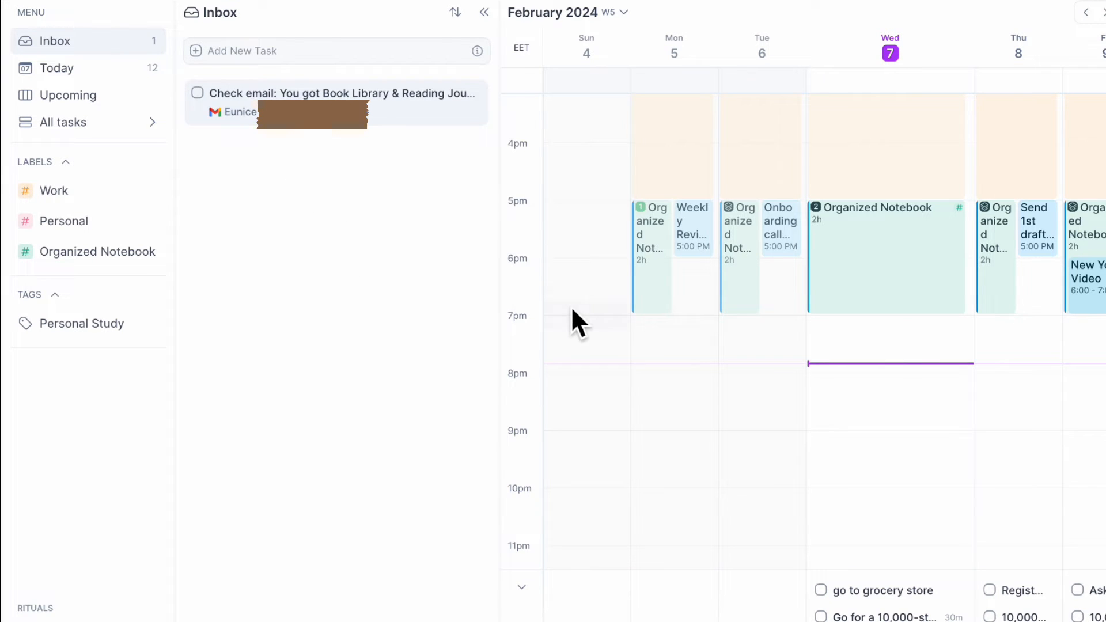
mouse_move(462, 212)
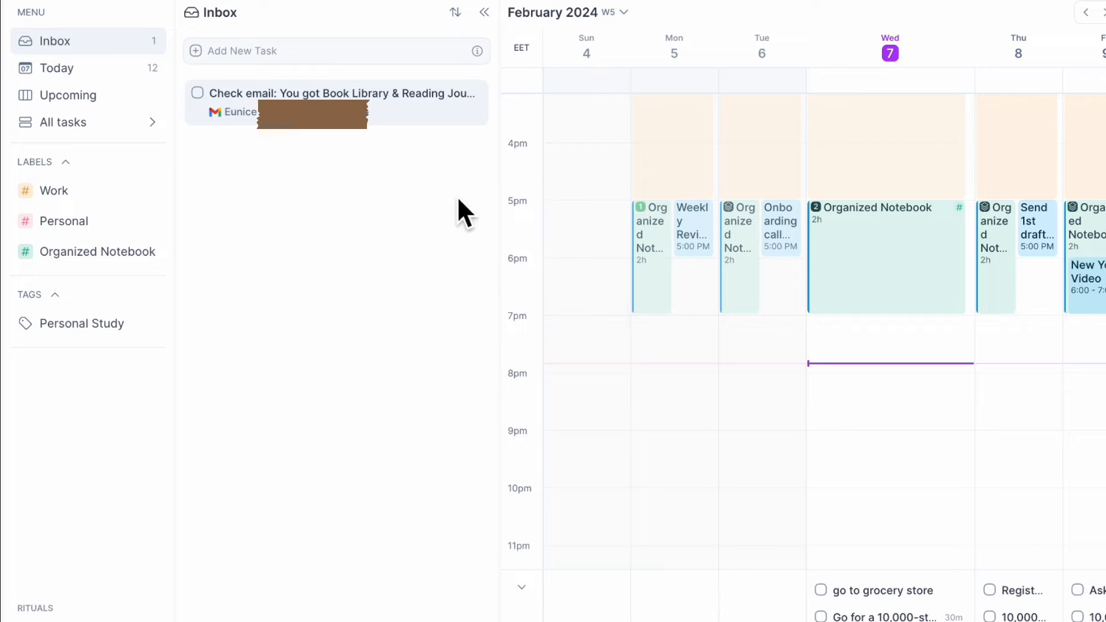
mouse_move(1019, 233)
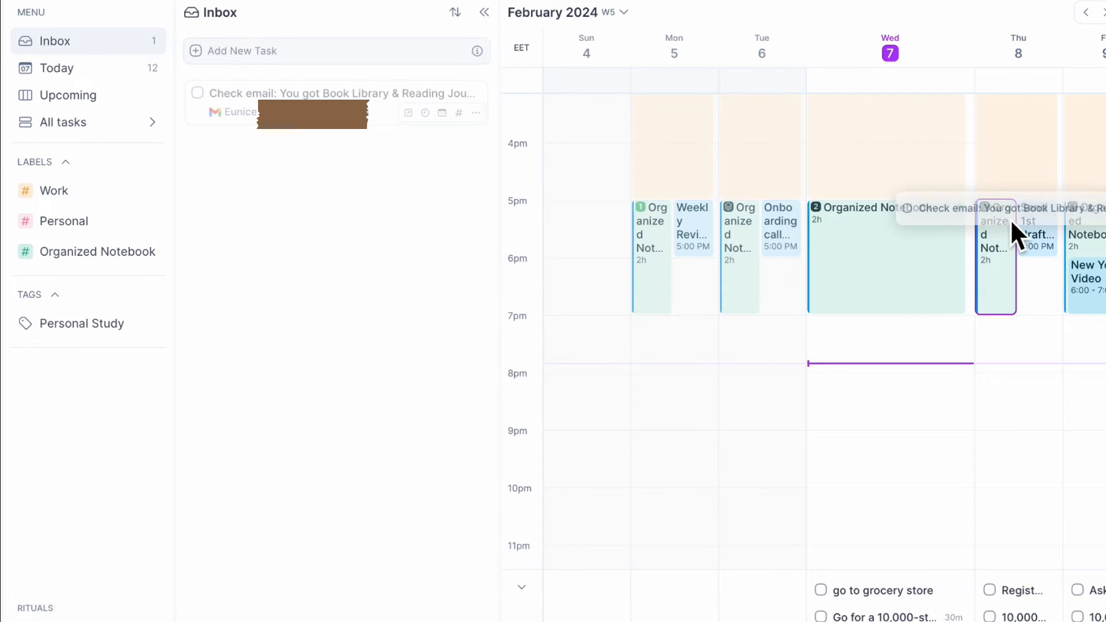
left_click(198, 93)
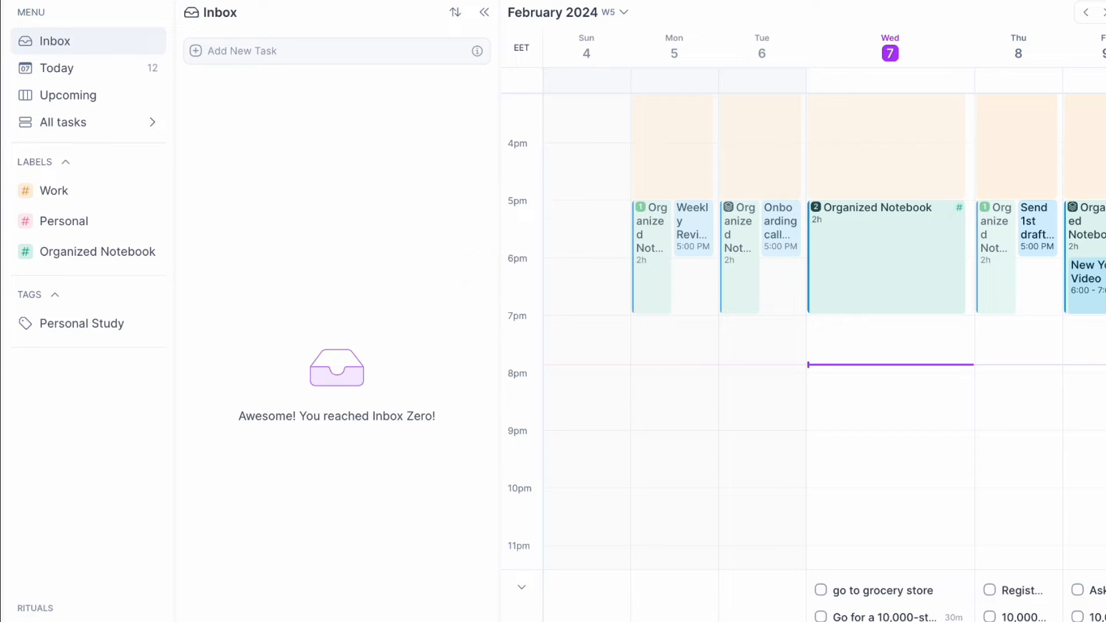
- Go to Settings > Integrations > Notion and begin adding the 'Tasks (Akiflow)' database
left_click(1087, 13)
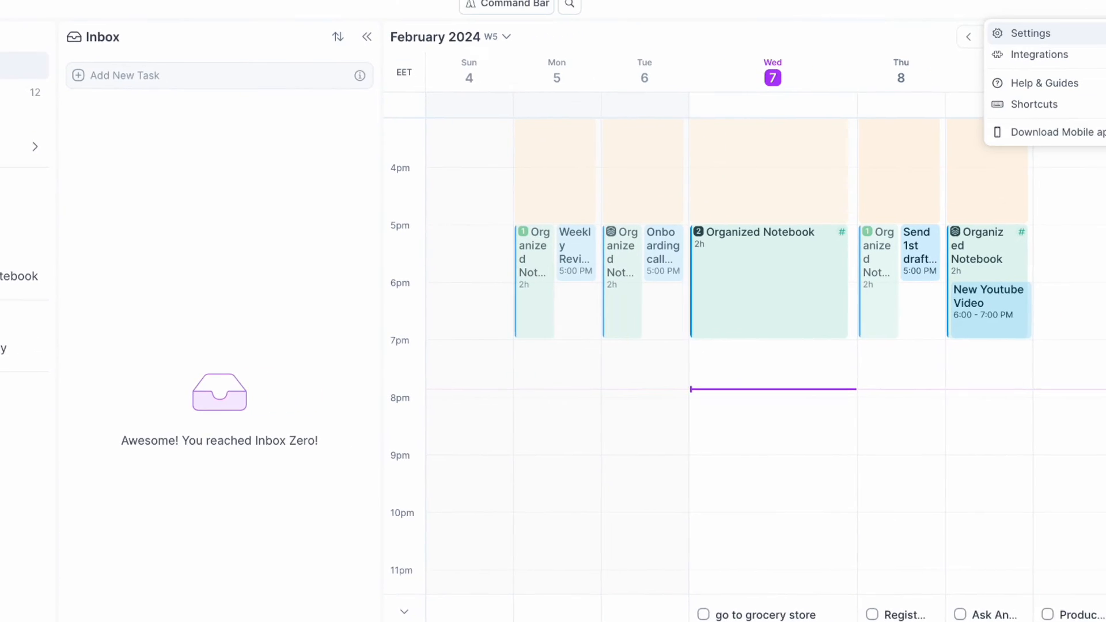
left_click(1038, 54)
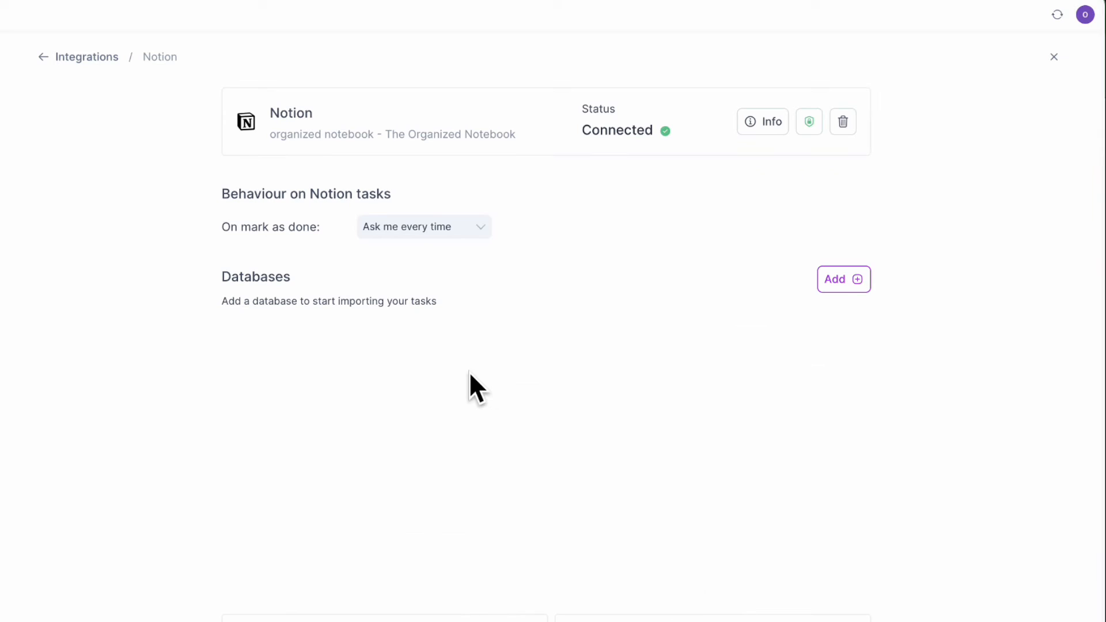
left_click(844, 279)
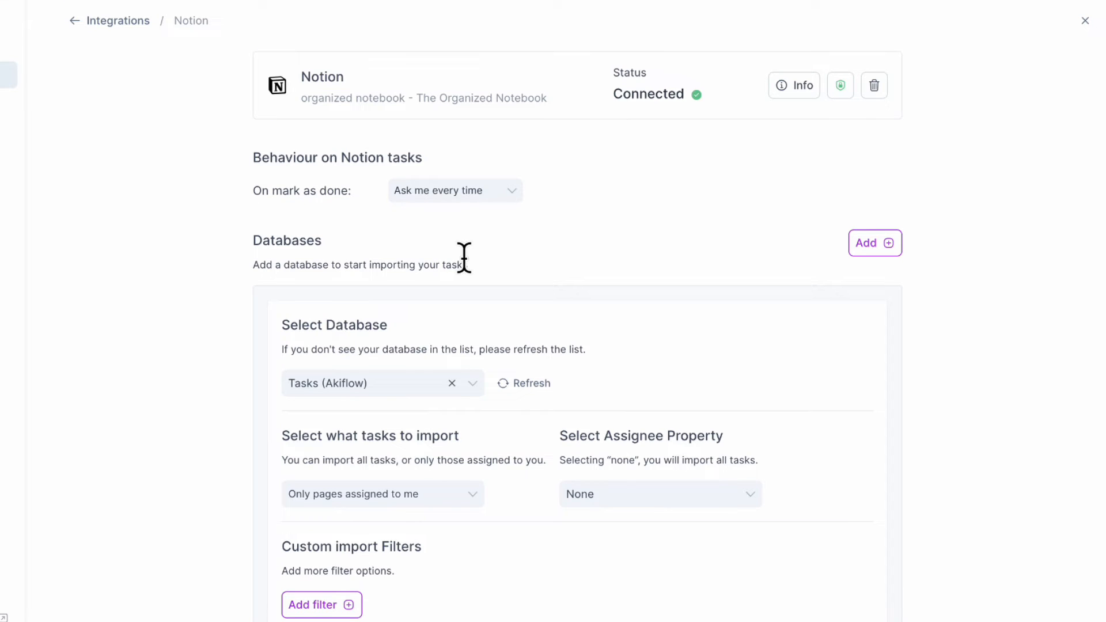
mouse_move(400, 386)
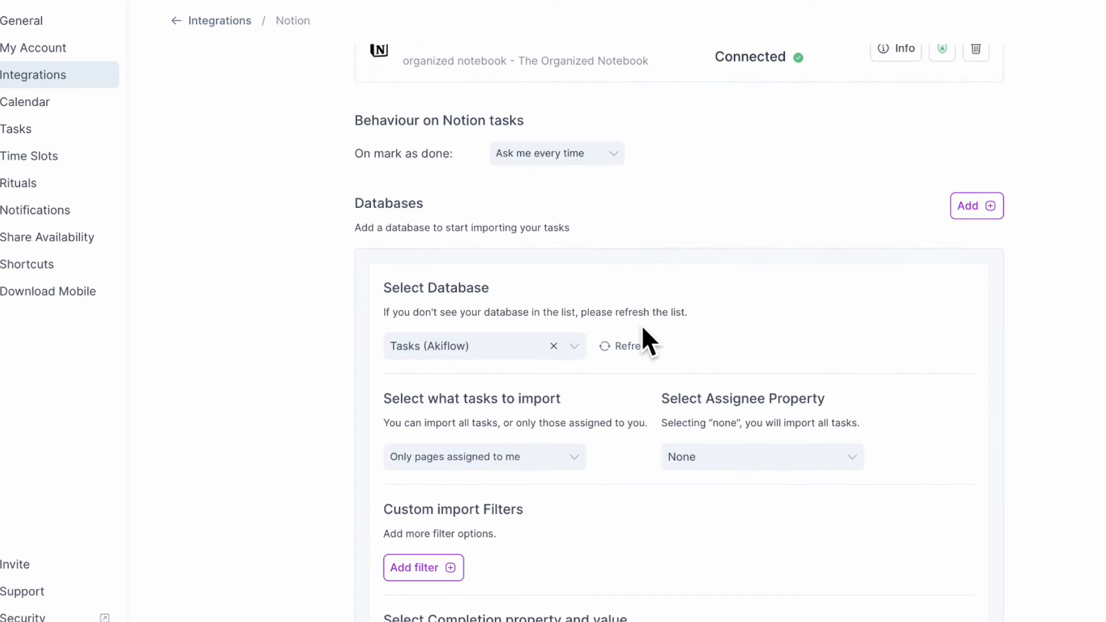
- Set the Notion database import to All pages rather than only assigned ones
scroll("down", 3)
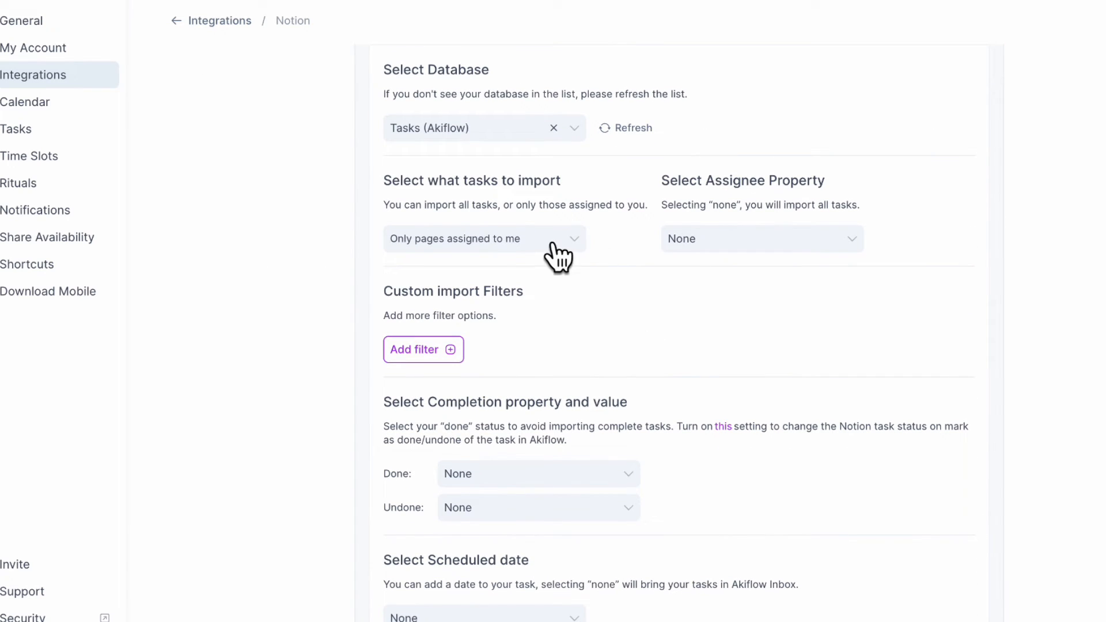
mouse_move(601, 272)
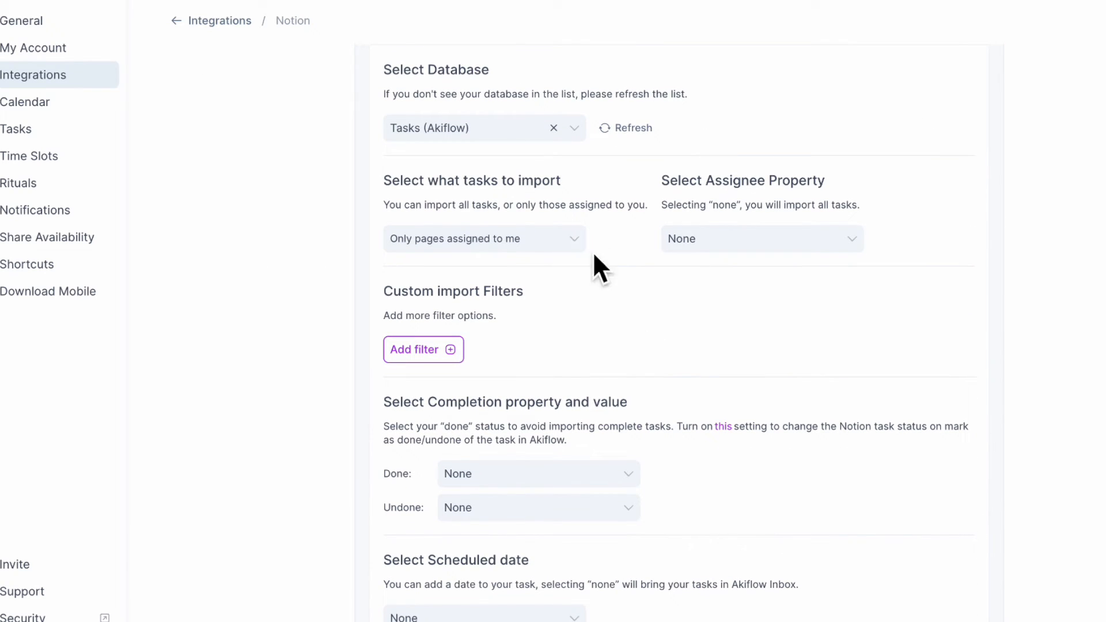
left_click(485, 239)
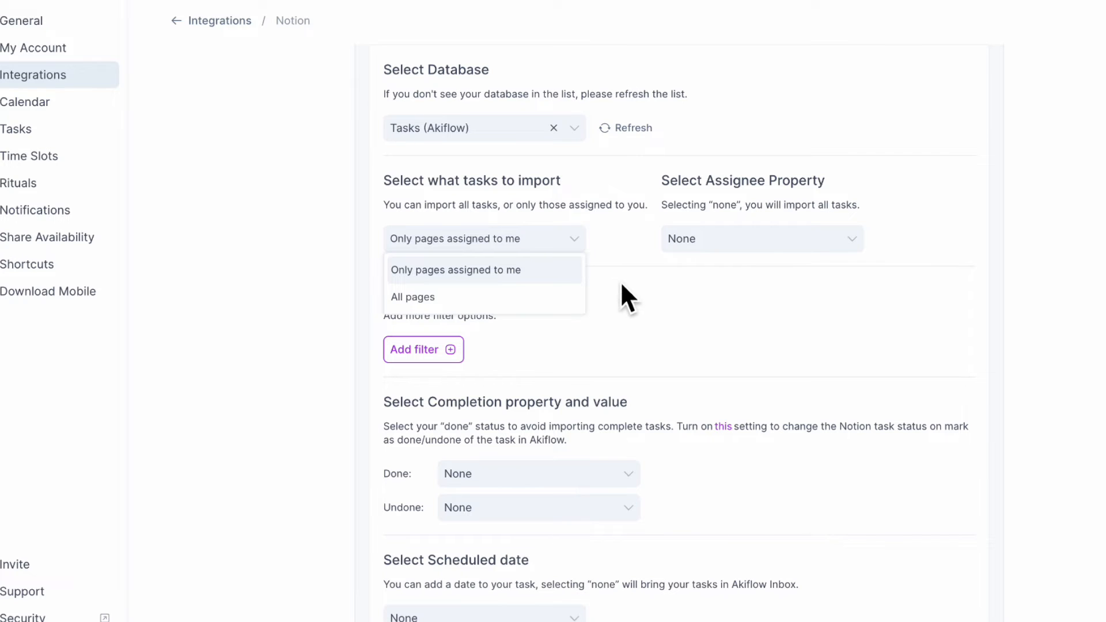
left_click(457, 269)
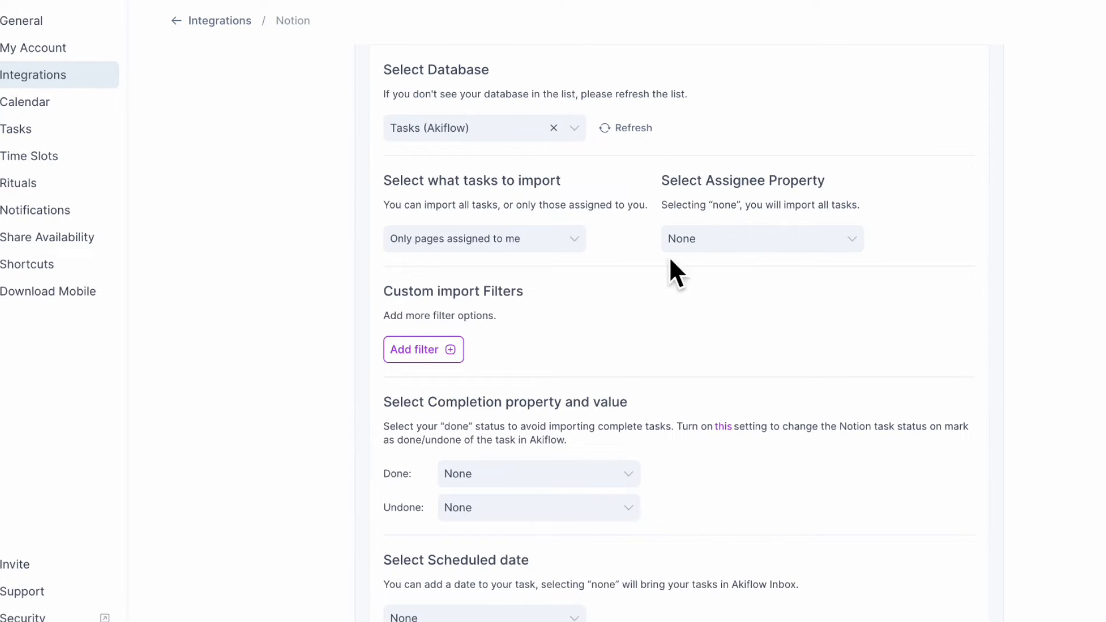
mouse_move(755, 261)
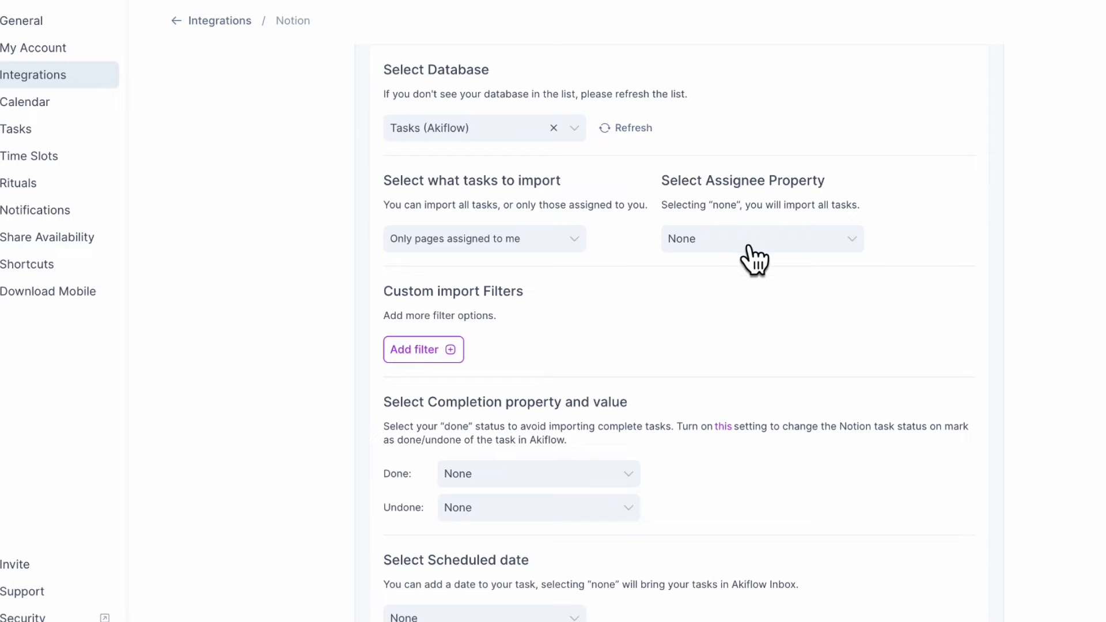
left_click(484, 238)
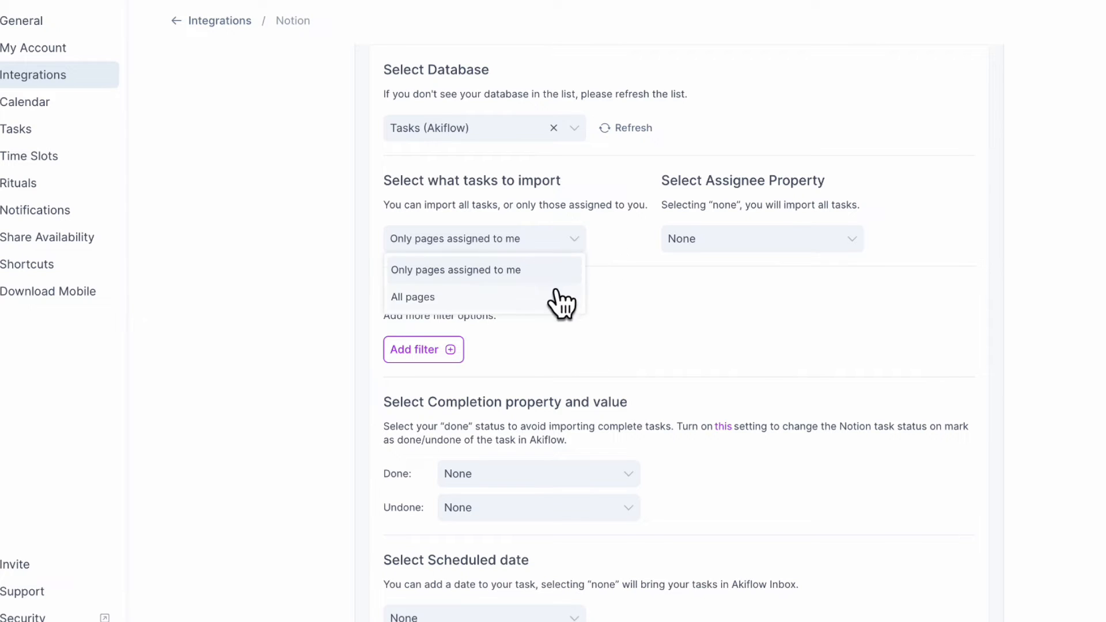
left_click(413, 298)
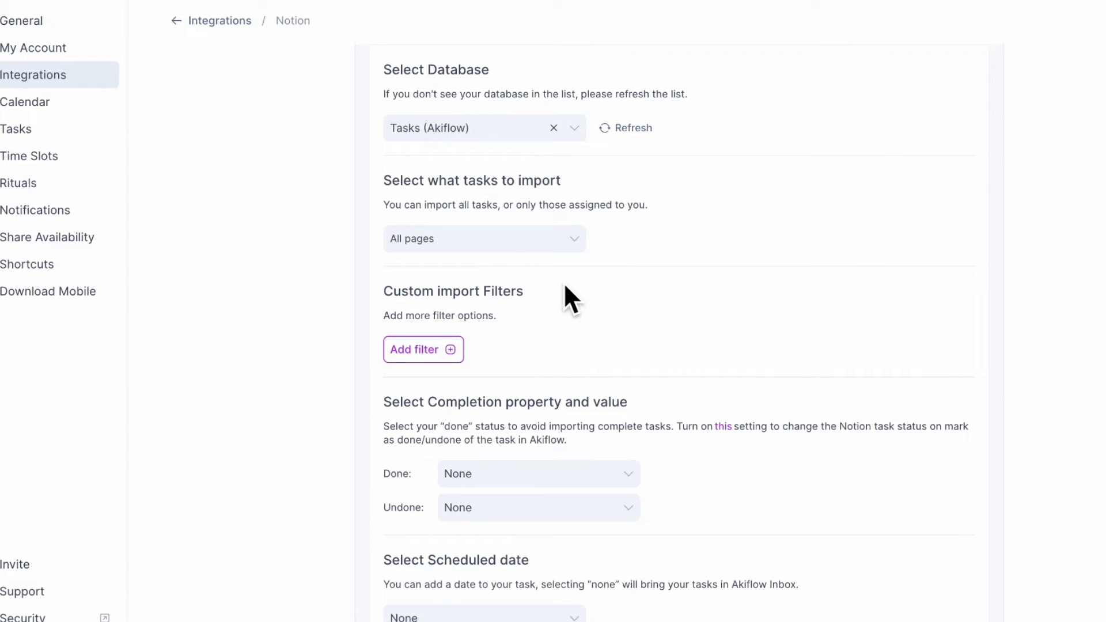
- Map Done to Status/Done and Undone to Status/To do, save, and start syncing
scroll("down", 3)
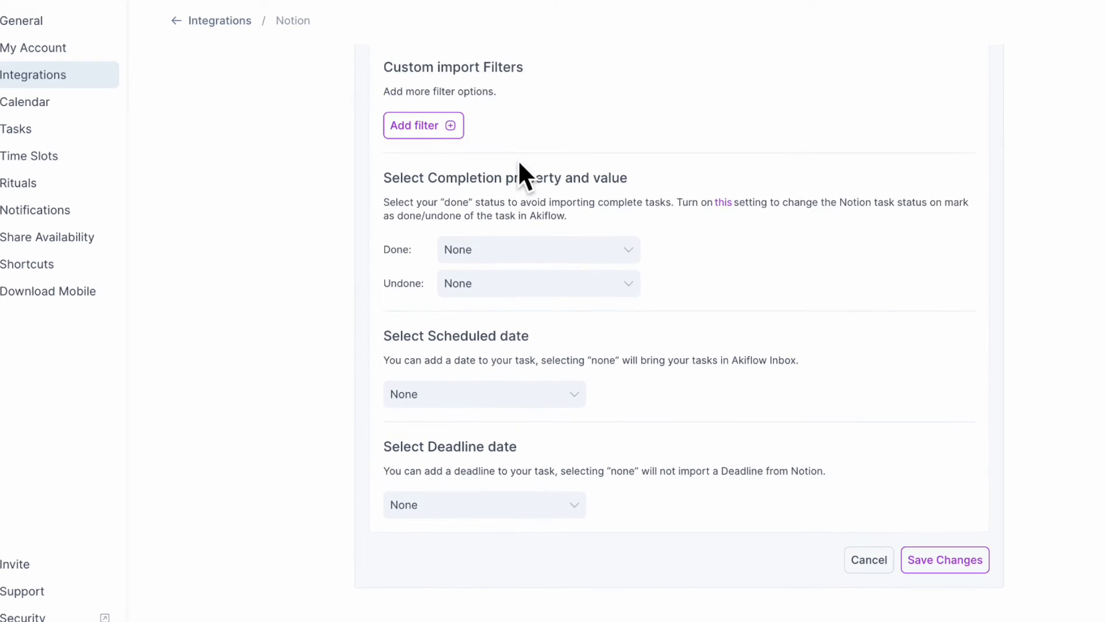
mouse_move(556, 224)
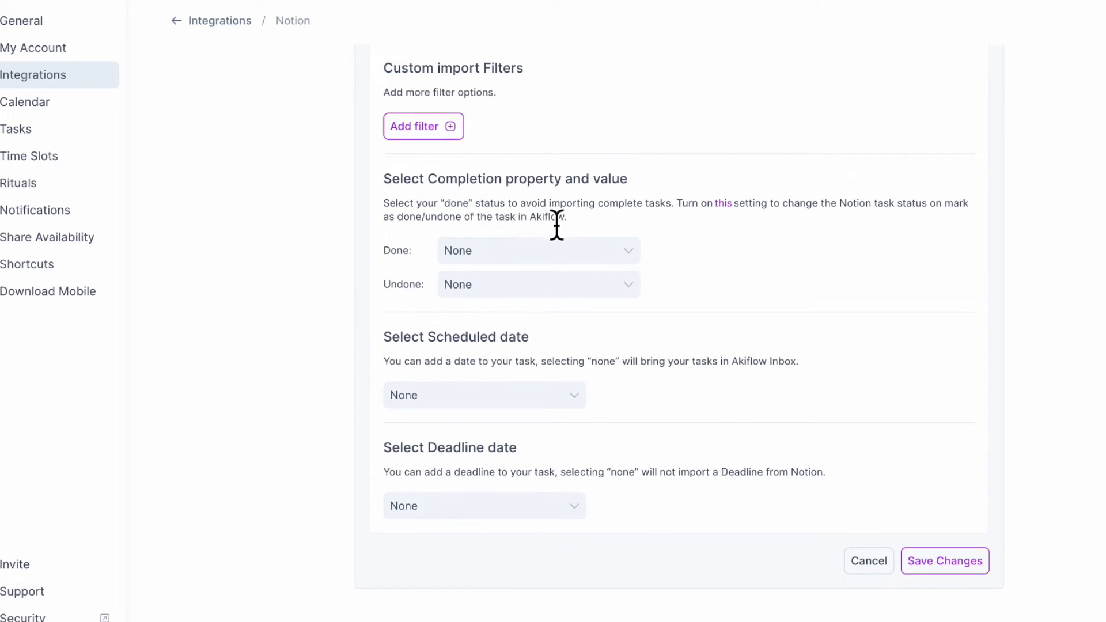
left_click(537, 251)
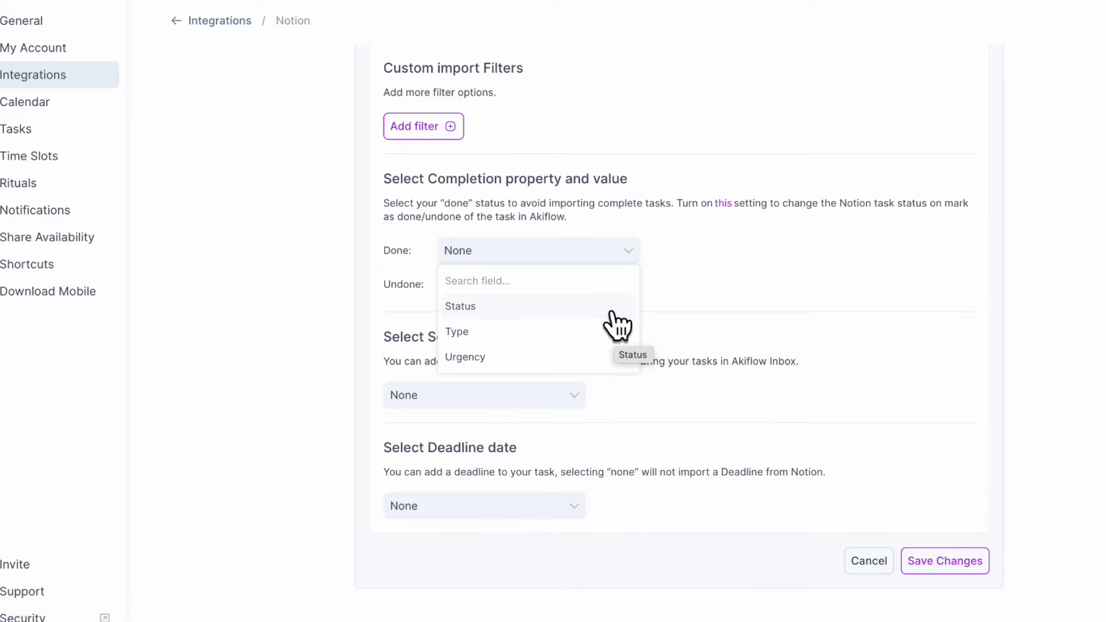
left_click(460, 306)
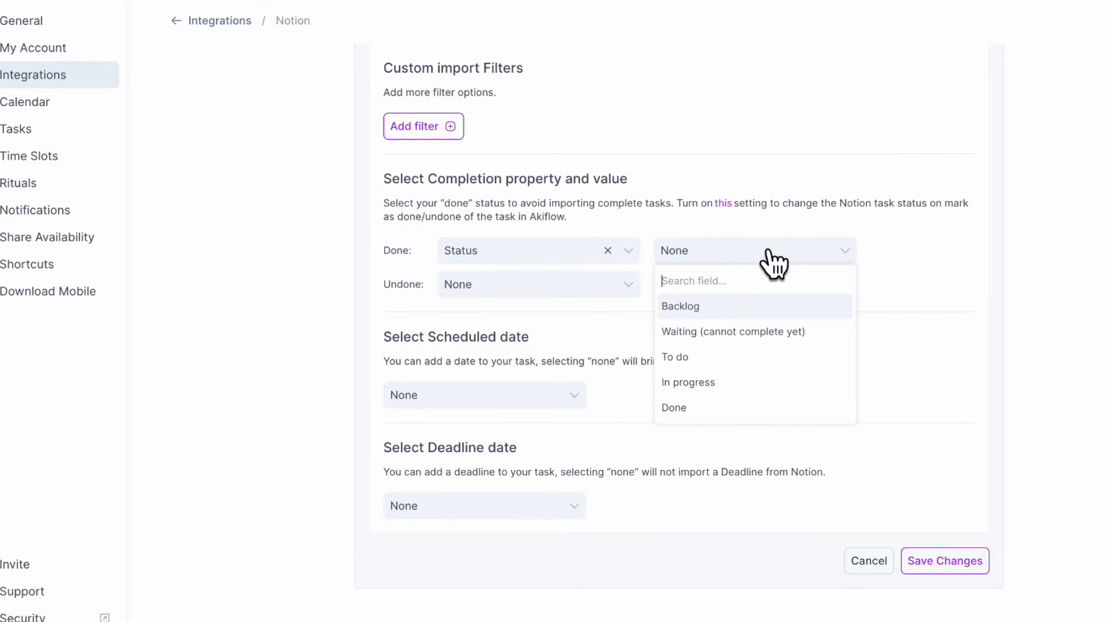
left_click(674, 408)
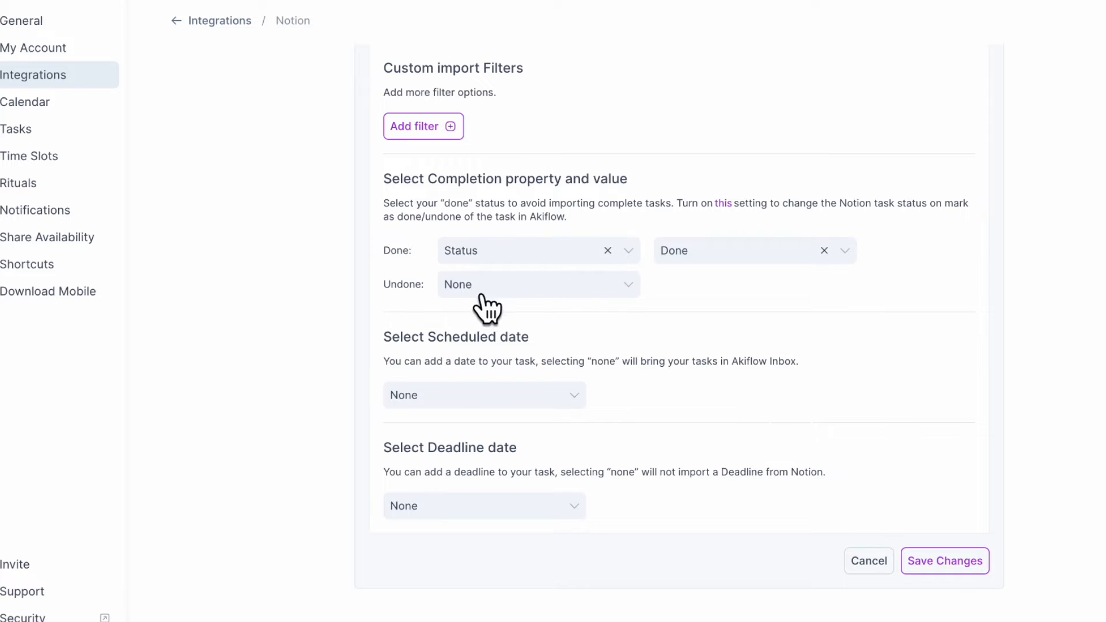
left_click(538, 284)
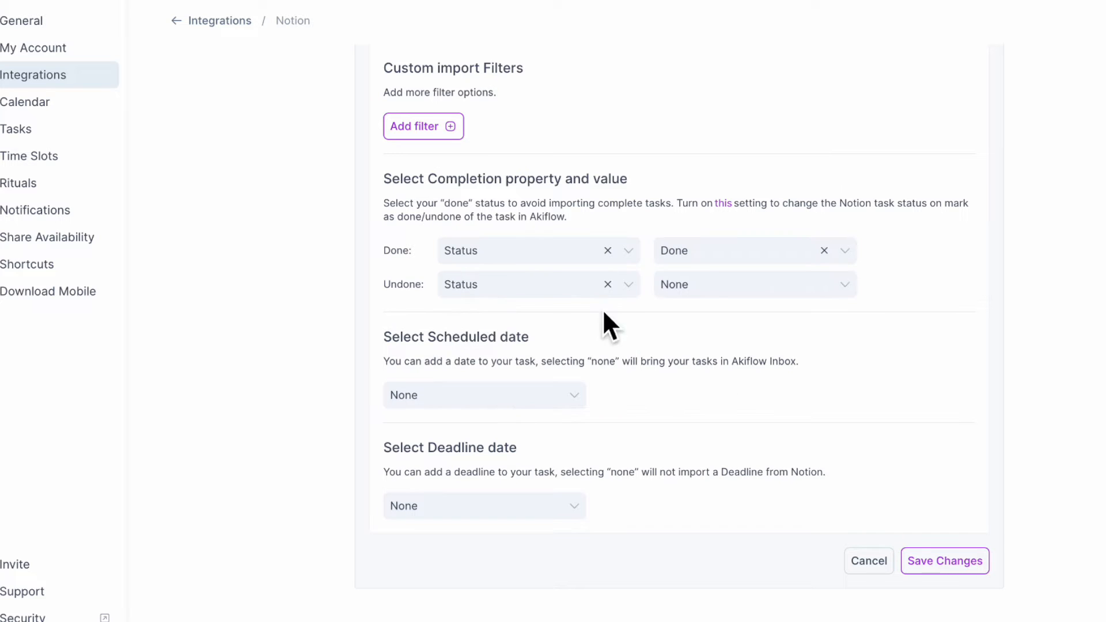
left_click(748, 284)
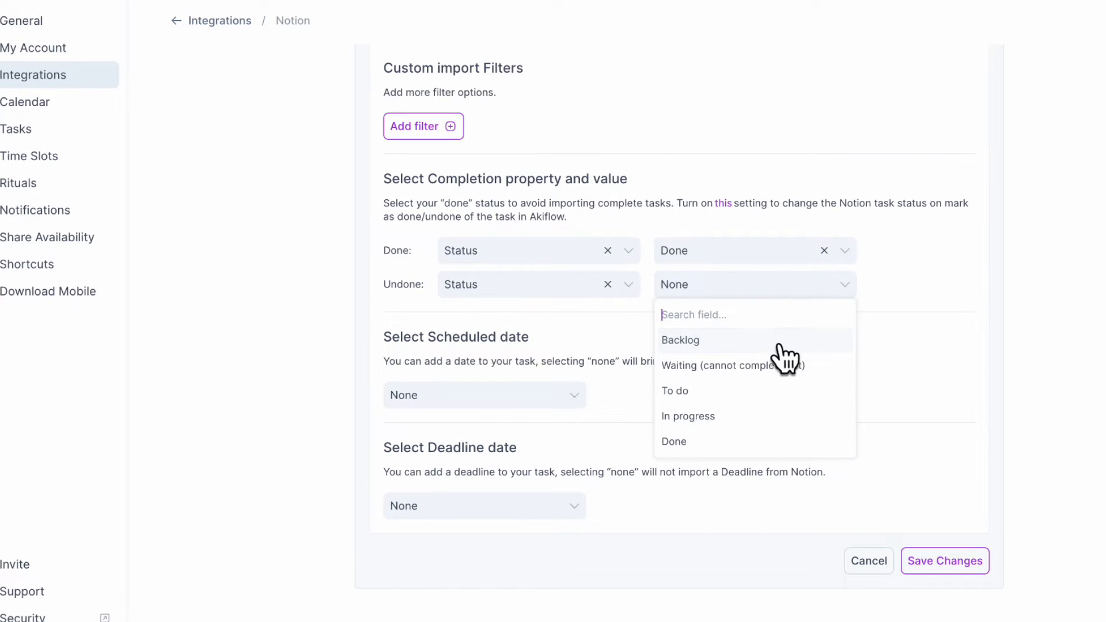
left_click(674, 390)
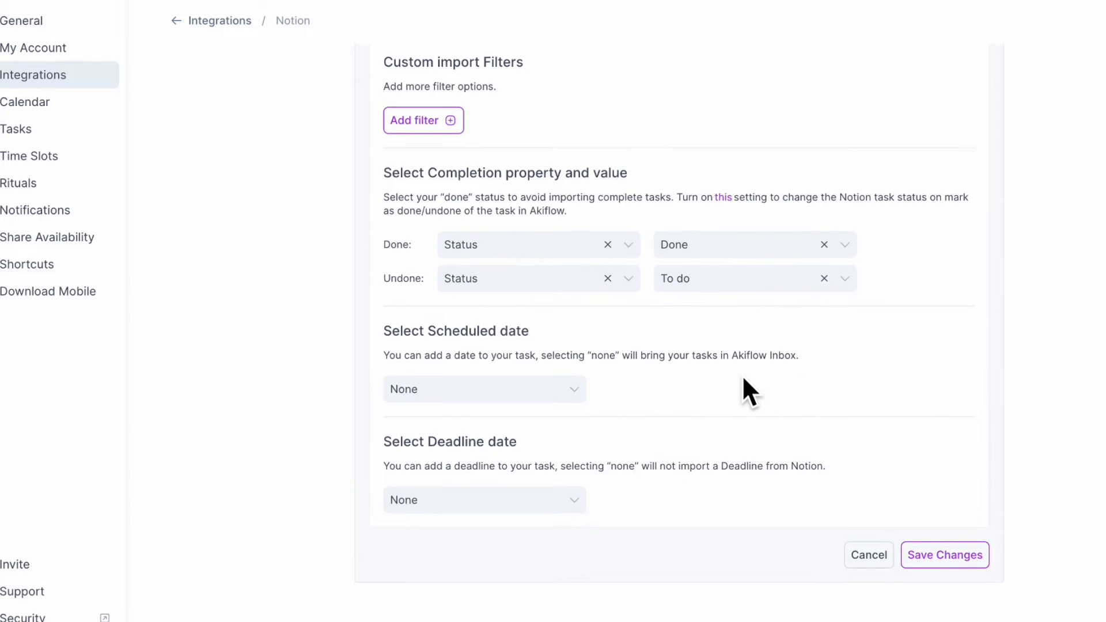
scroll("down", 3)
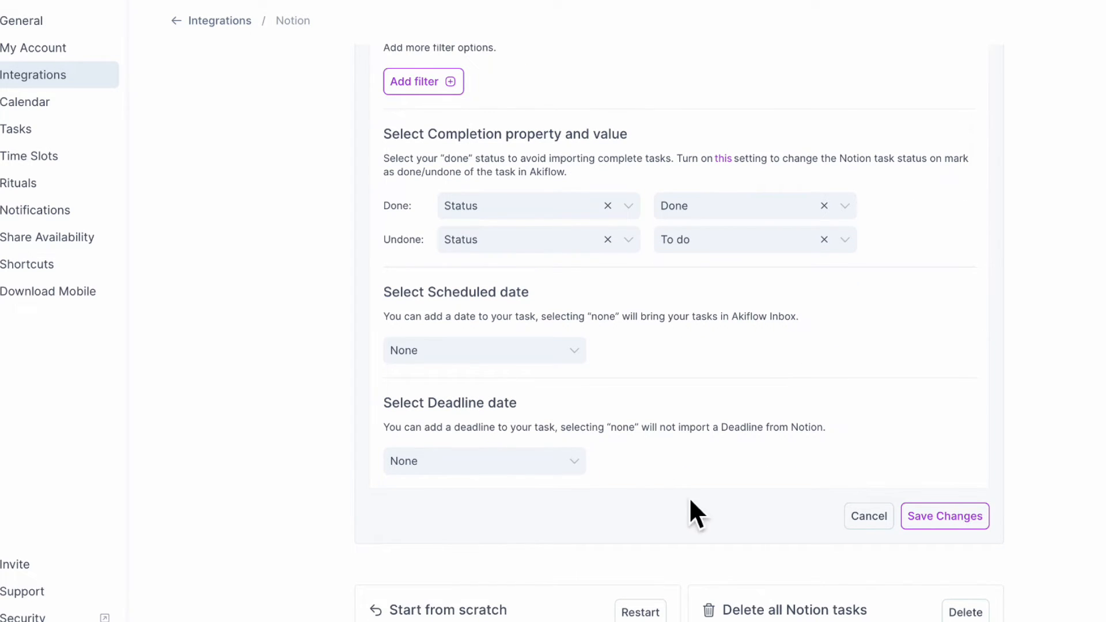
left_click(944, 516)
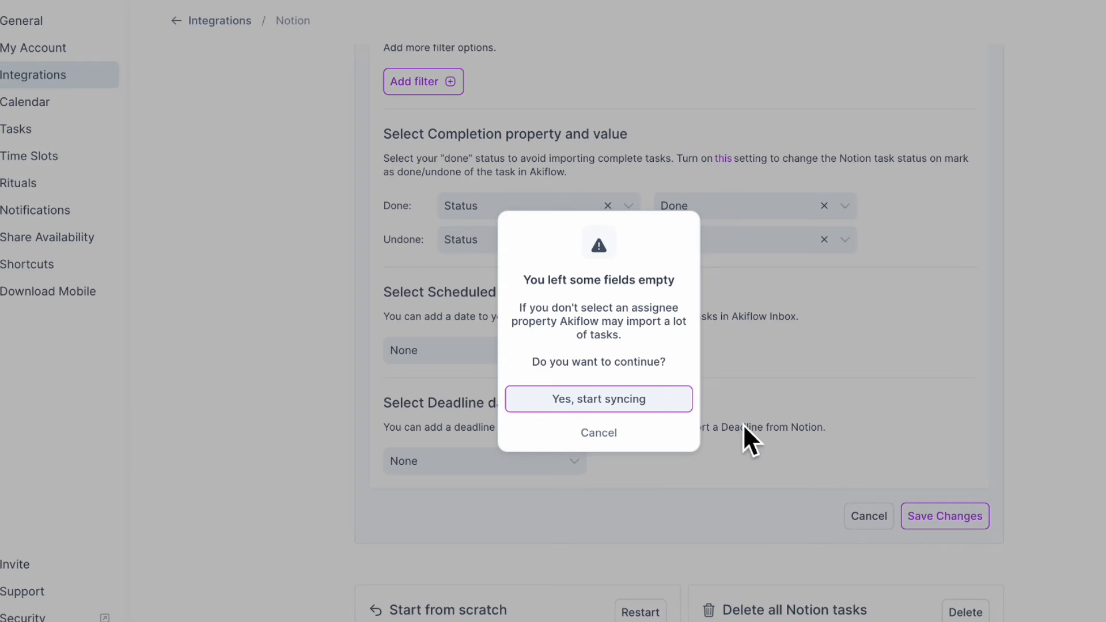
left_click(598, 399)
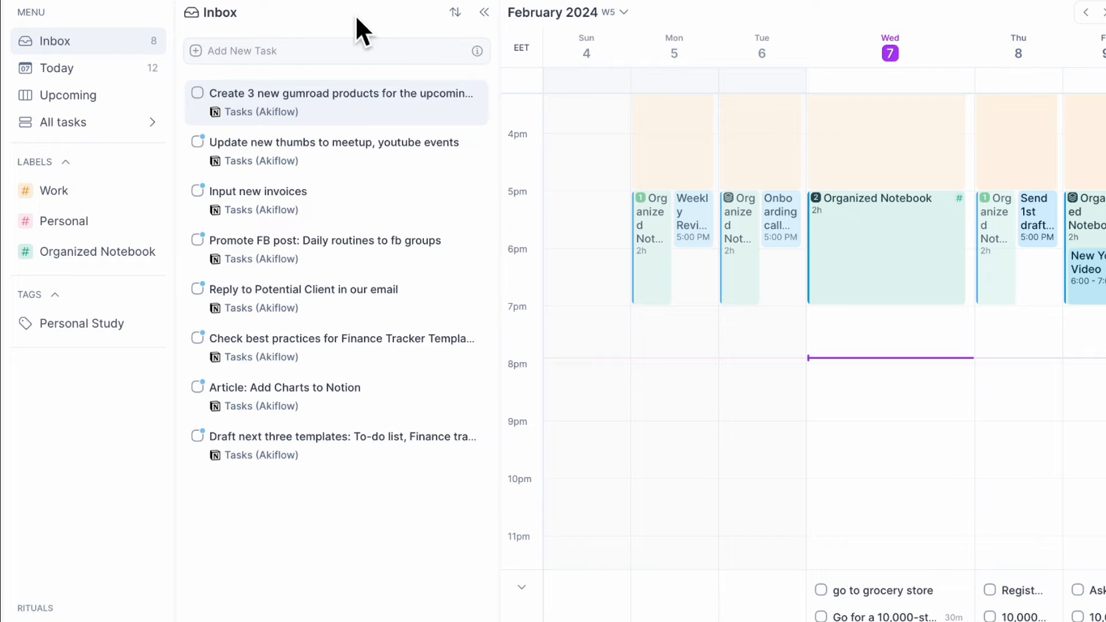
mouse_move(289, 148)
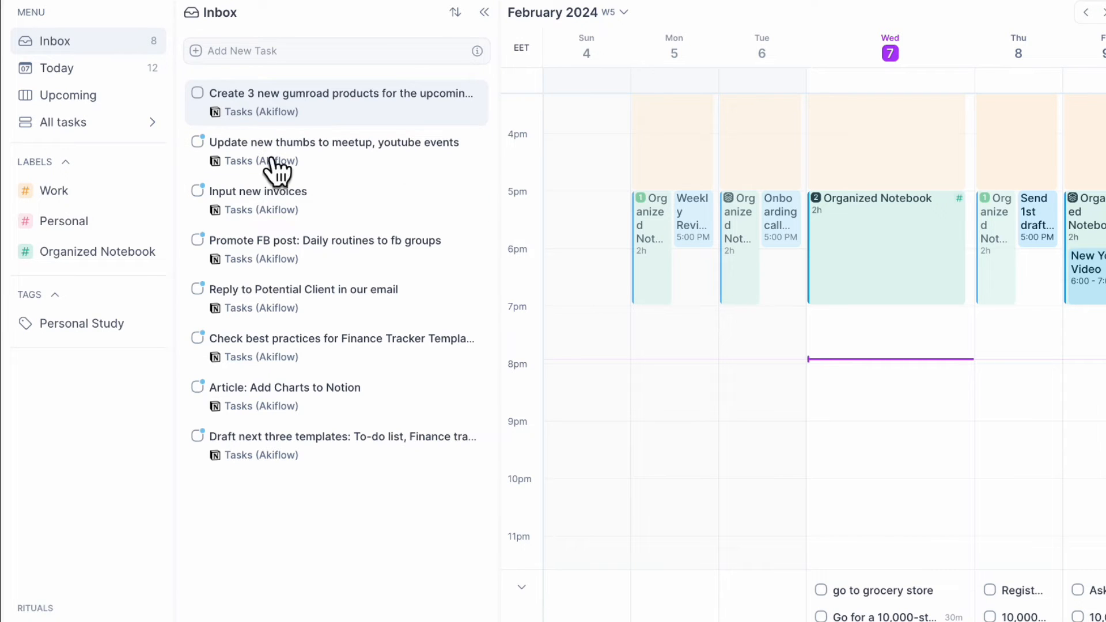
mouse_move(325, 215)
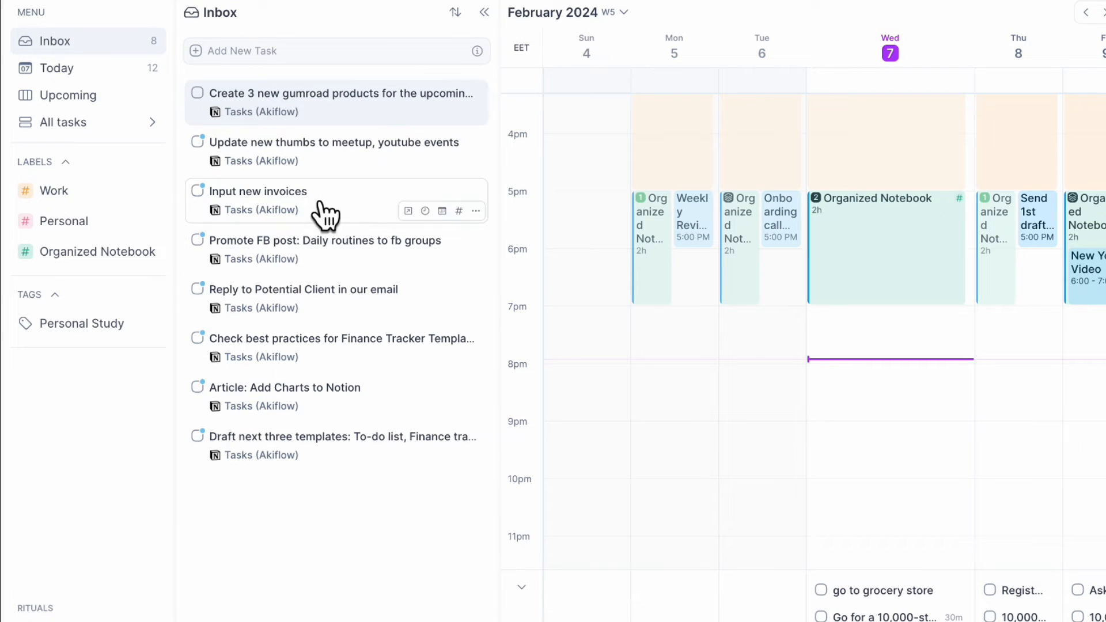
- Move the 'Create 3 new gumroad products' and 'Update new thumbs' tasks out of the inbox
scroll("down", 3)
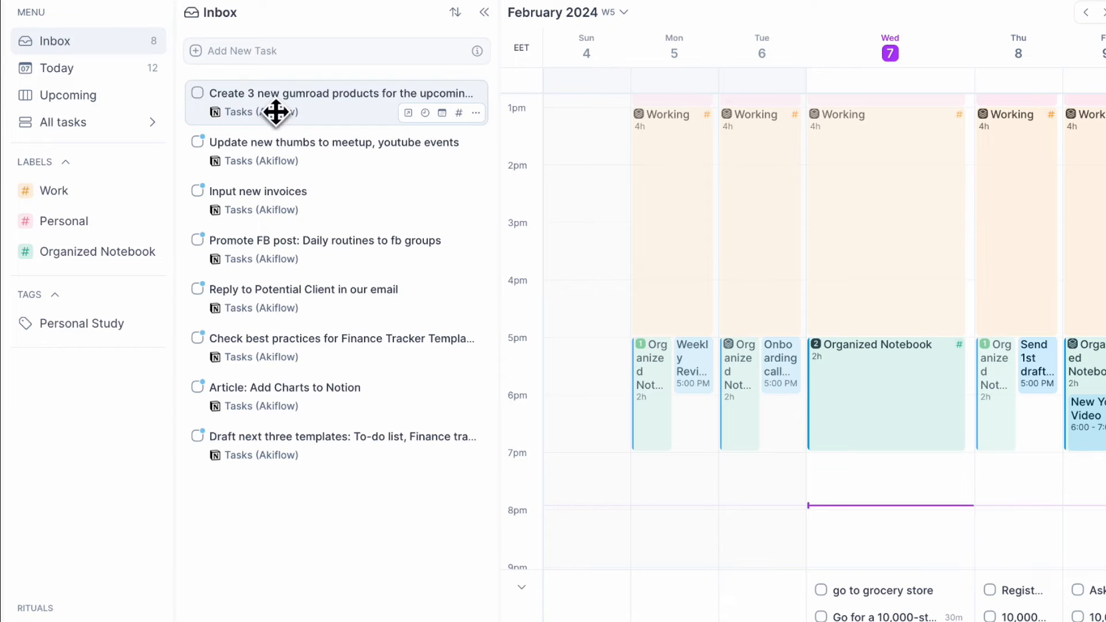
left_click_drag(275, 103, 886, 403)
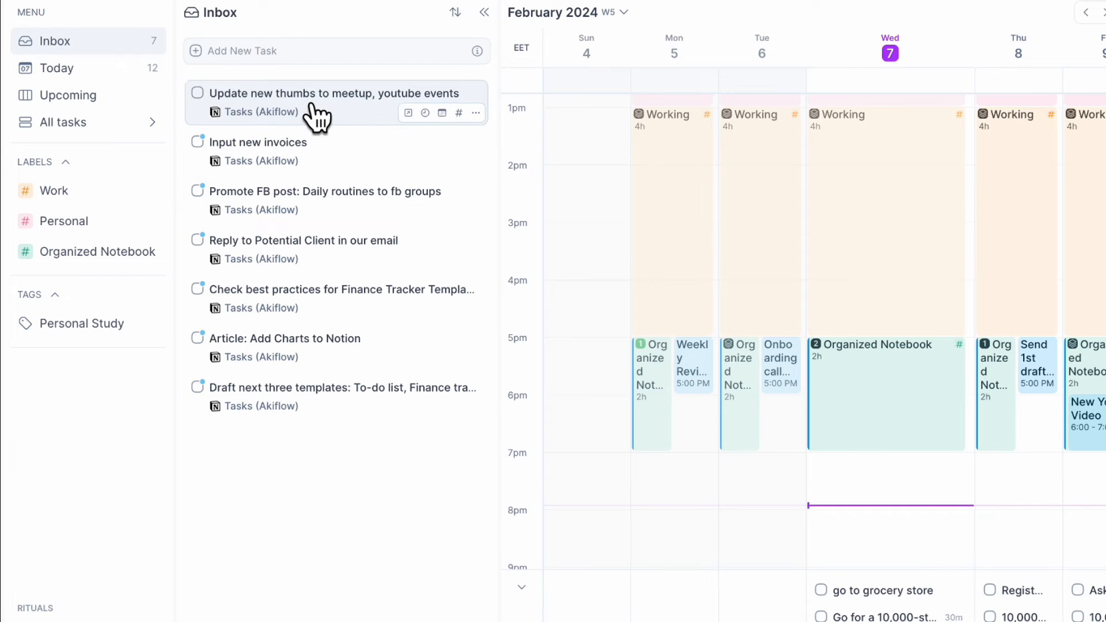
left_click(198, 93)
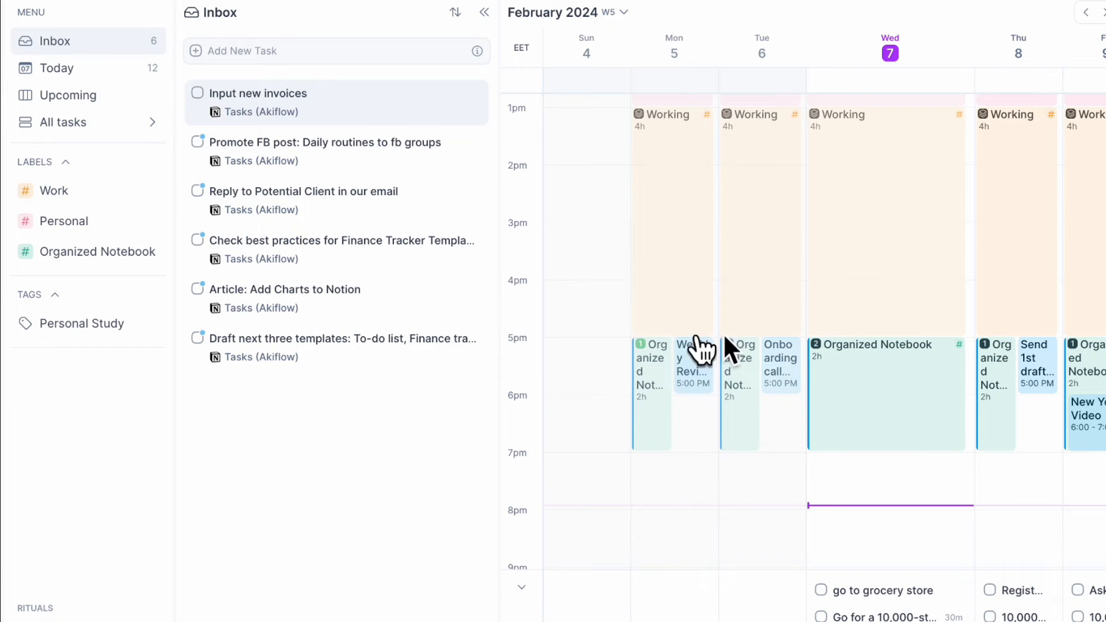
scroll("down", 3)
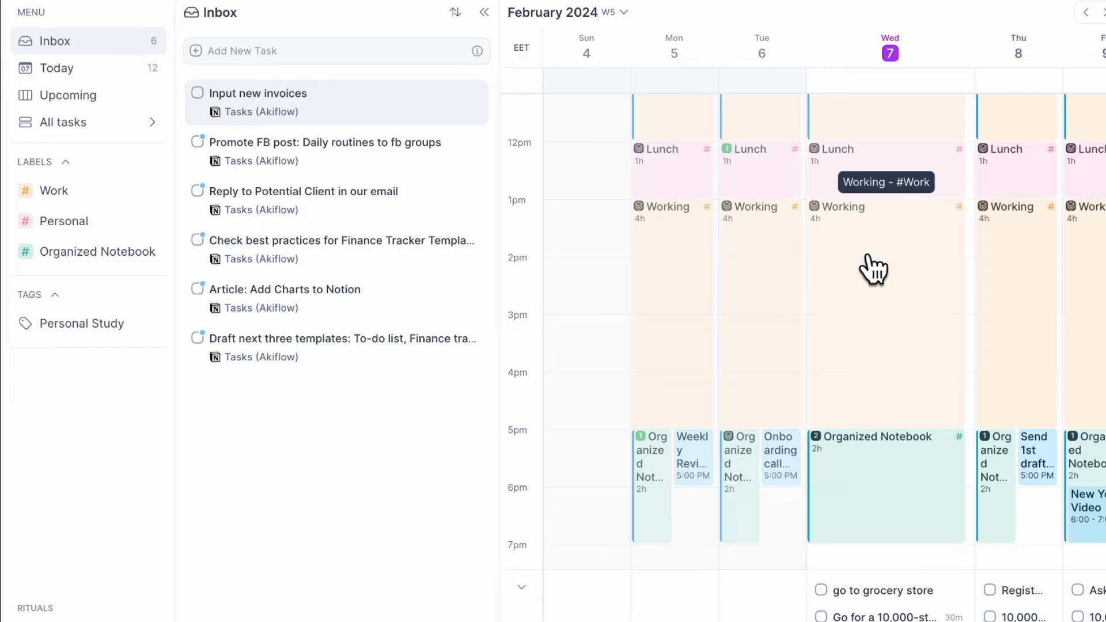
mouse_move(864, 295)
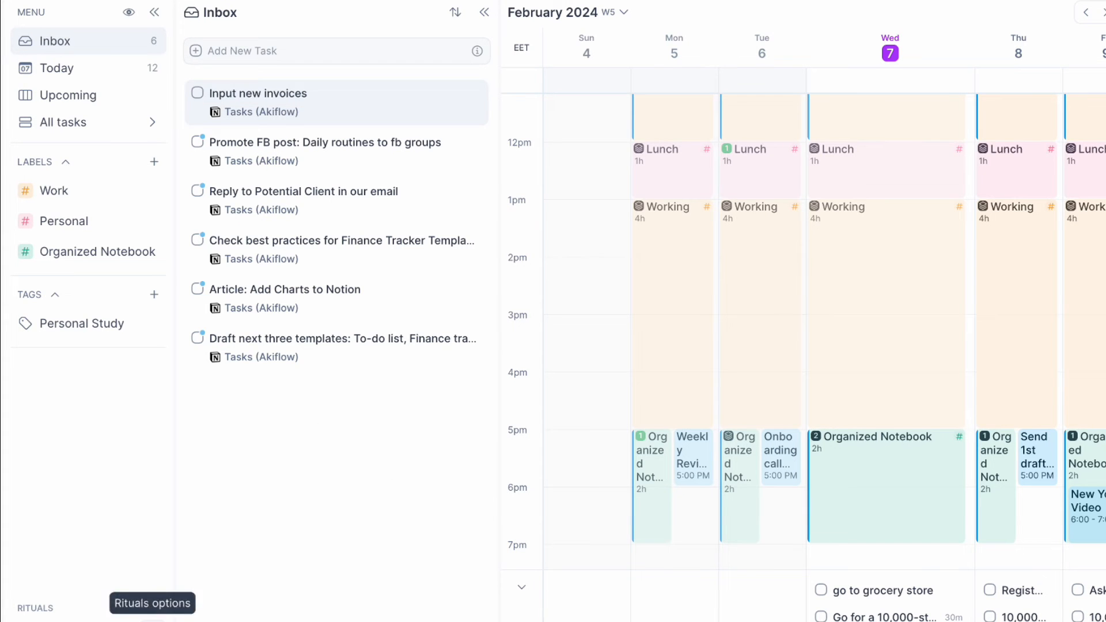
- Walk through Daily Planning, reviewing yesterday's two finished tasks and today's 12 to-dos
left_click(57, 573)
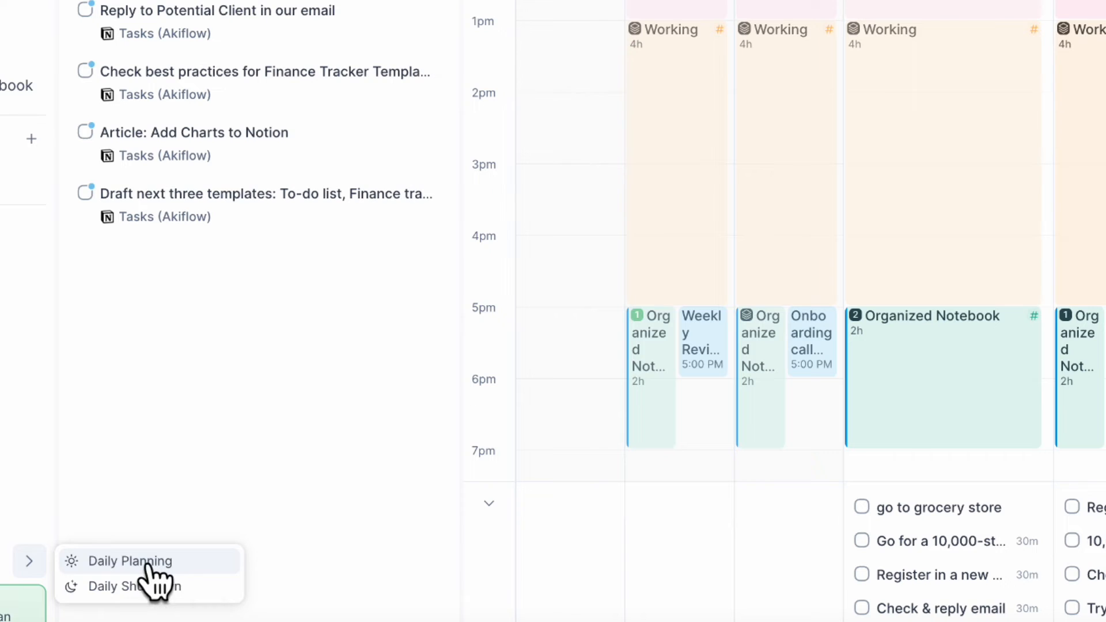
left_click(129, 561)
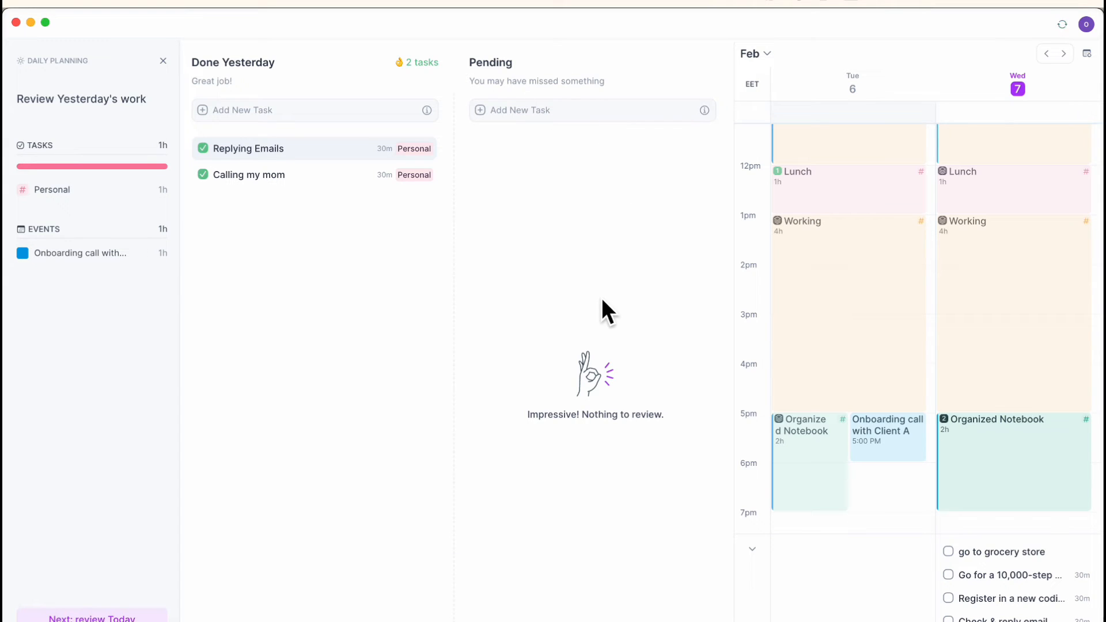
mouse_move(464, 208)
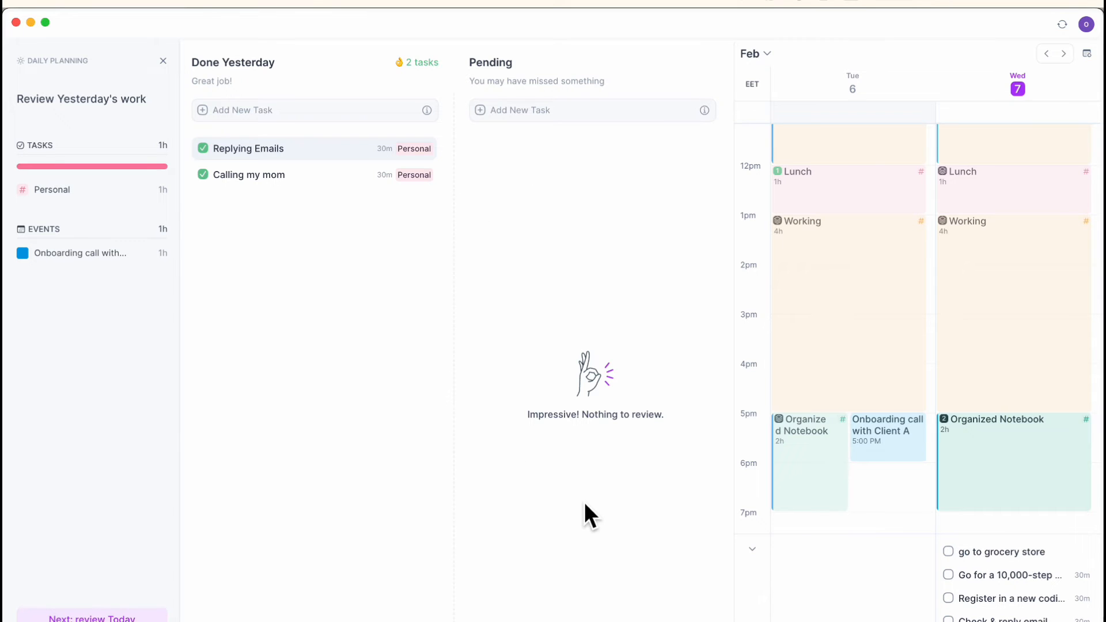
left_click(91, 617)
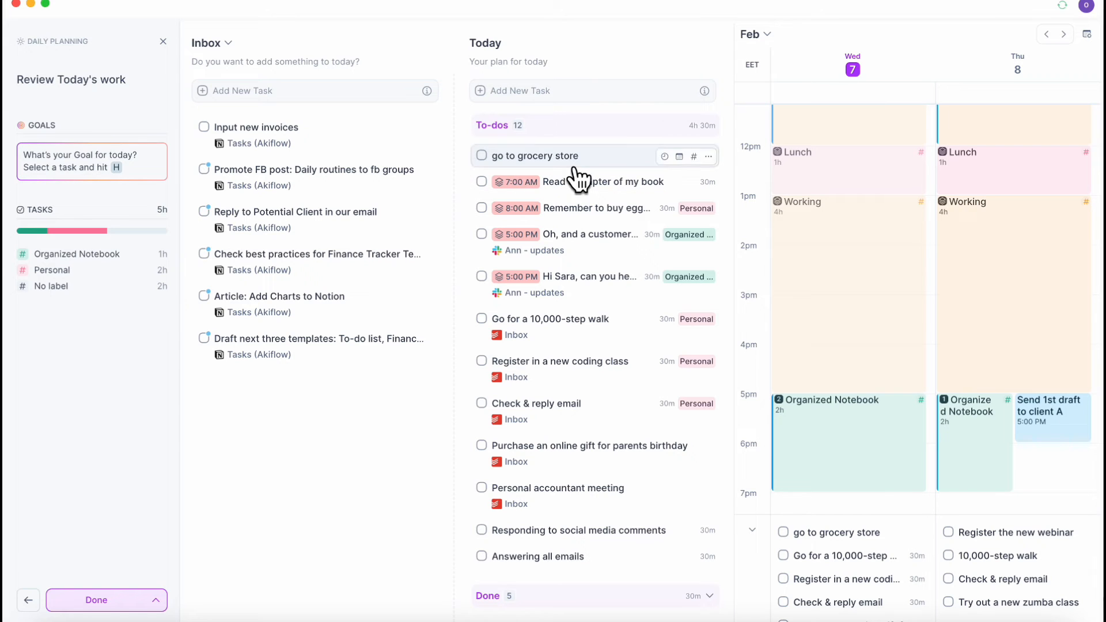
mouse_move(337, 139)
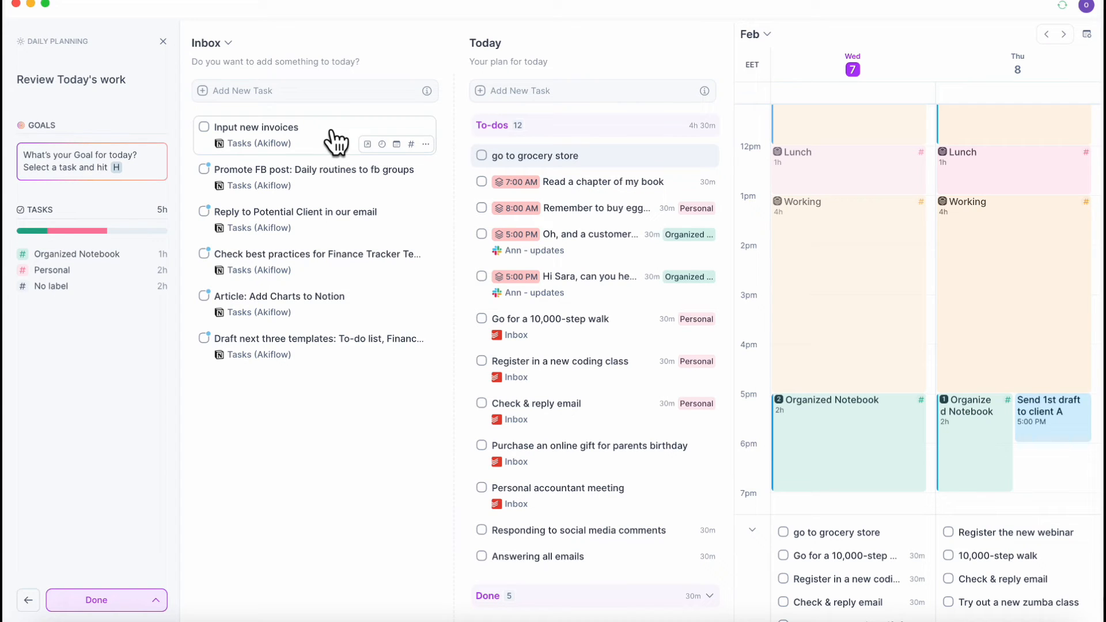
left_click(1063, 34)
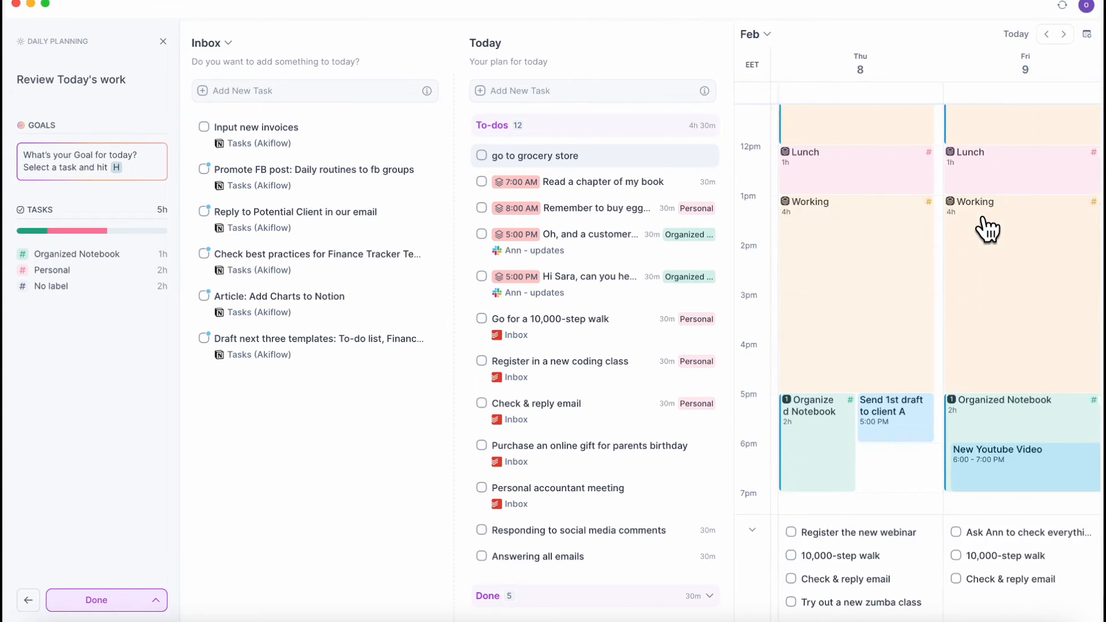
left_click(1048, 34)
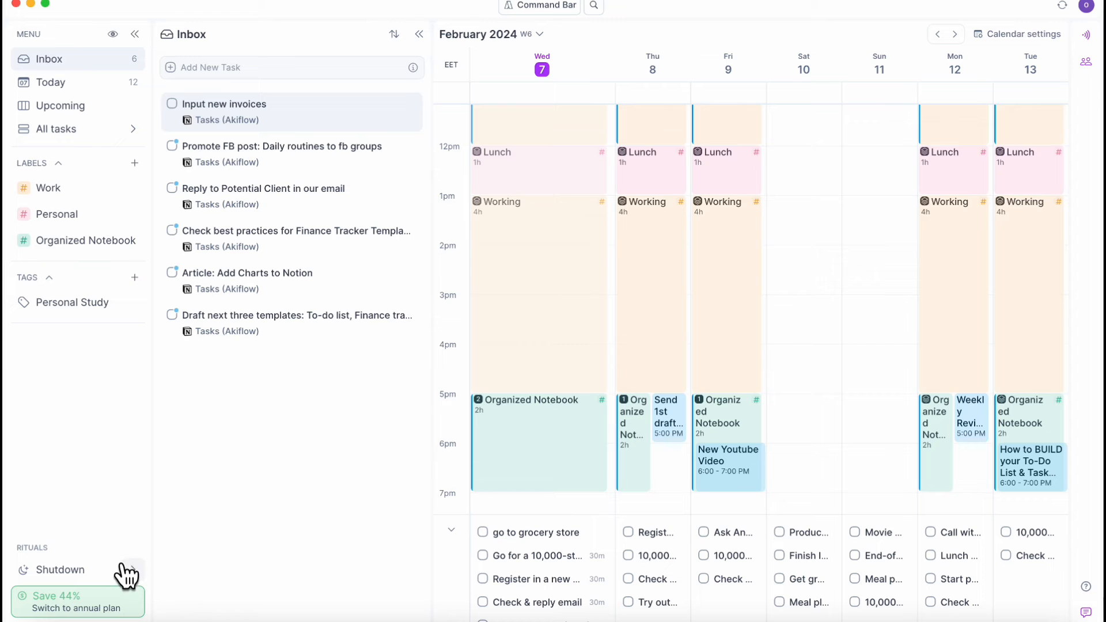
- Run the Daily Shutdown ritual through tomorrow's 16 to-dos and mark it Done
left_click(62, 569)
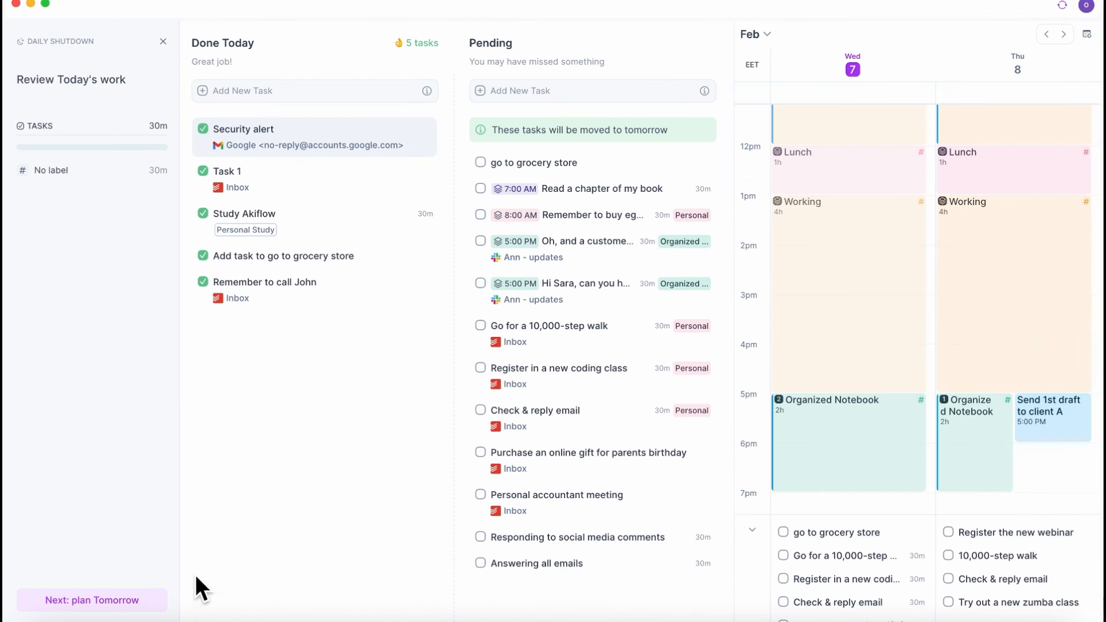
mouse_move(351, 337)
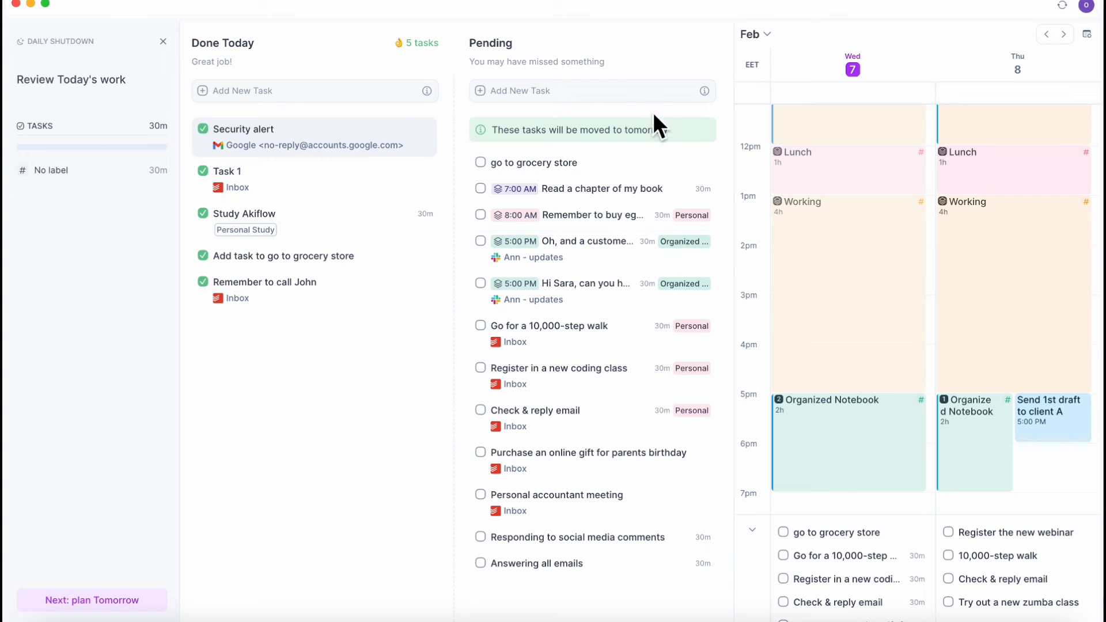
mouse_move(727, 318)
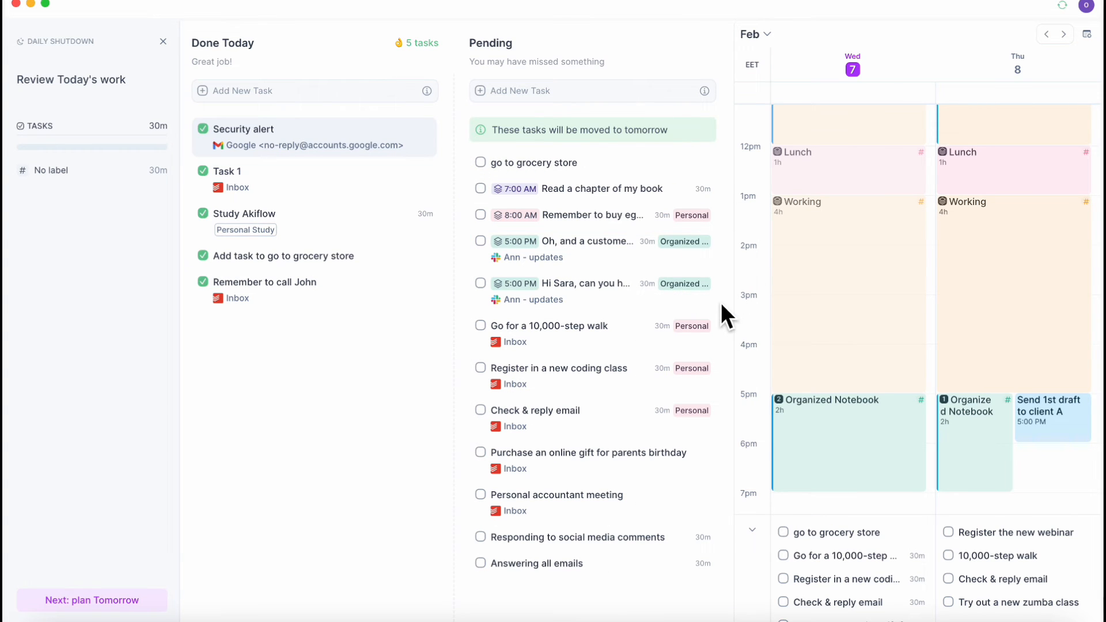
mouse_move(928, 289)
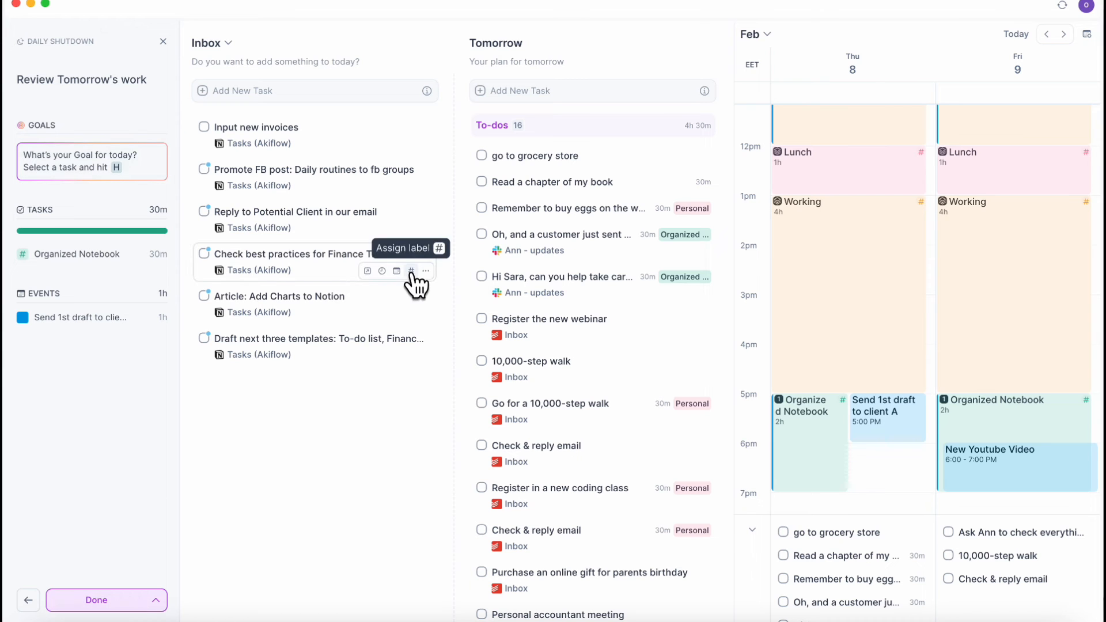
mouse_move(617, 156)
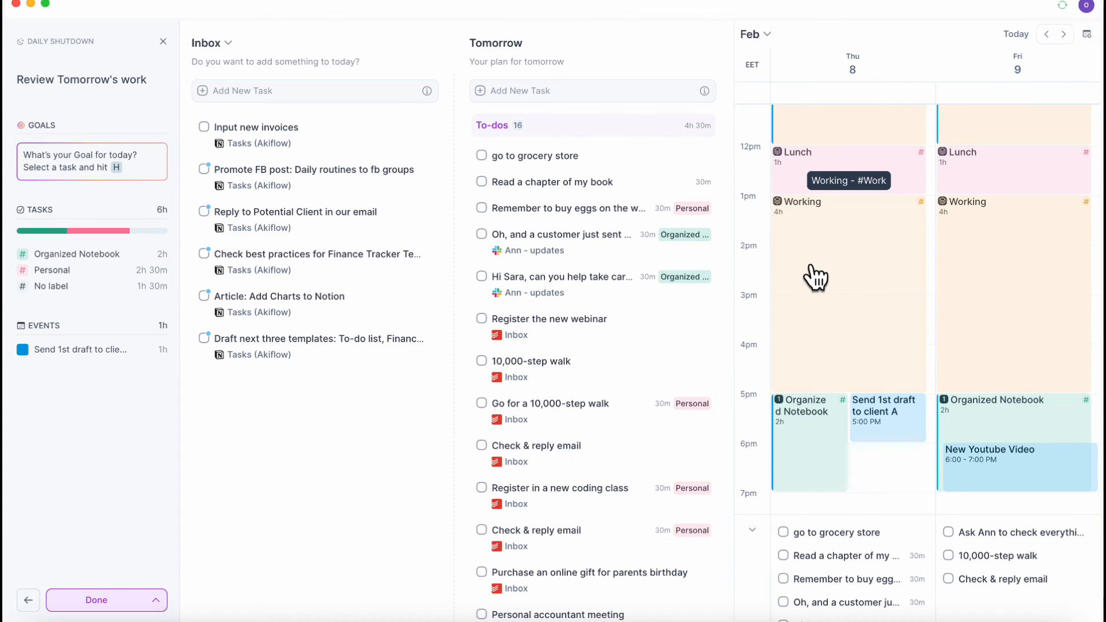
mouse_move(164, 585)
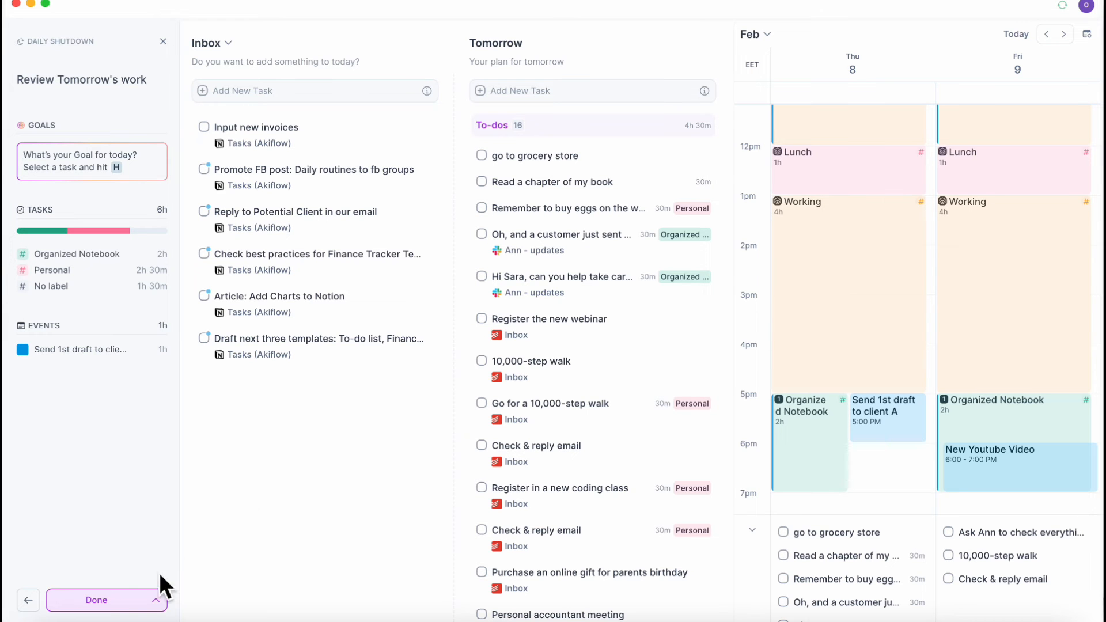
left_click(95, 600)
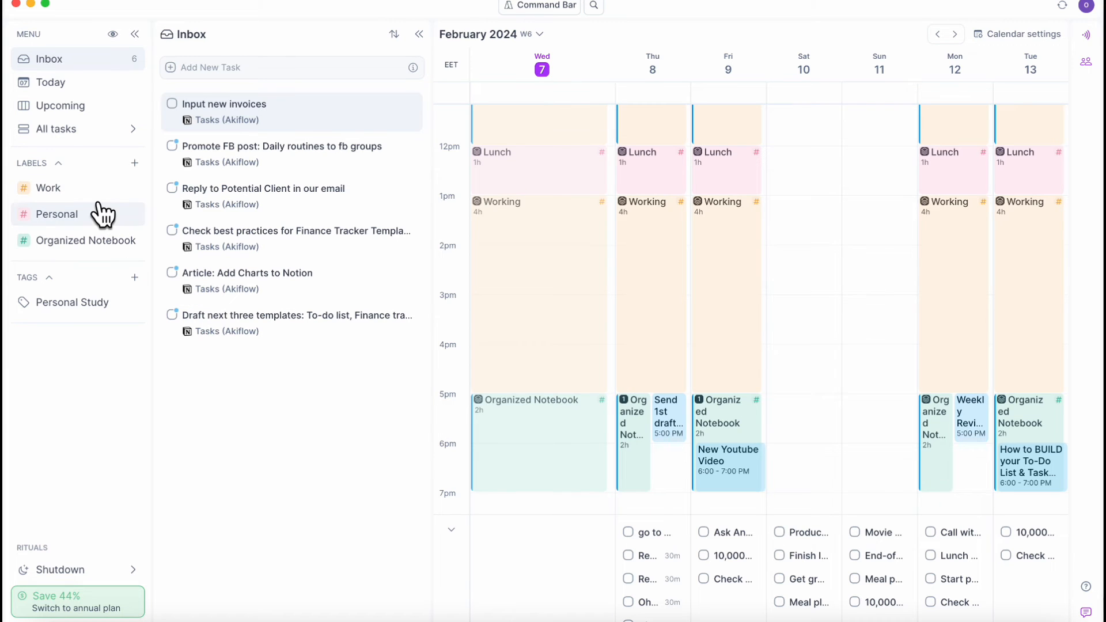
mouse_move(587, 325)
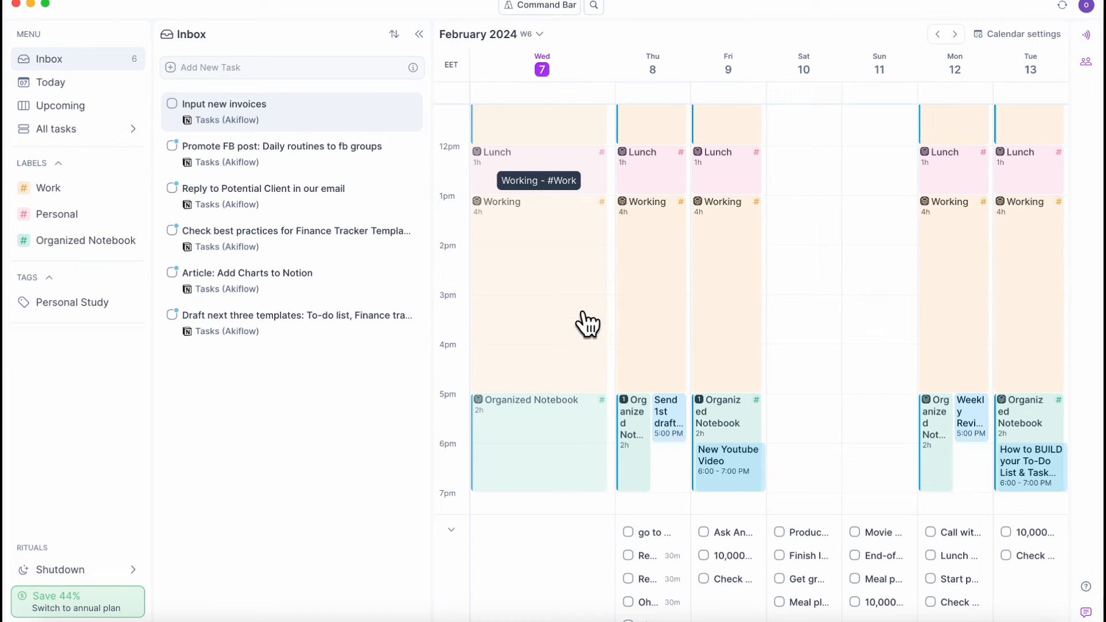
mouse_move(519, 344)
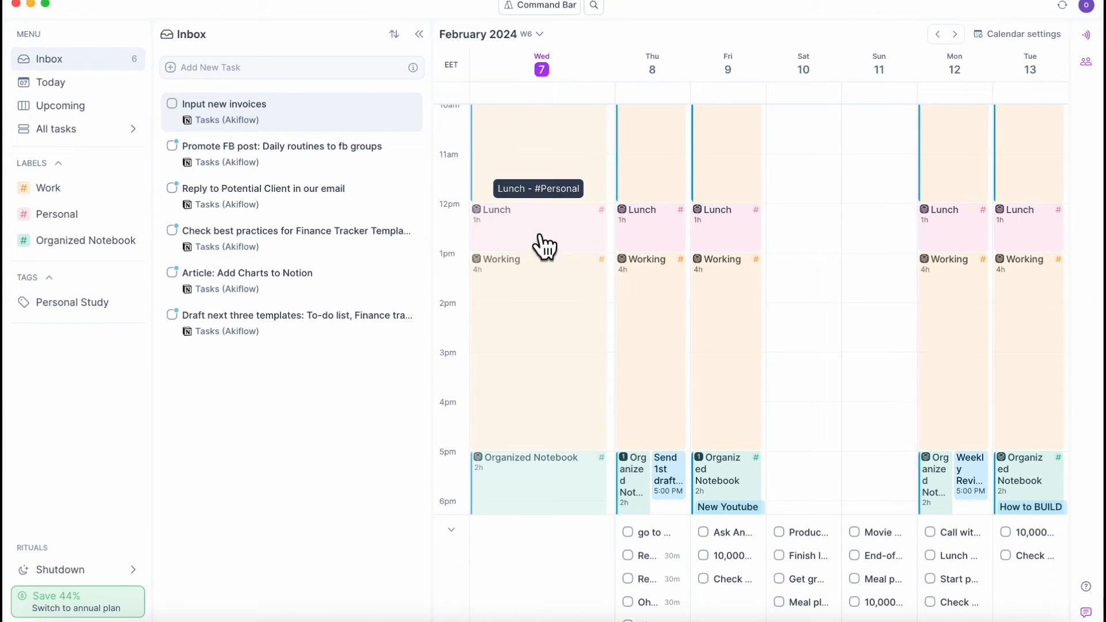
scroll("down", 3)
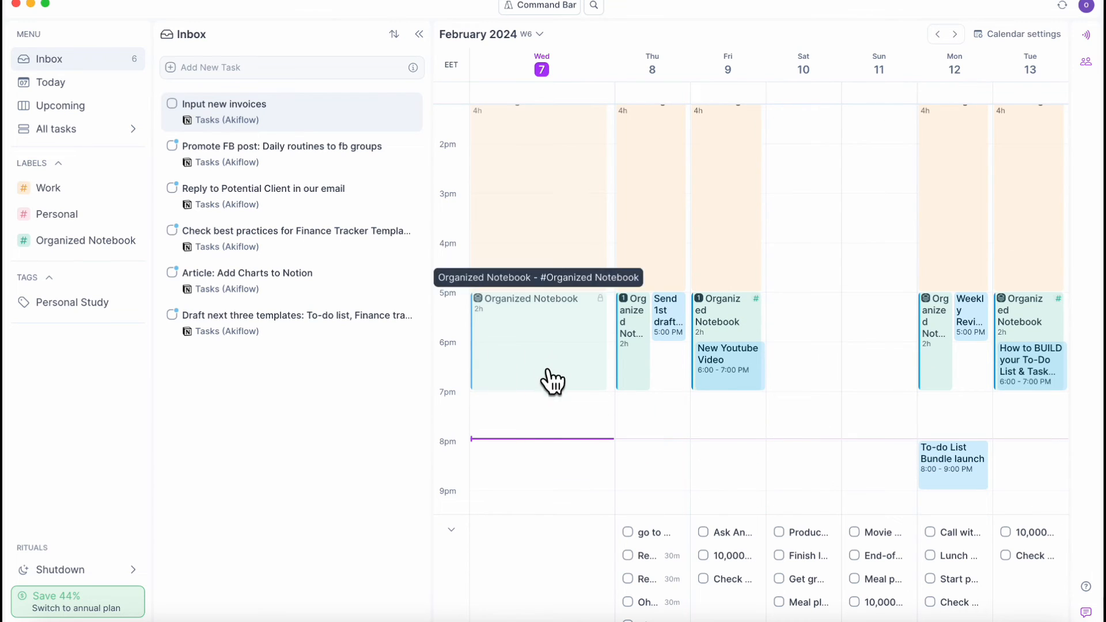
mouse_move(131, 188)
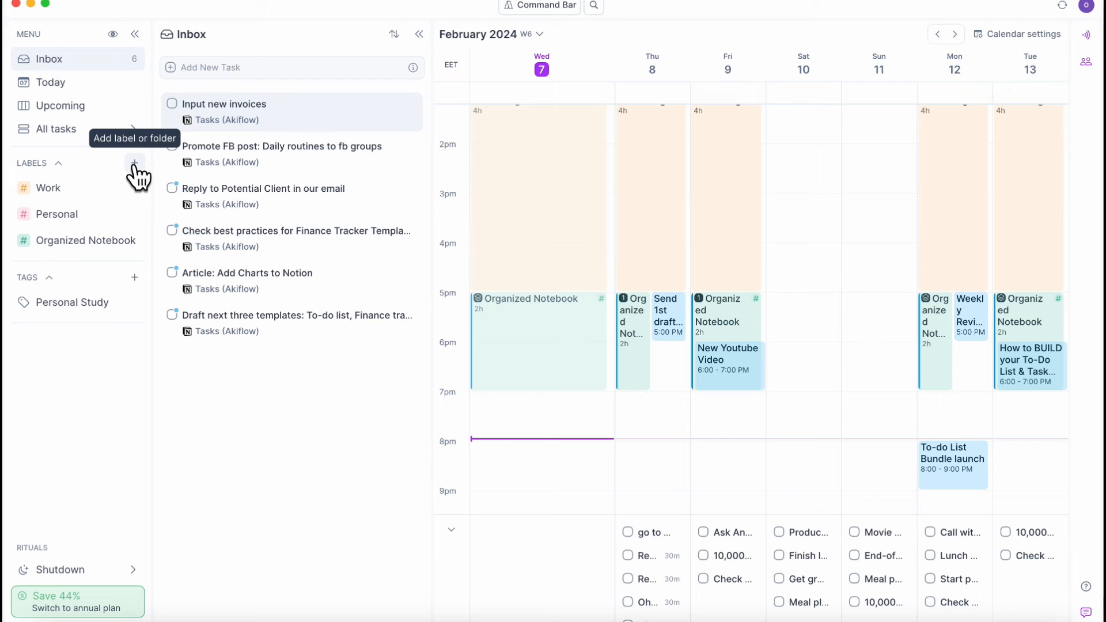
- Create a new label named Hobbies
left_click(135, 163)
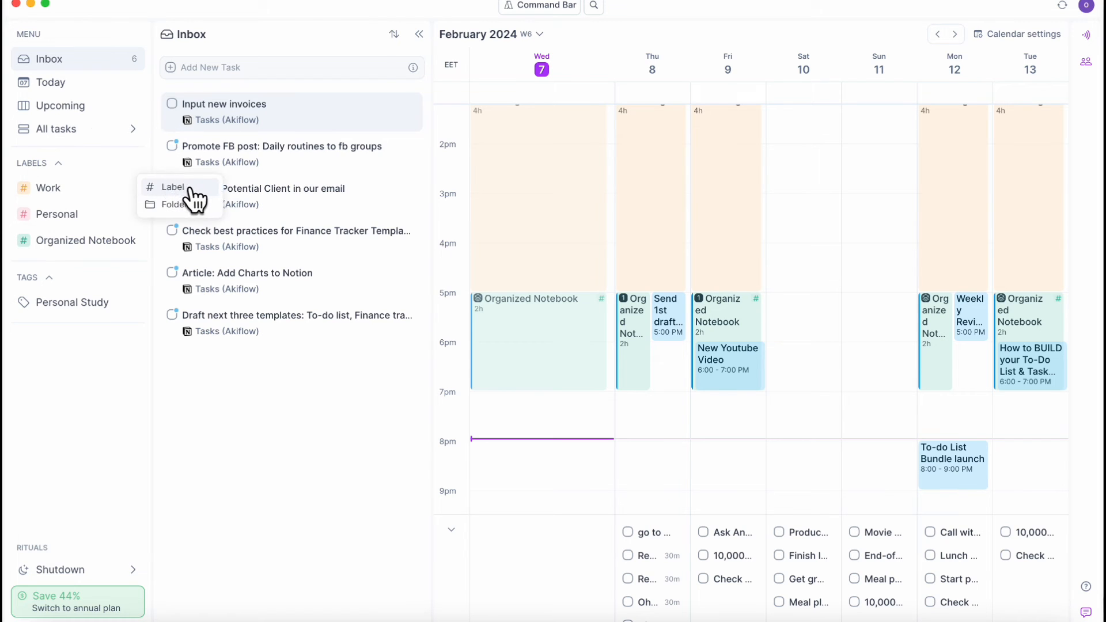
left_click(173, 186)
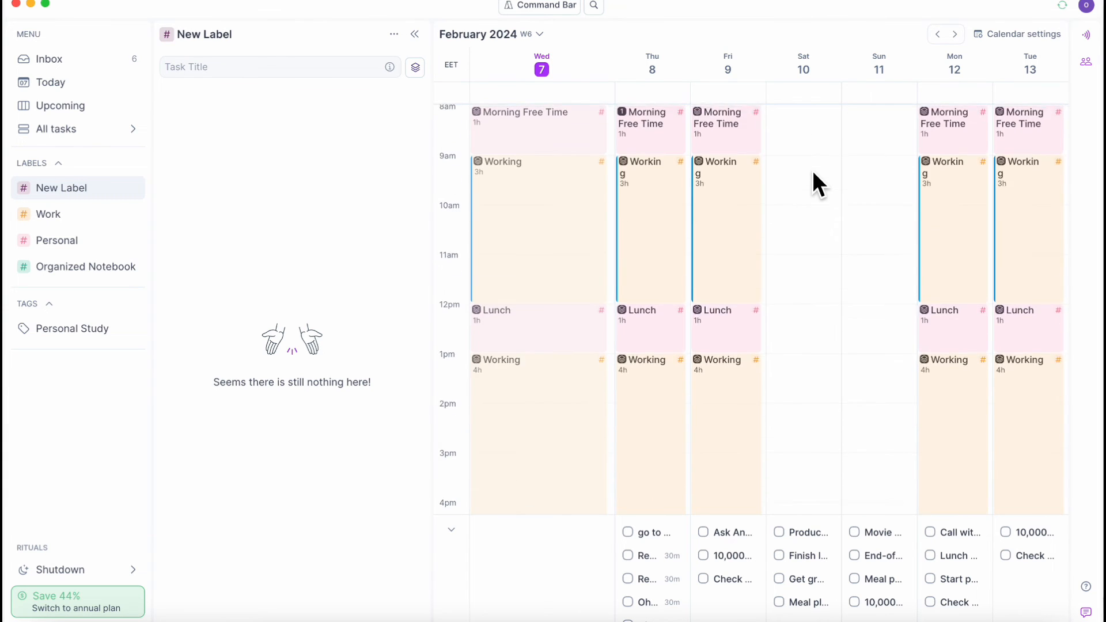
mouse_move(802, 243)
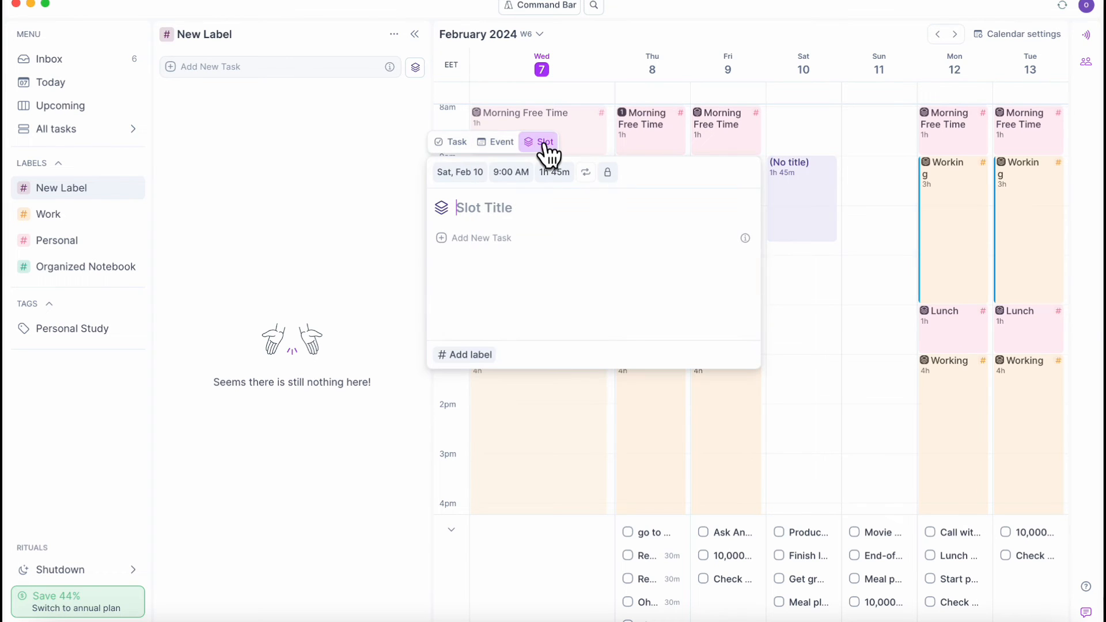
type("Hobbies")
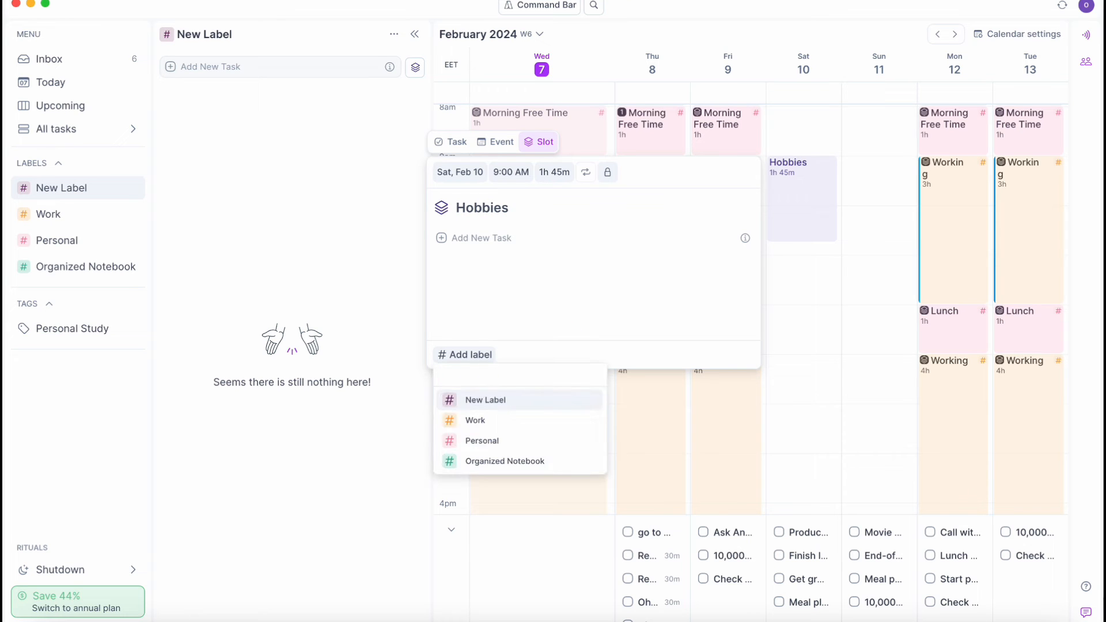
- Assign the Hobbies label to Saturday's 9 AM Hobbies slot and return to the inbox
left_click(486, 400)
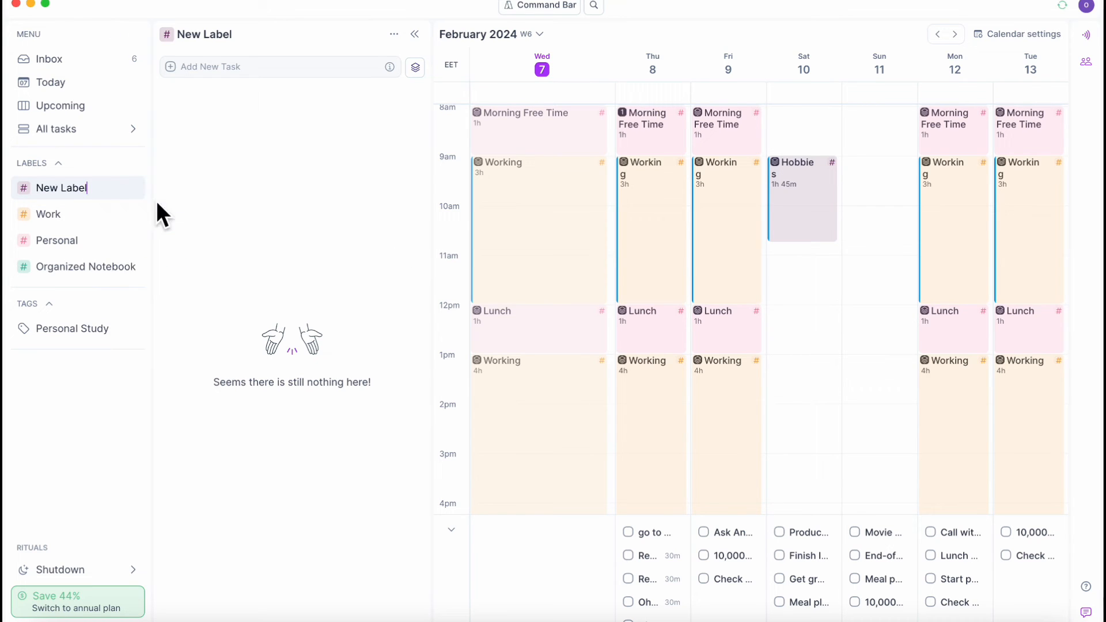
type("Hobbies")
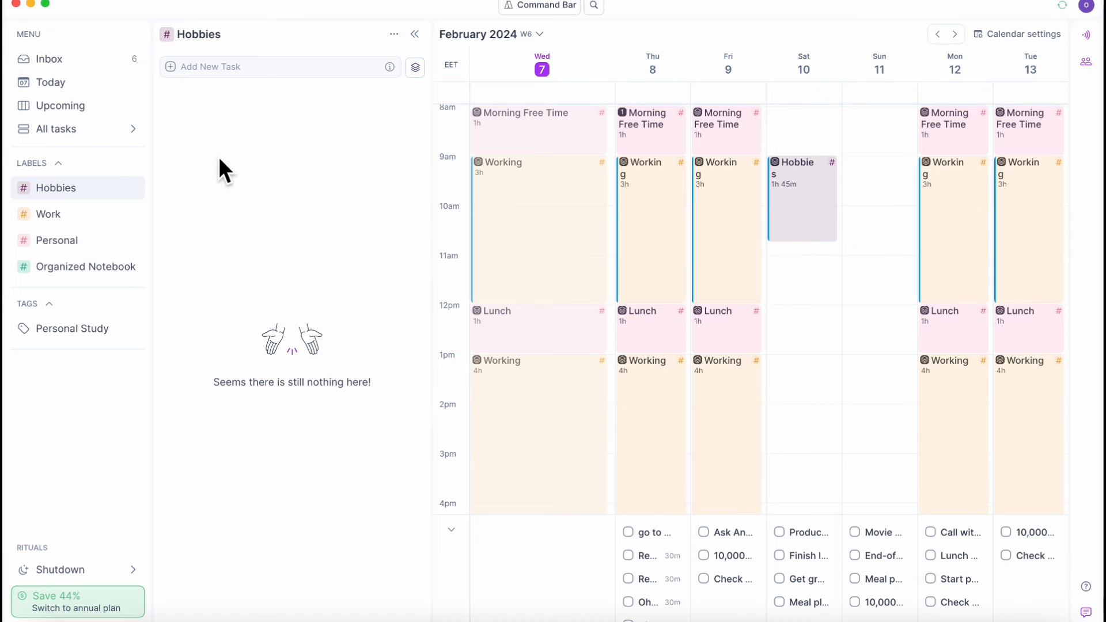
left_click(48, 58)
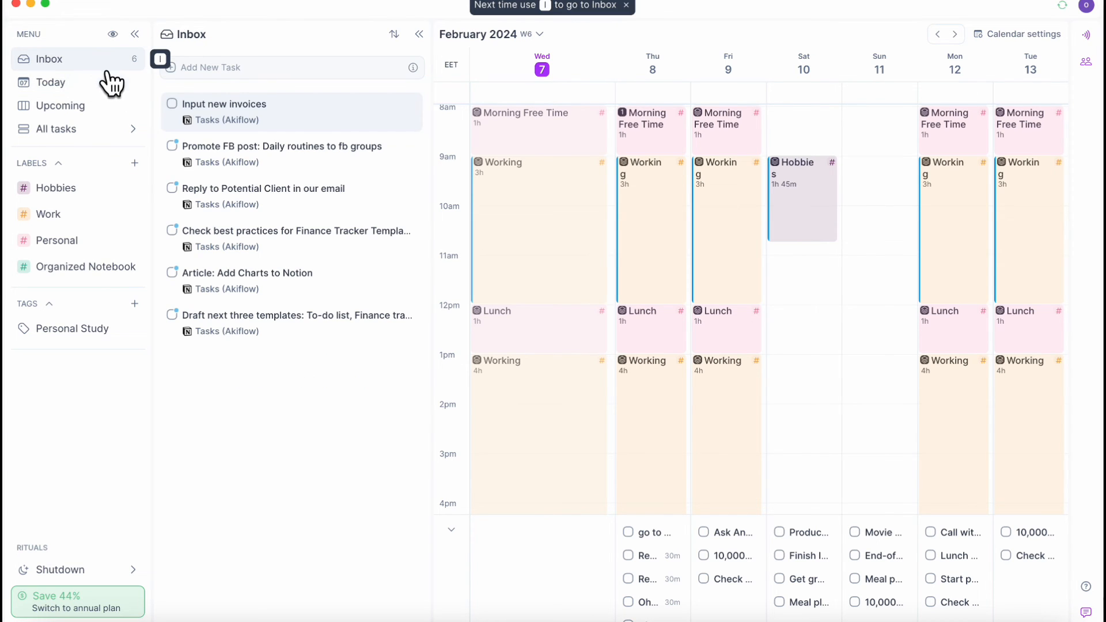
- Switch to Today and back to Inbox, then open Input new invoices' options menu
left_click(50, 82)
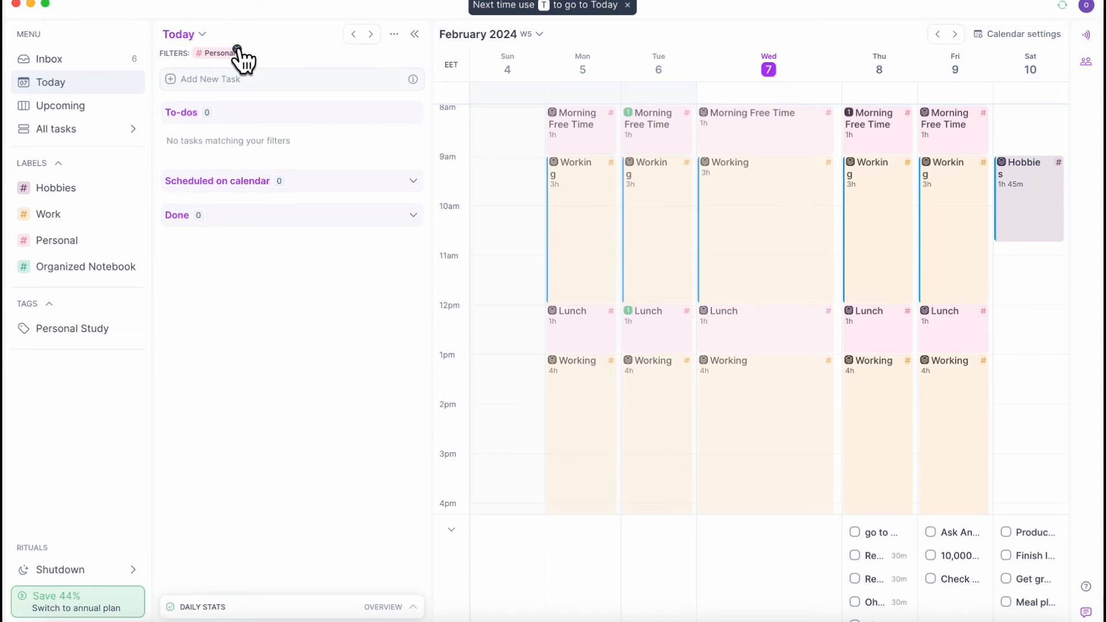
mouse_move(246, 65)
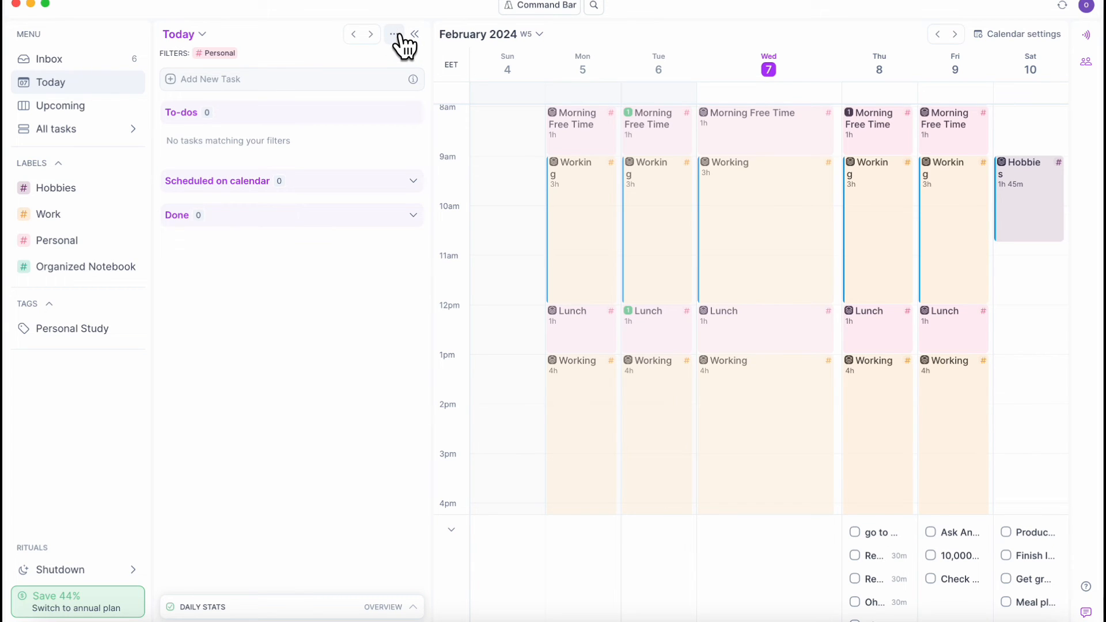
left_click(48, 59)
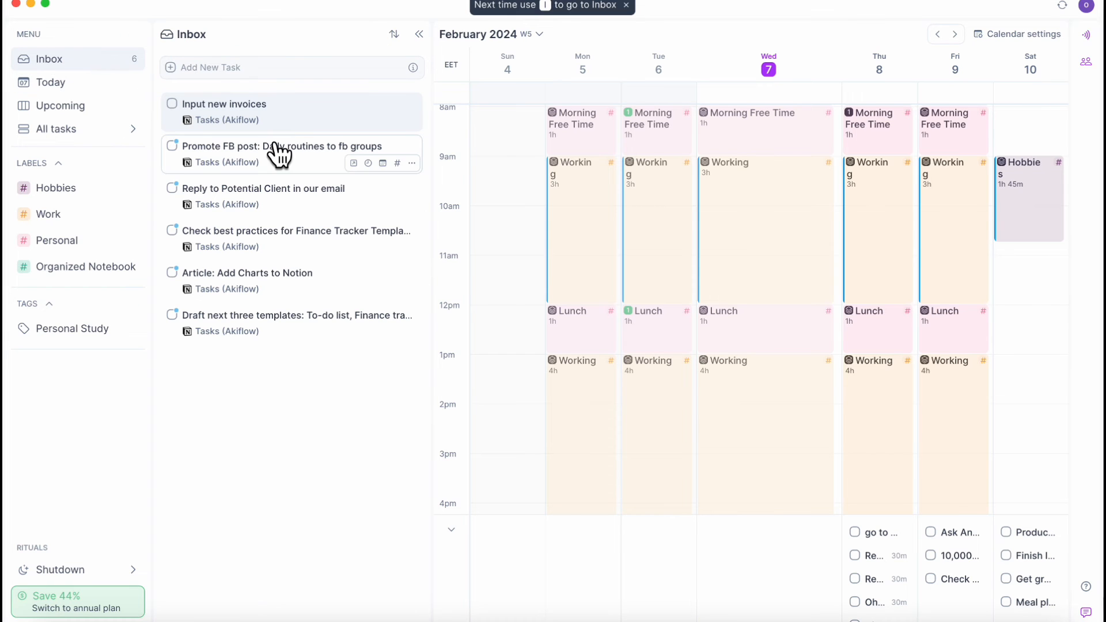
mouse_move(450, 168)
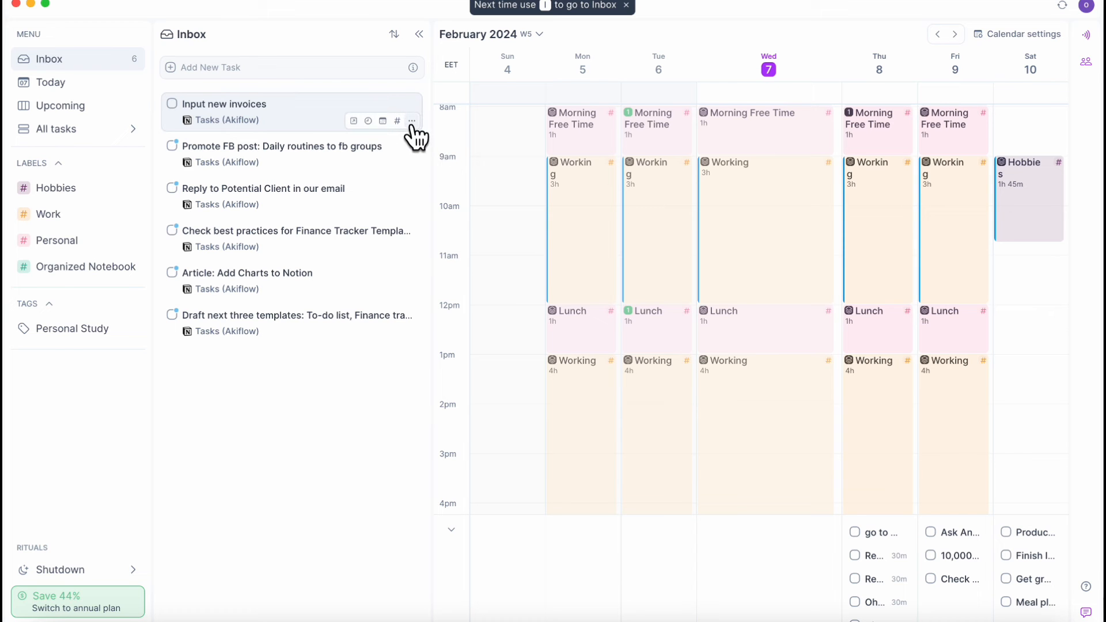
left_click(411, 121)
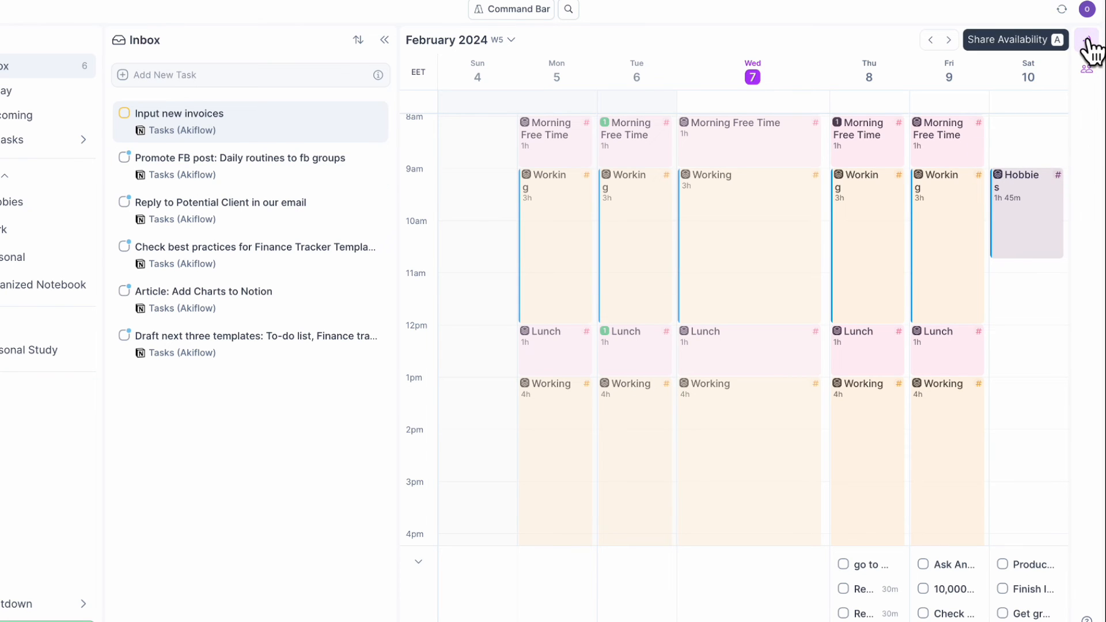
- Draft a Saturday 10:45 AM–1:15 PM availability link, then dismiss the sharing panel
left_click(1015, 39)
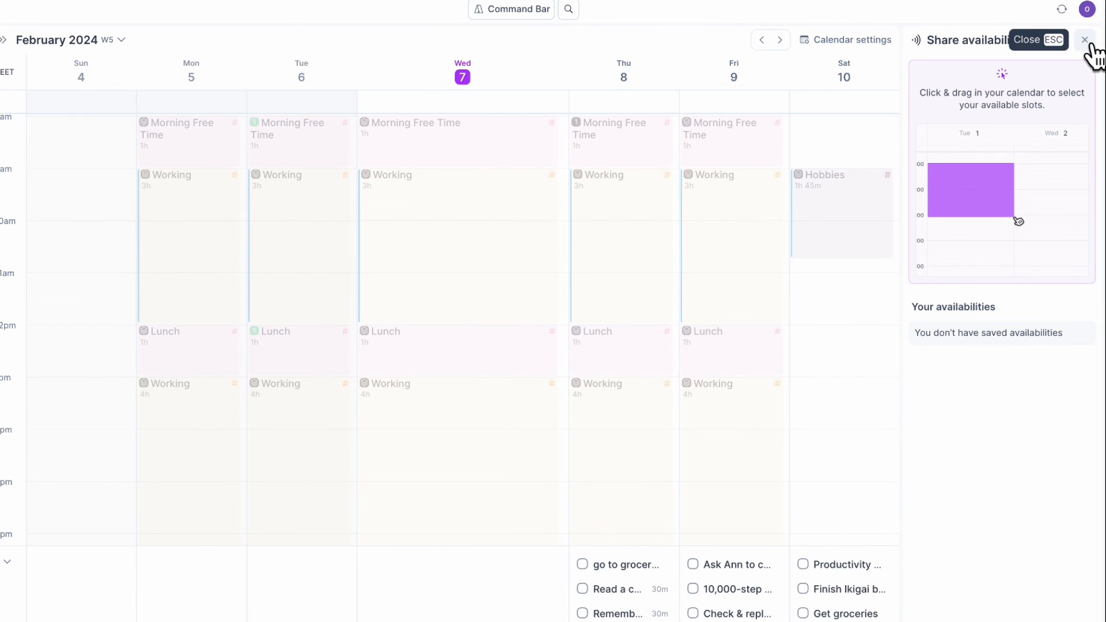
mouse_move(657, 335)
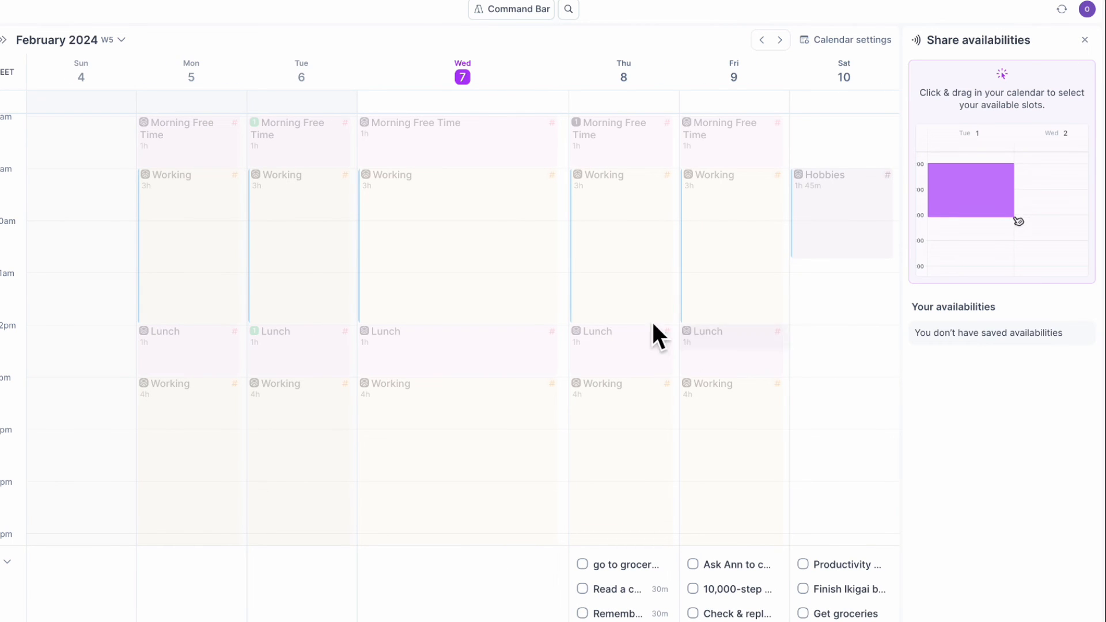
scroll("down", 3)
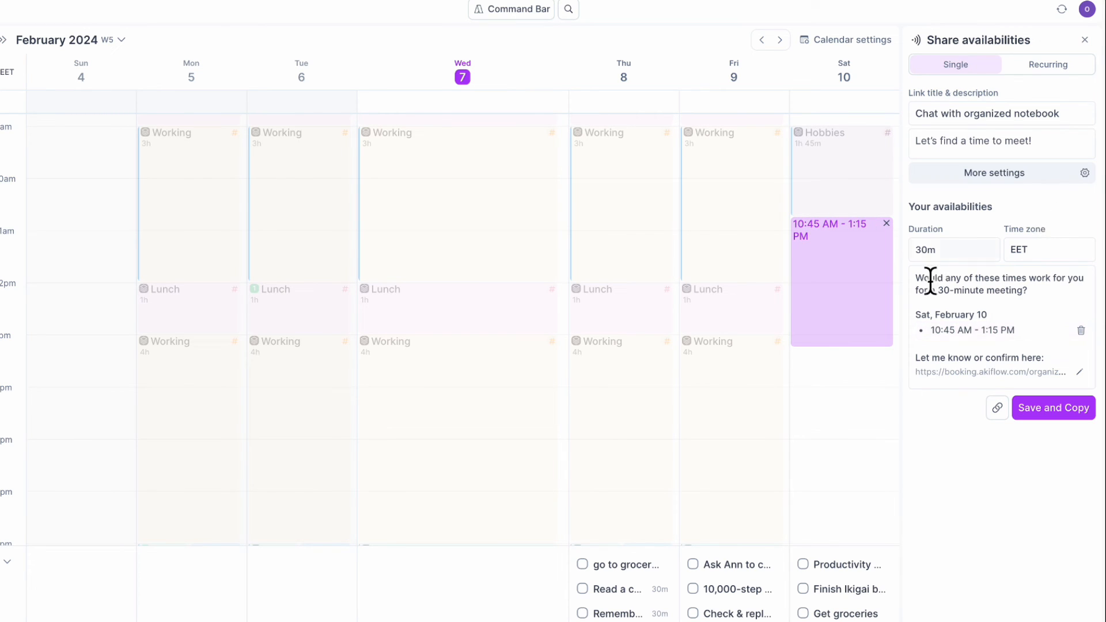
mouse_move(1019, 248)
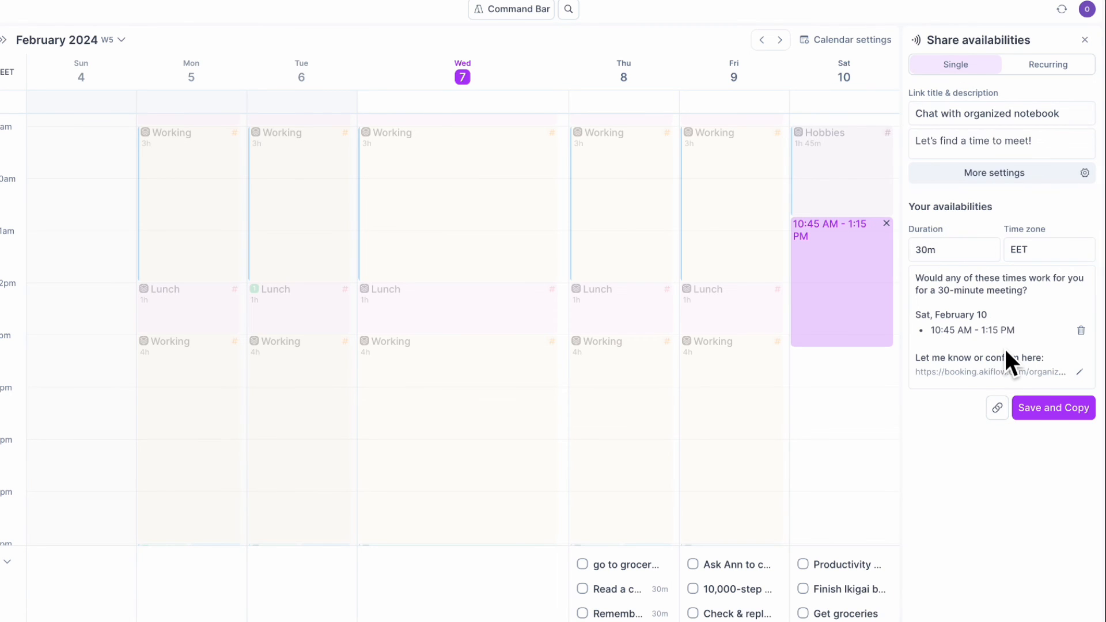
left_click(954, 249)
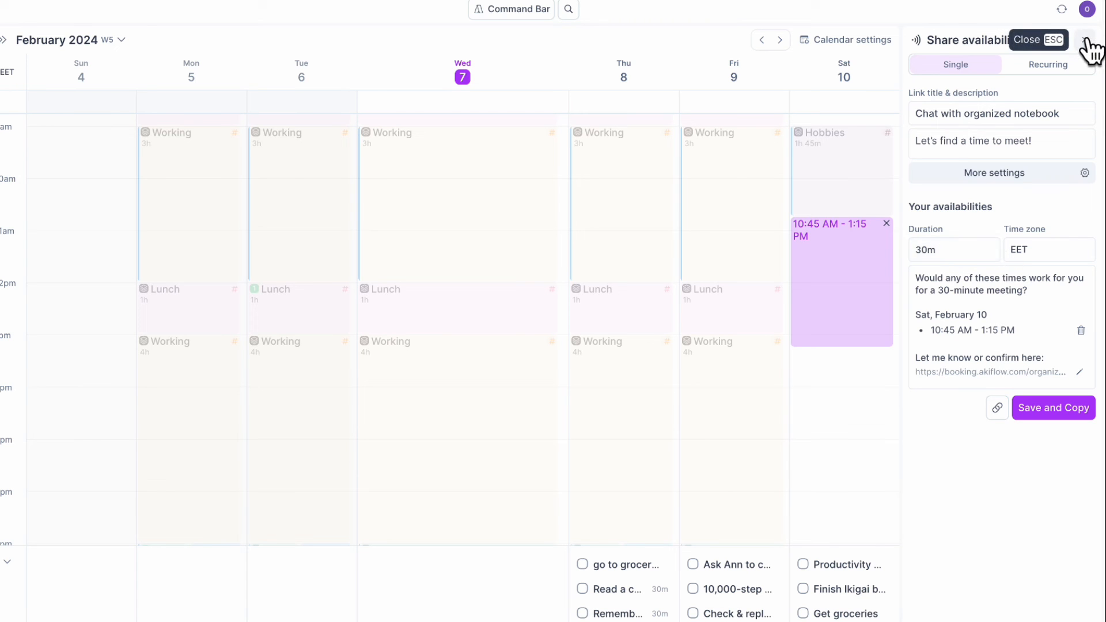
left_click(1037, 40)
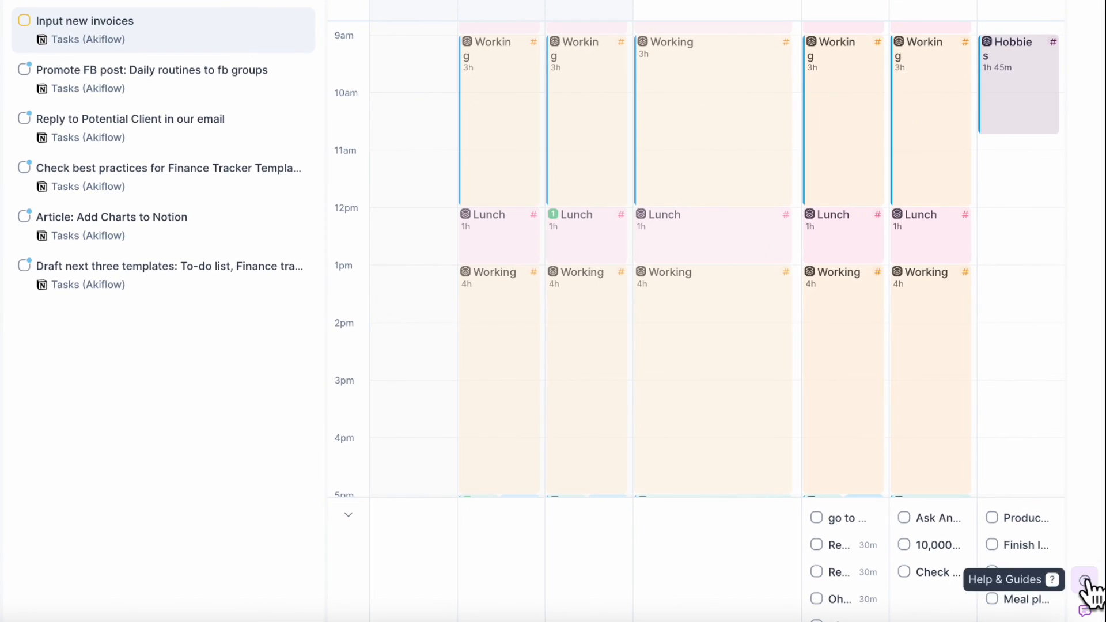
- Browse the keyboard shortcut reference from Help & Guides
left_click(1085, 579)
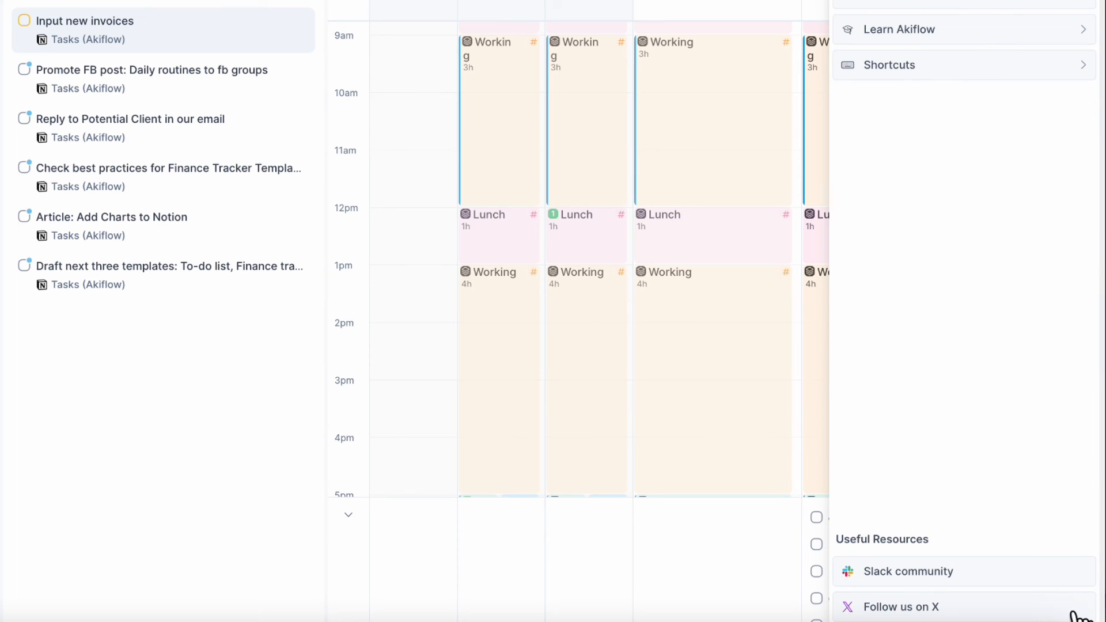
mouse_move(1024, 246)
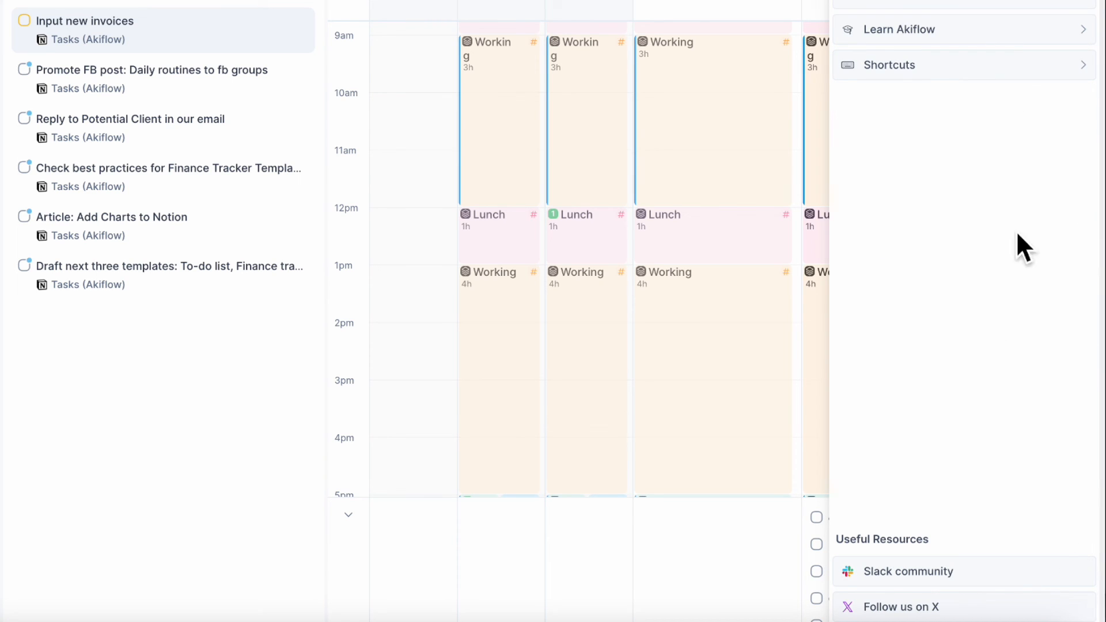
left_click(897, 63)
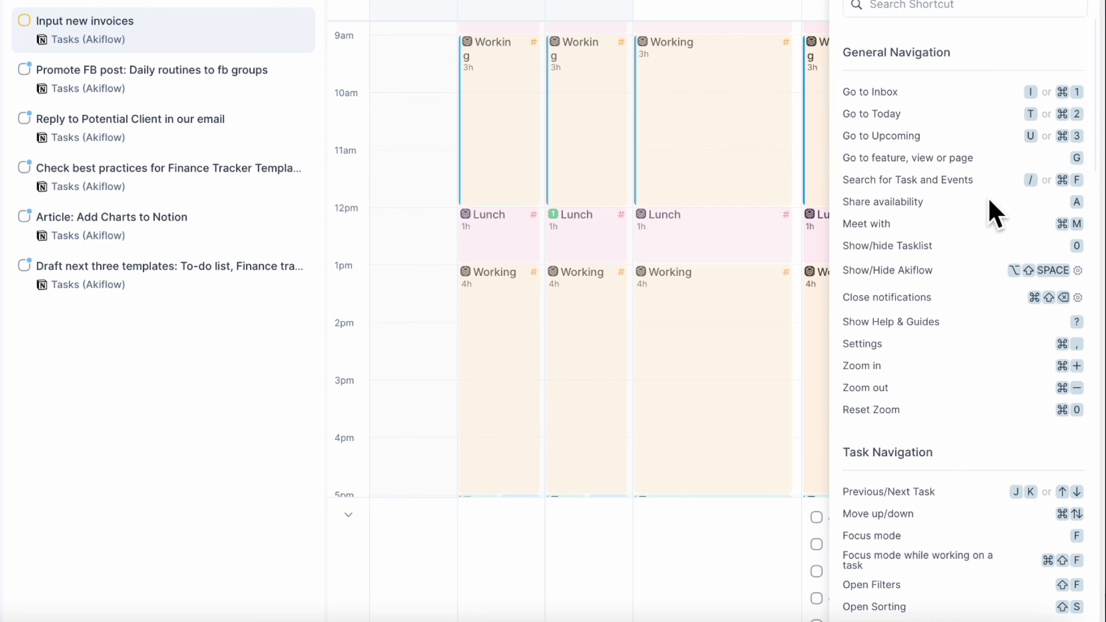
scroll("down", 3)
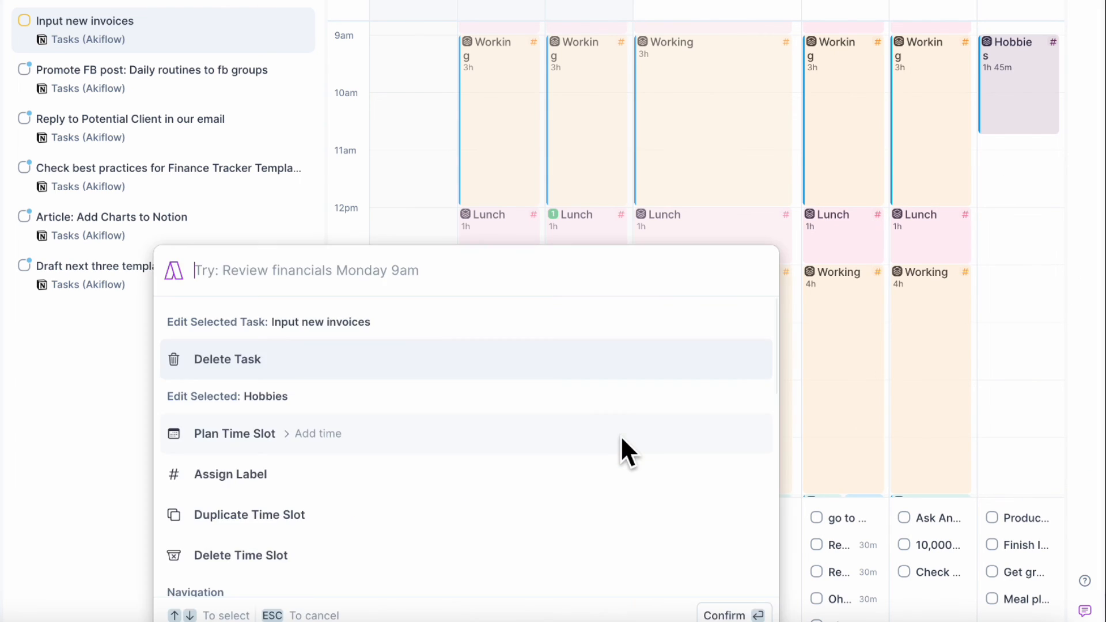
mouse_move(480, 314)
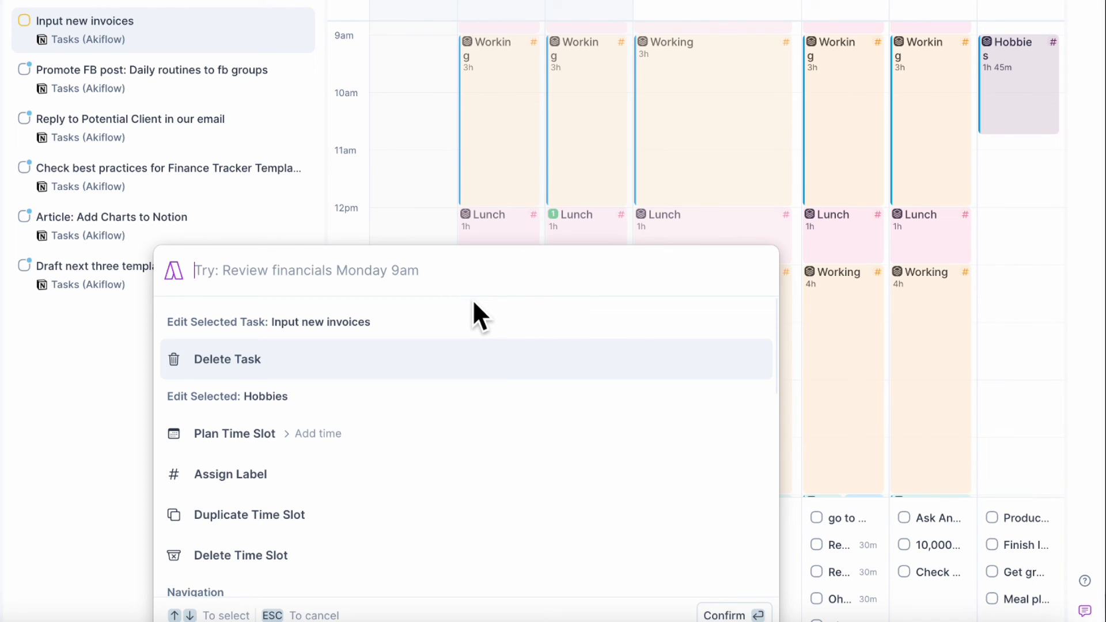
mouse_move(575, 127)
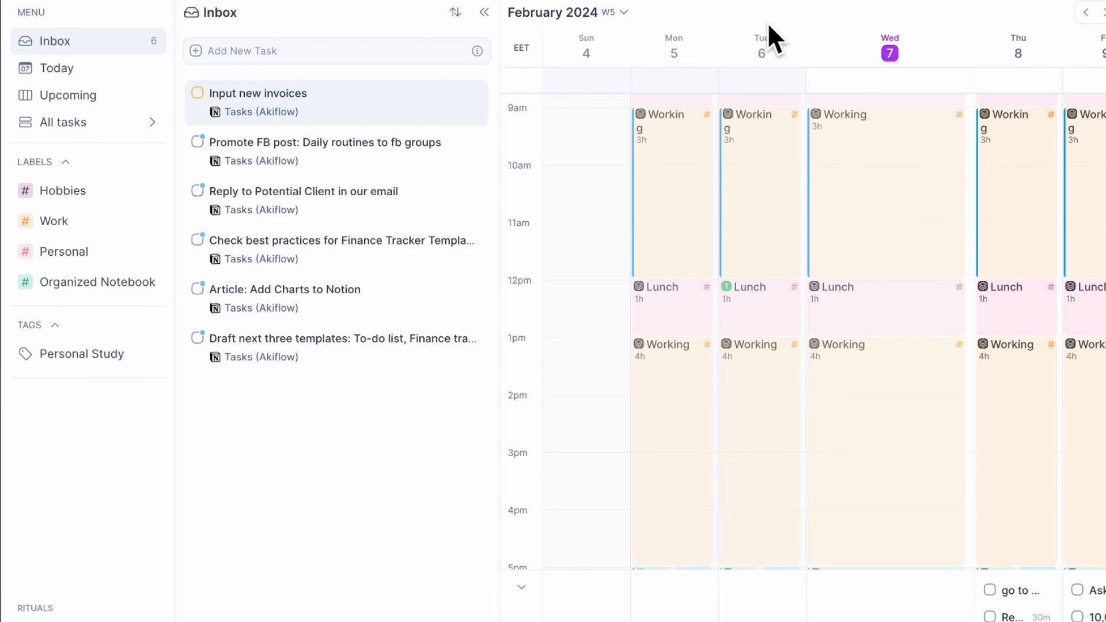
mouse_move(667, 222)
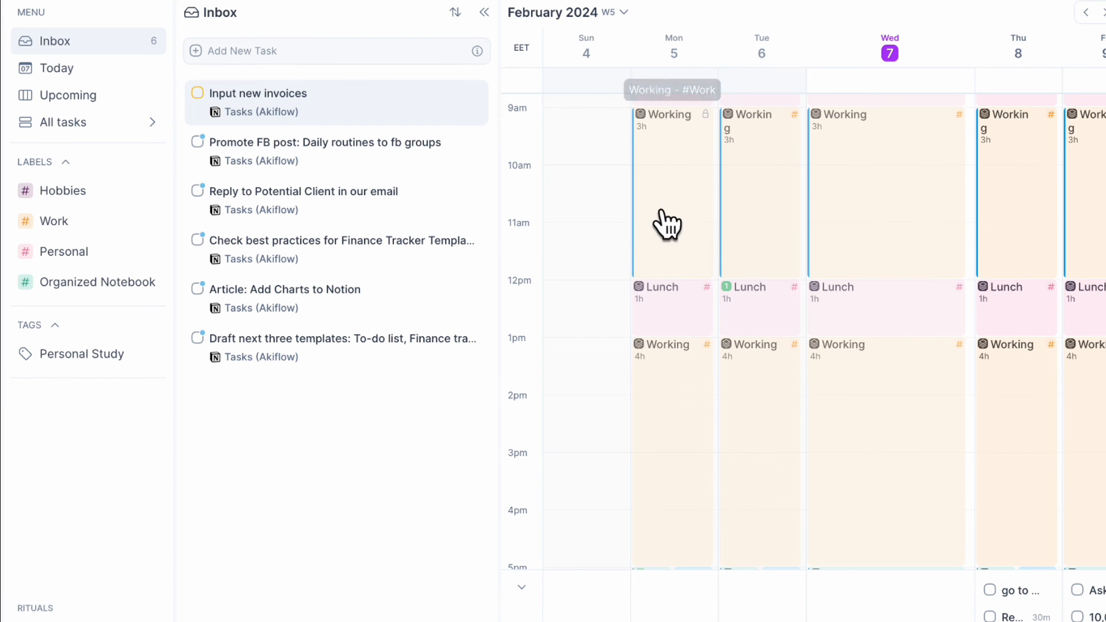
- Open the details of Monday's 9:00 AM Working slot
left_click(758, 126)
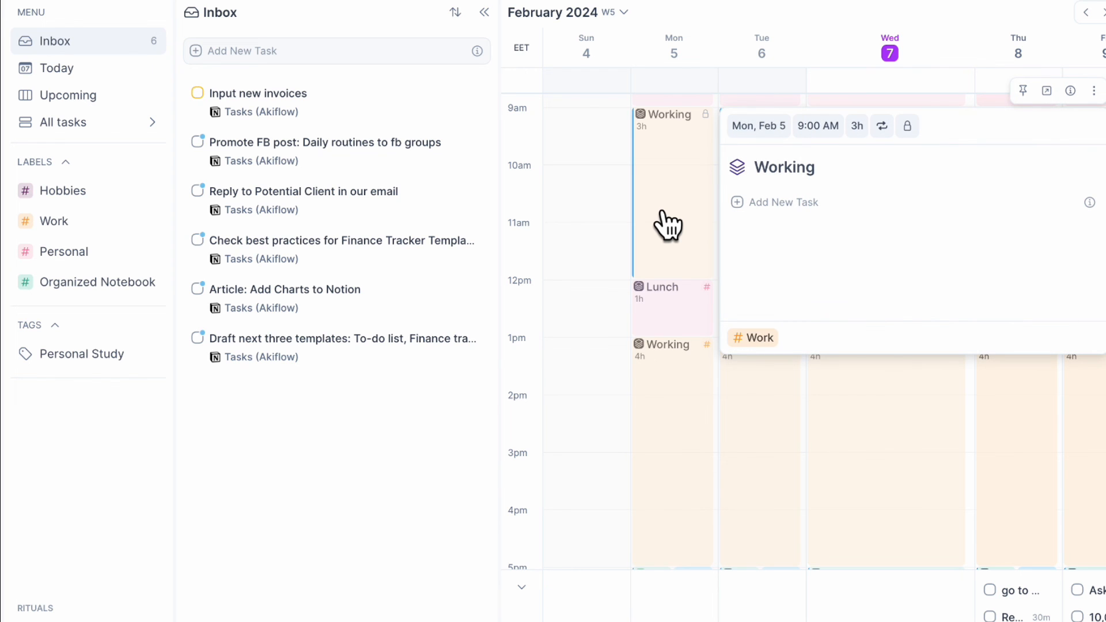
mouse_move(667, 226)
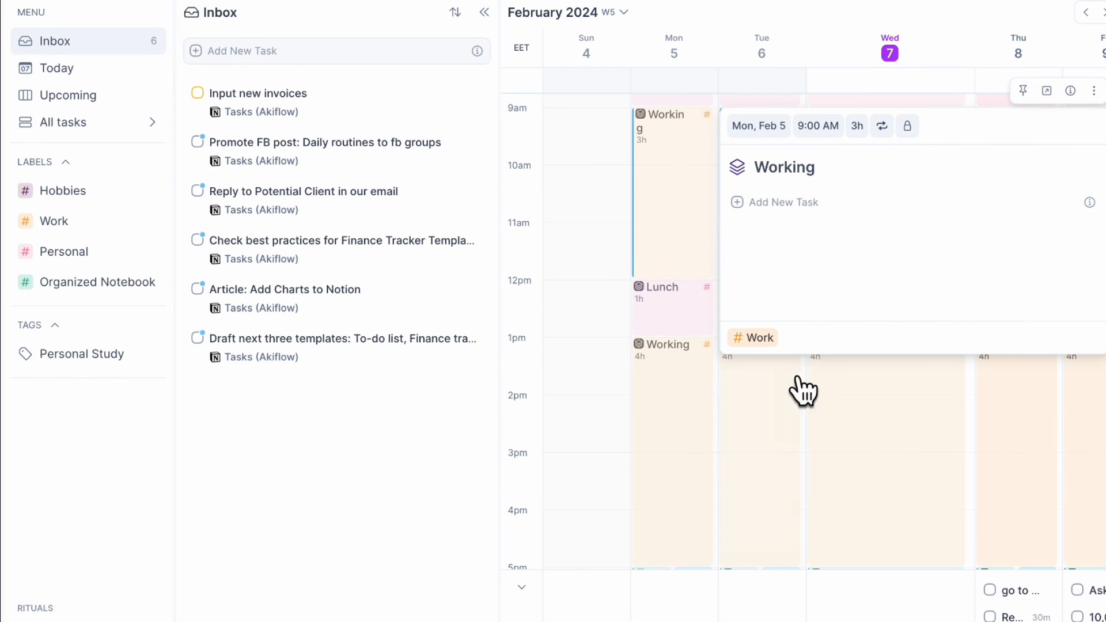
mouse_move(1005, 148)
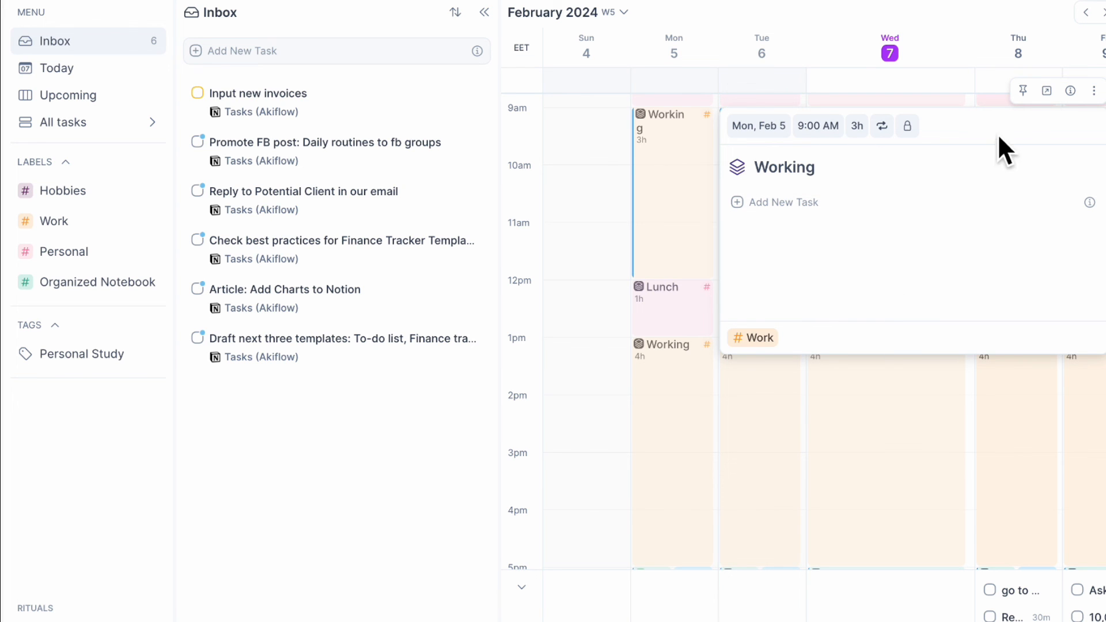
mouse_move(1023, 90)
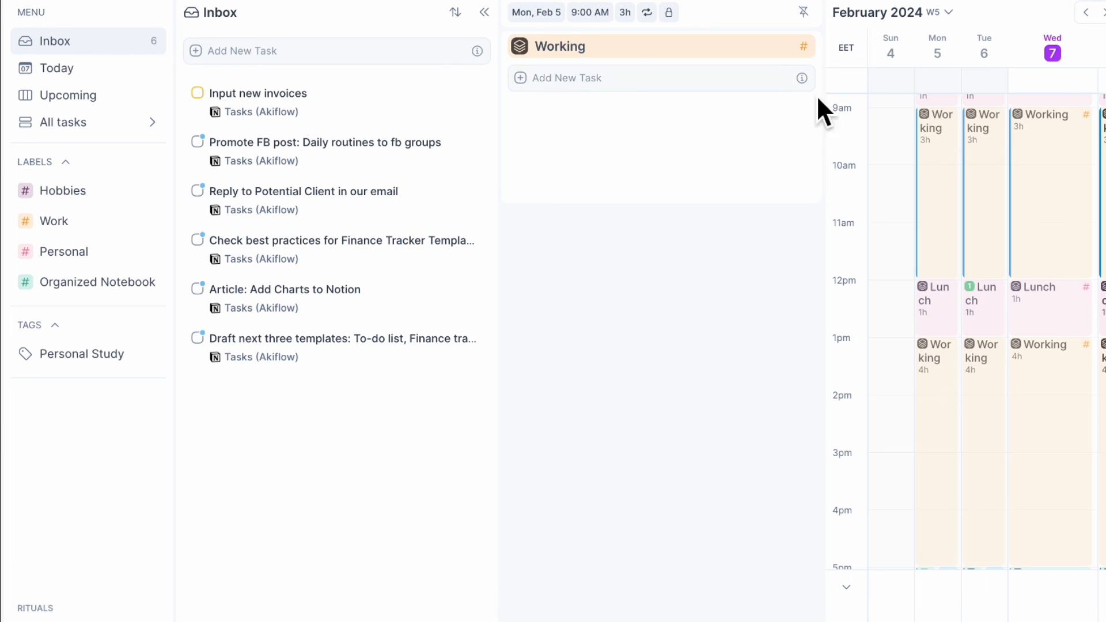
mouse_move(898, 434)
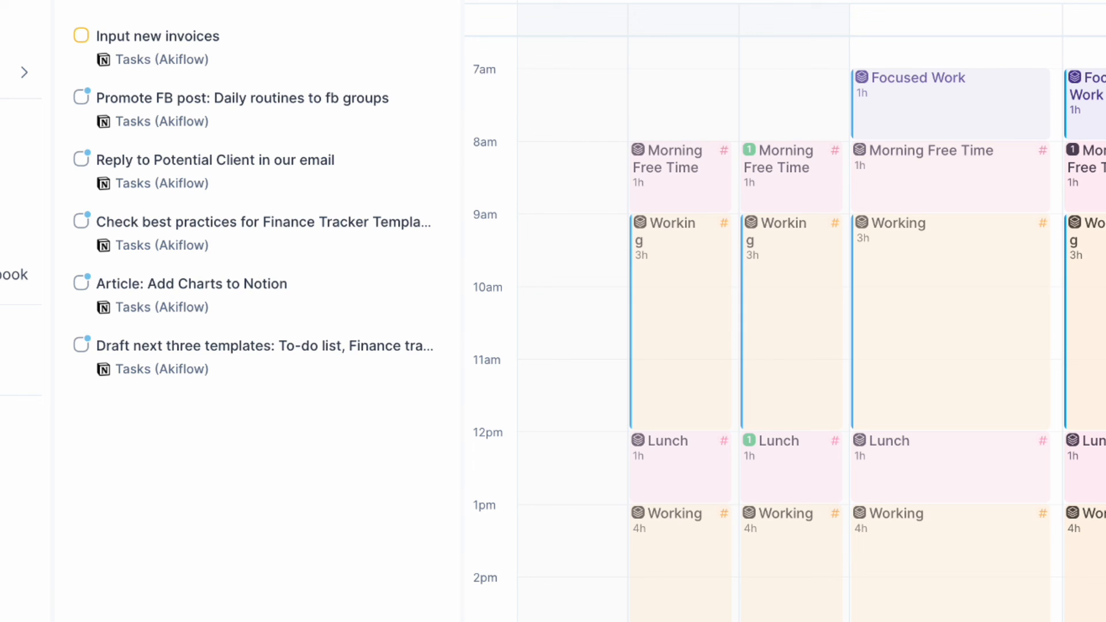
mouse_move(550, 511)
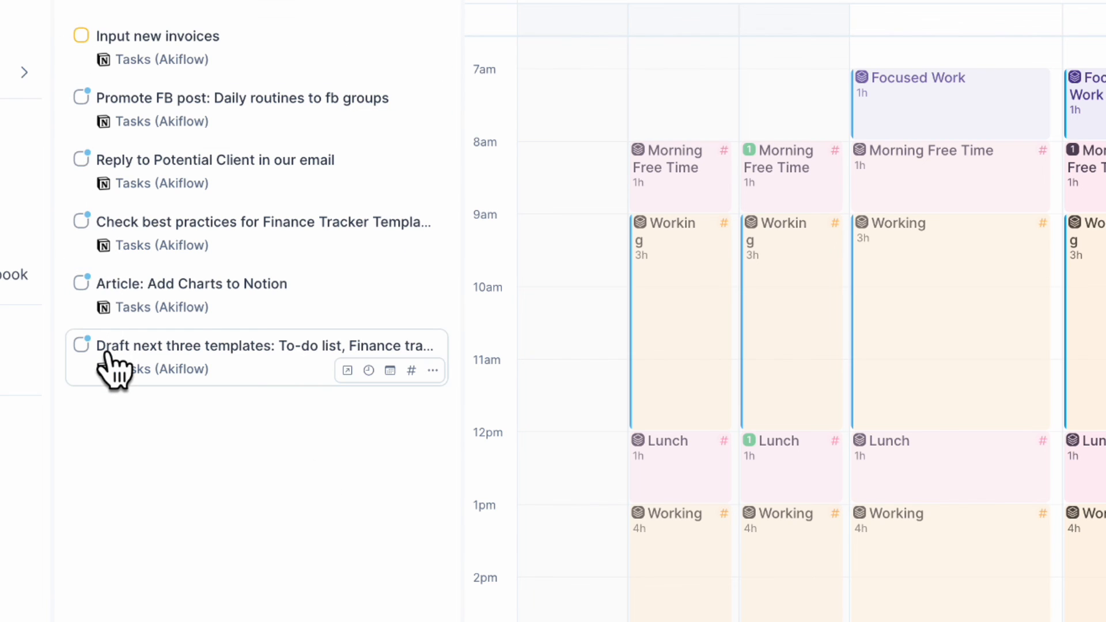
mouse_move(468, 505)
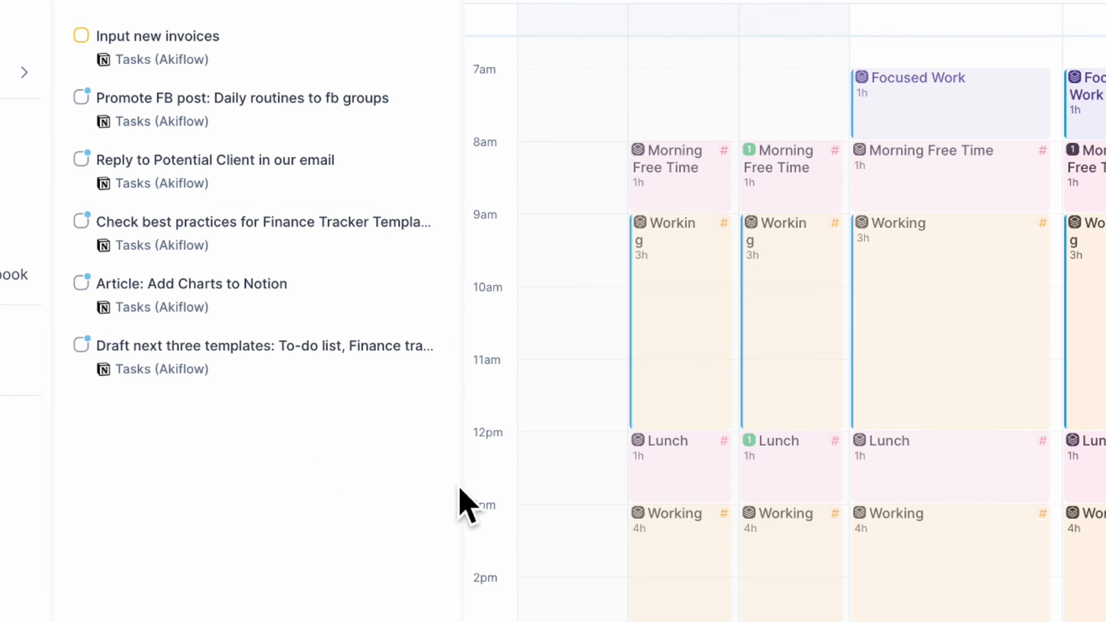